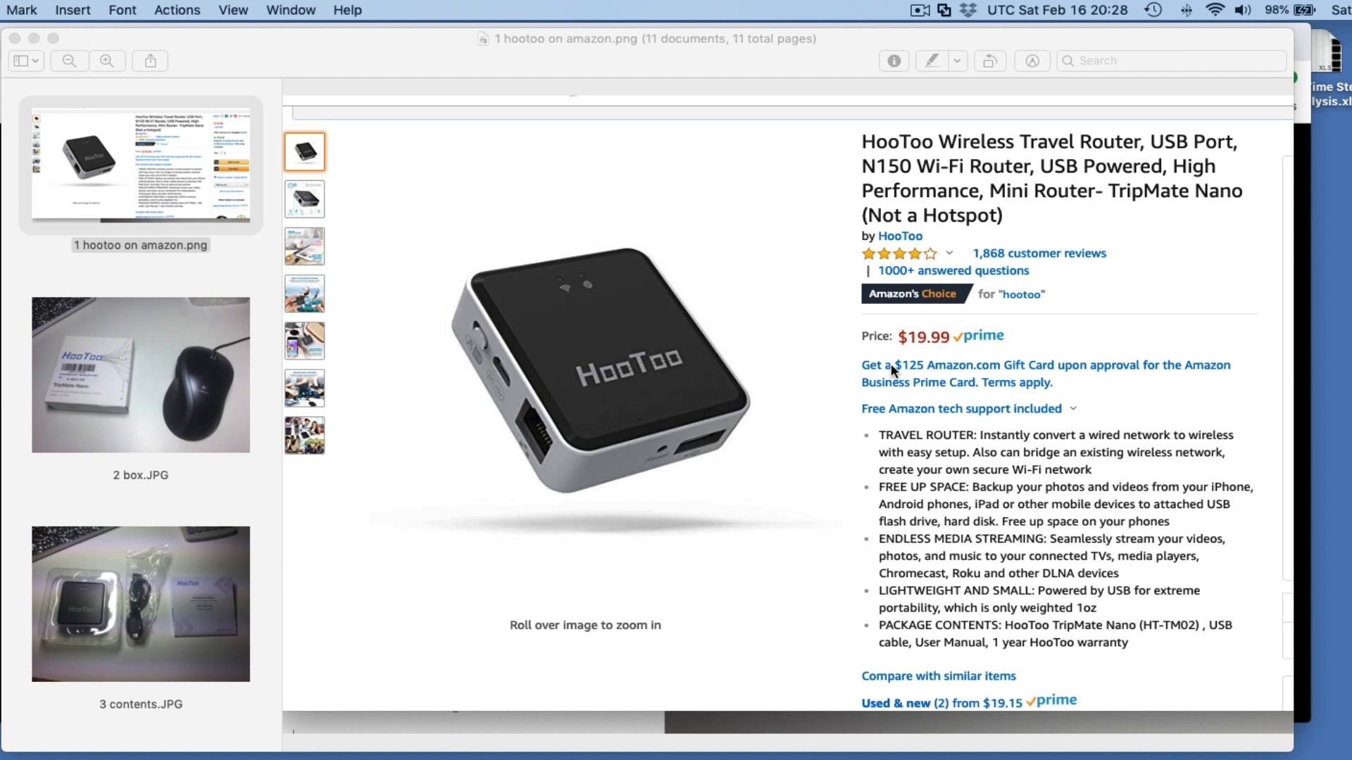
mouse_move(707, 343)
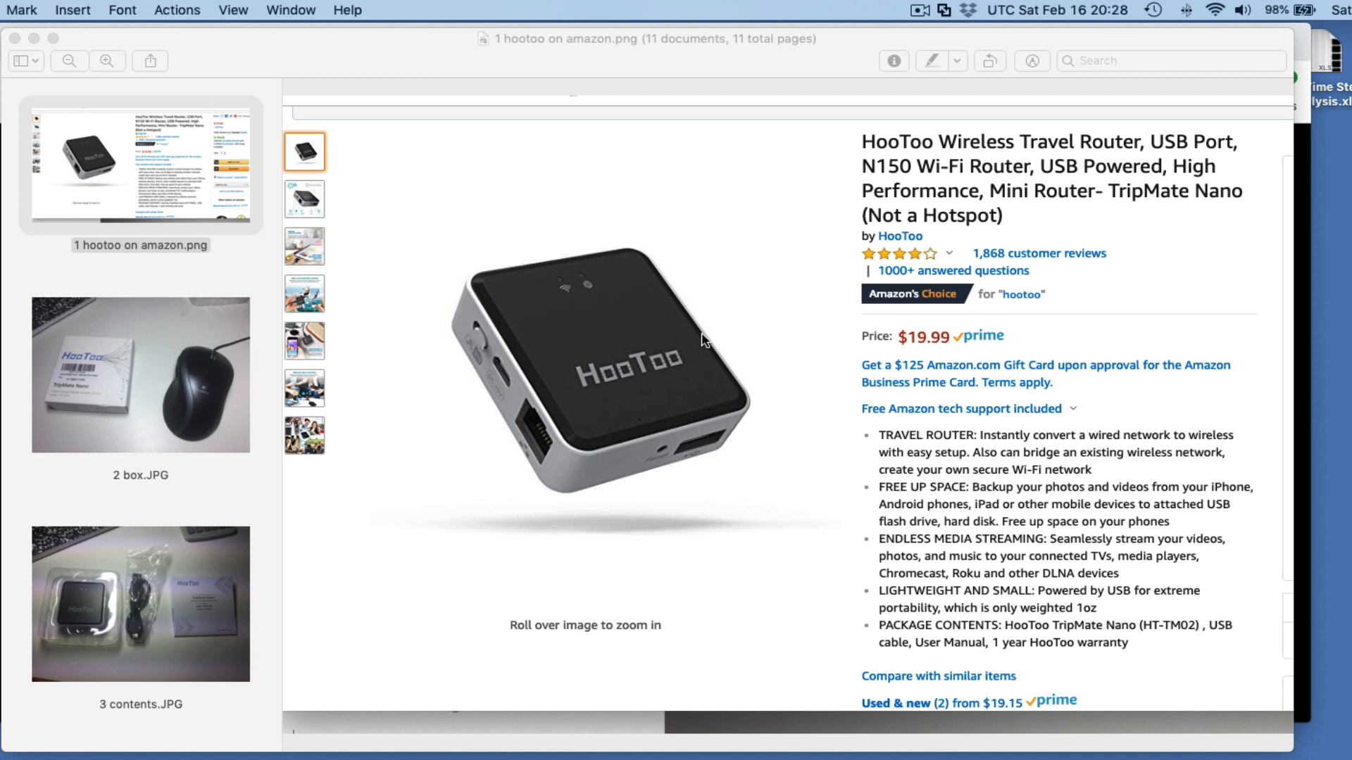
mouse_move(607, 364)
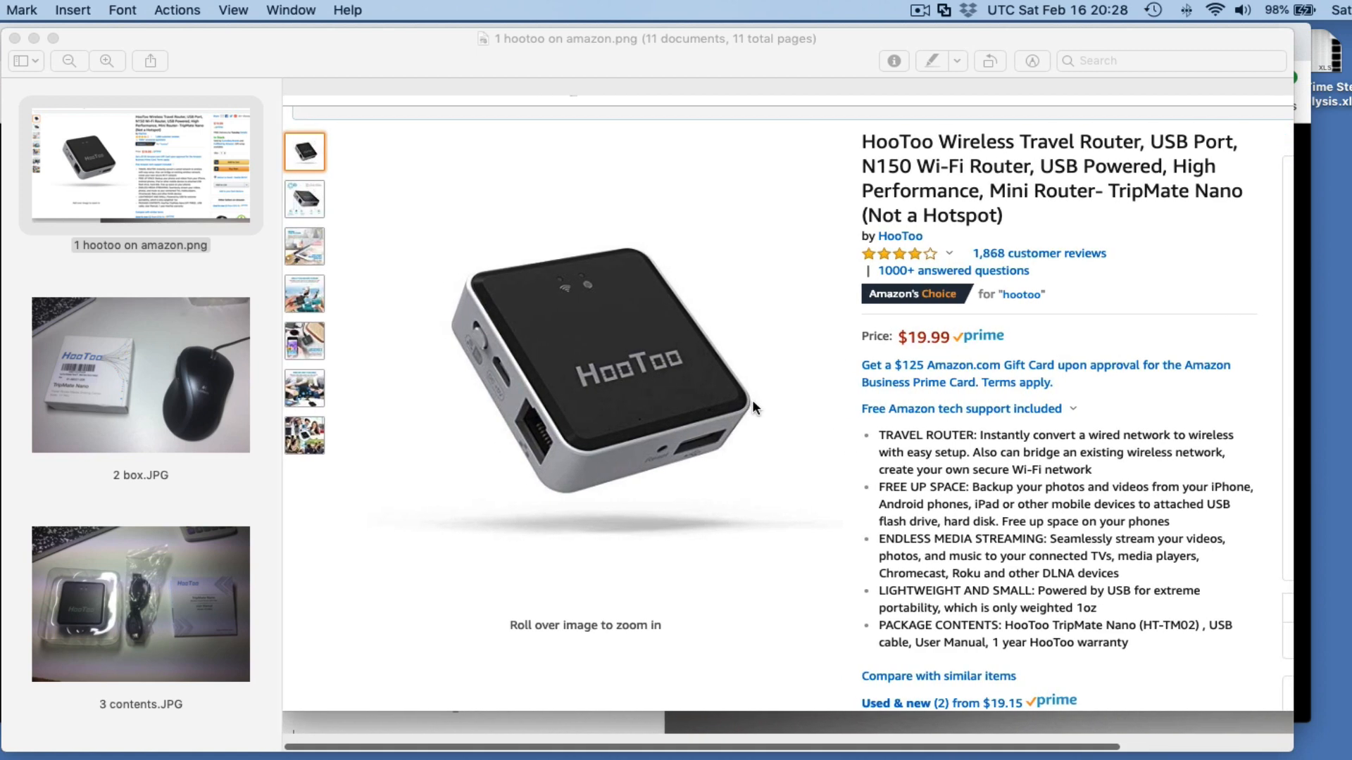
View the HooToo box photo, then the package-contents photo with router, USB cable and manual.
left_click(140, 375)
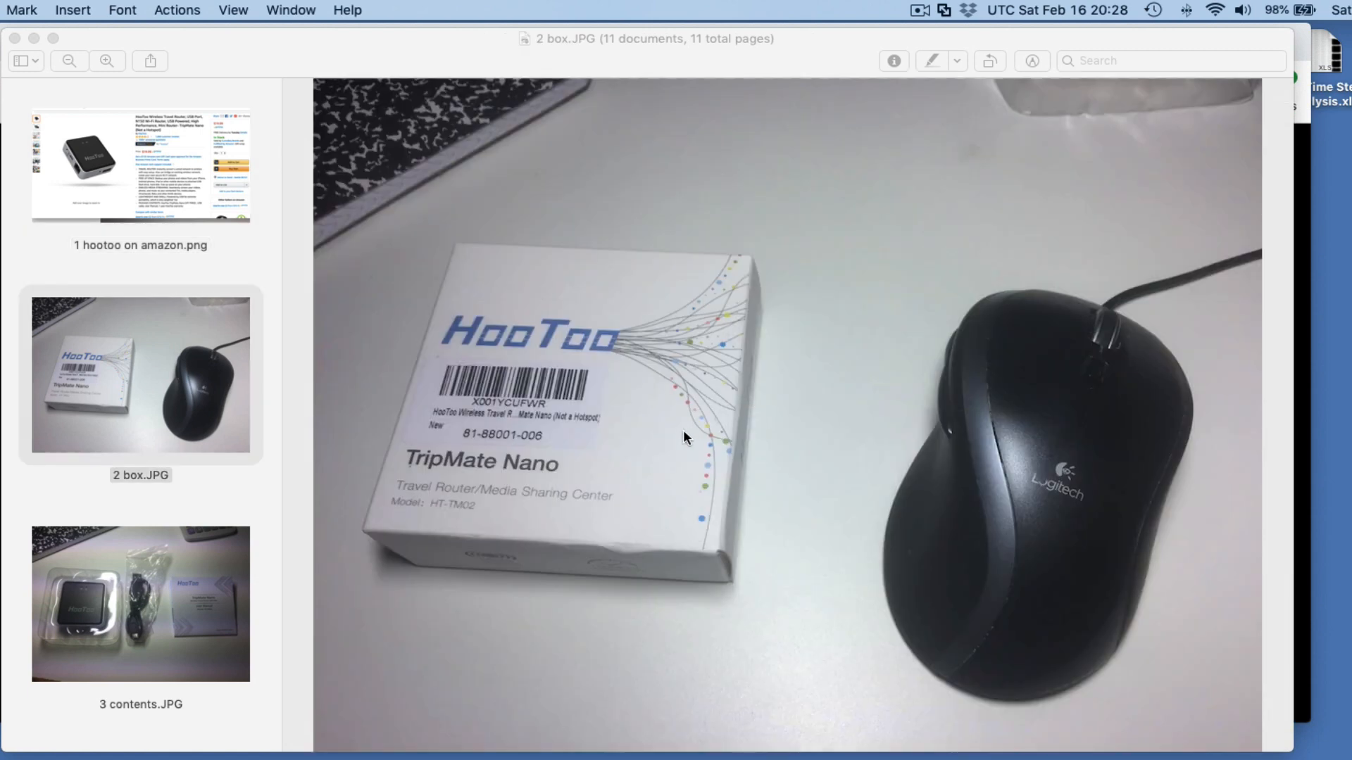
mouse_move(174, 582)
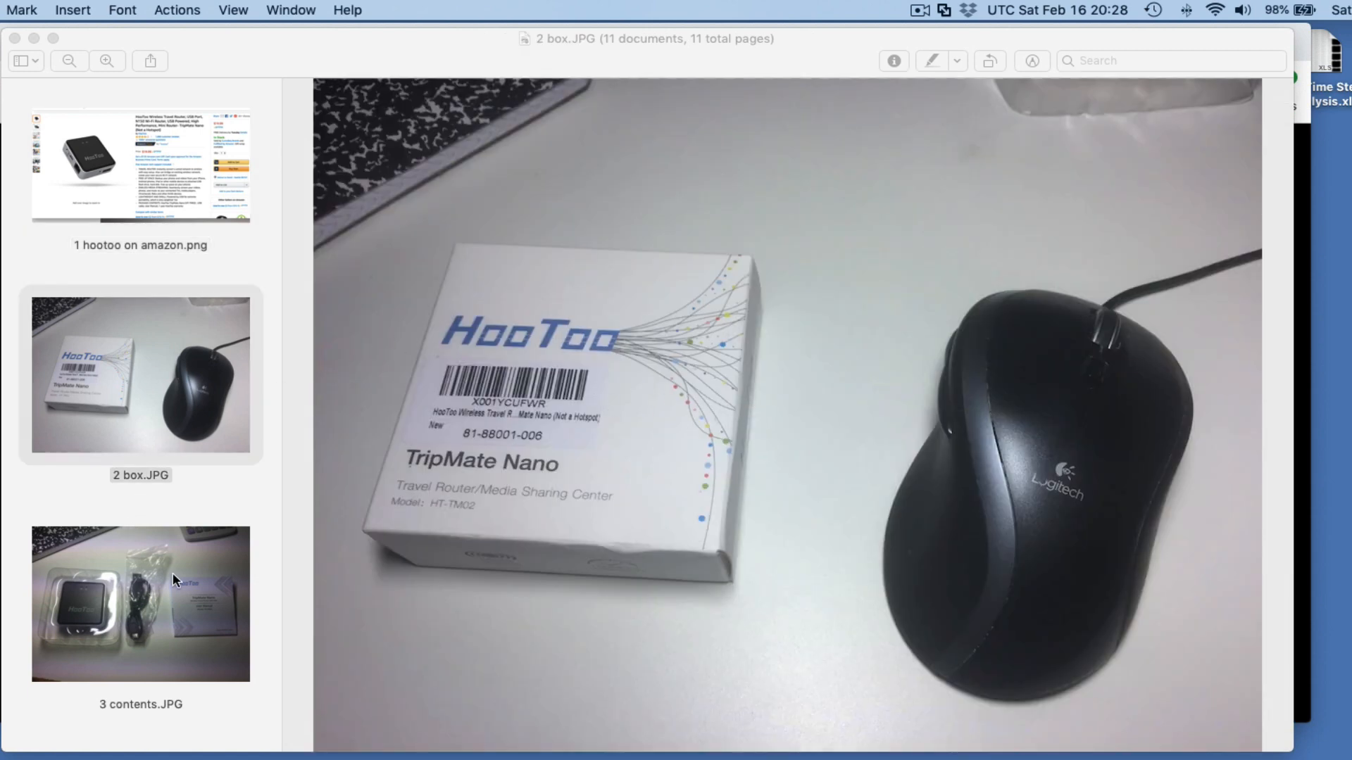
left_click(141, 606)
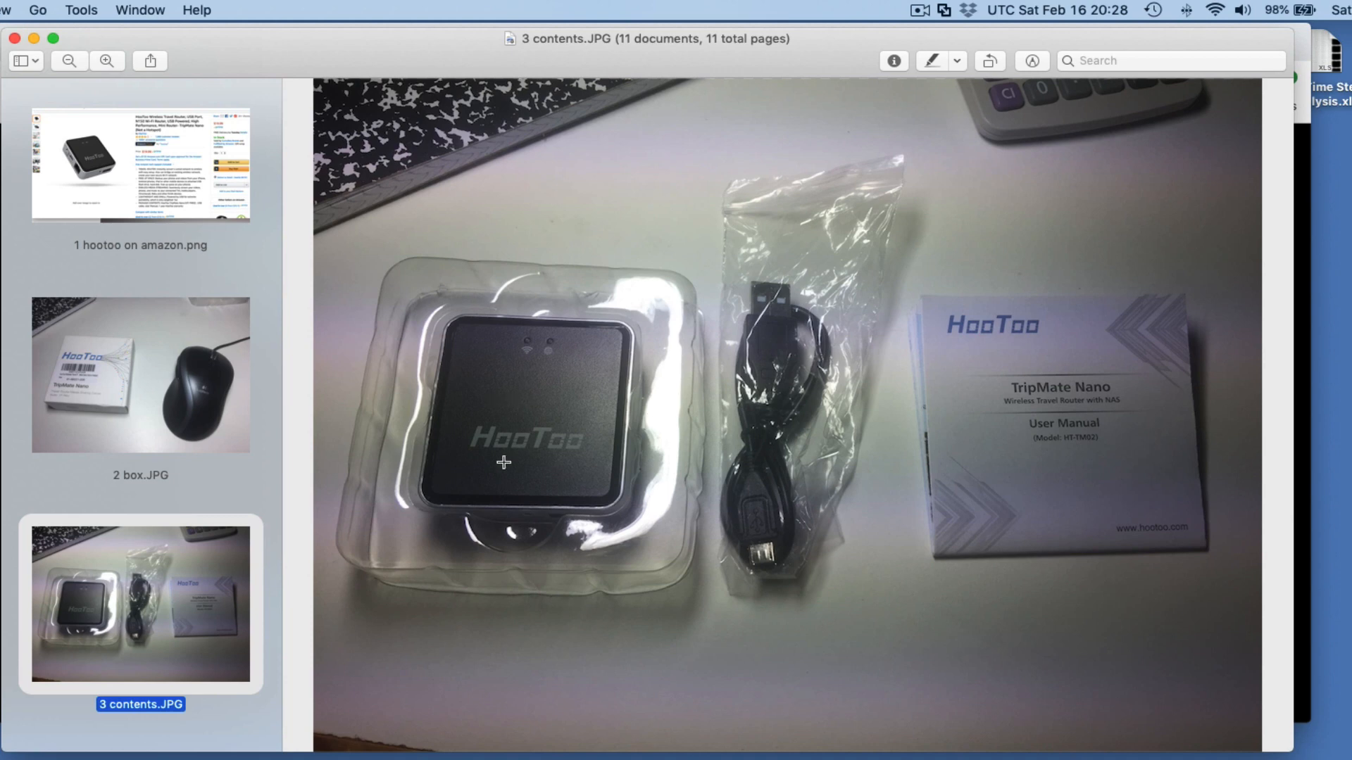
mouse_move(563, 427)
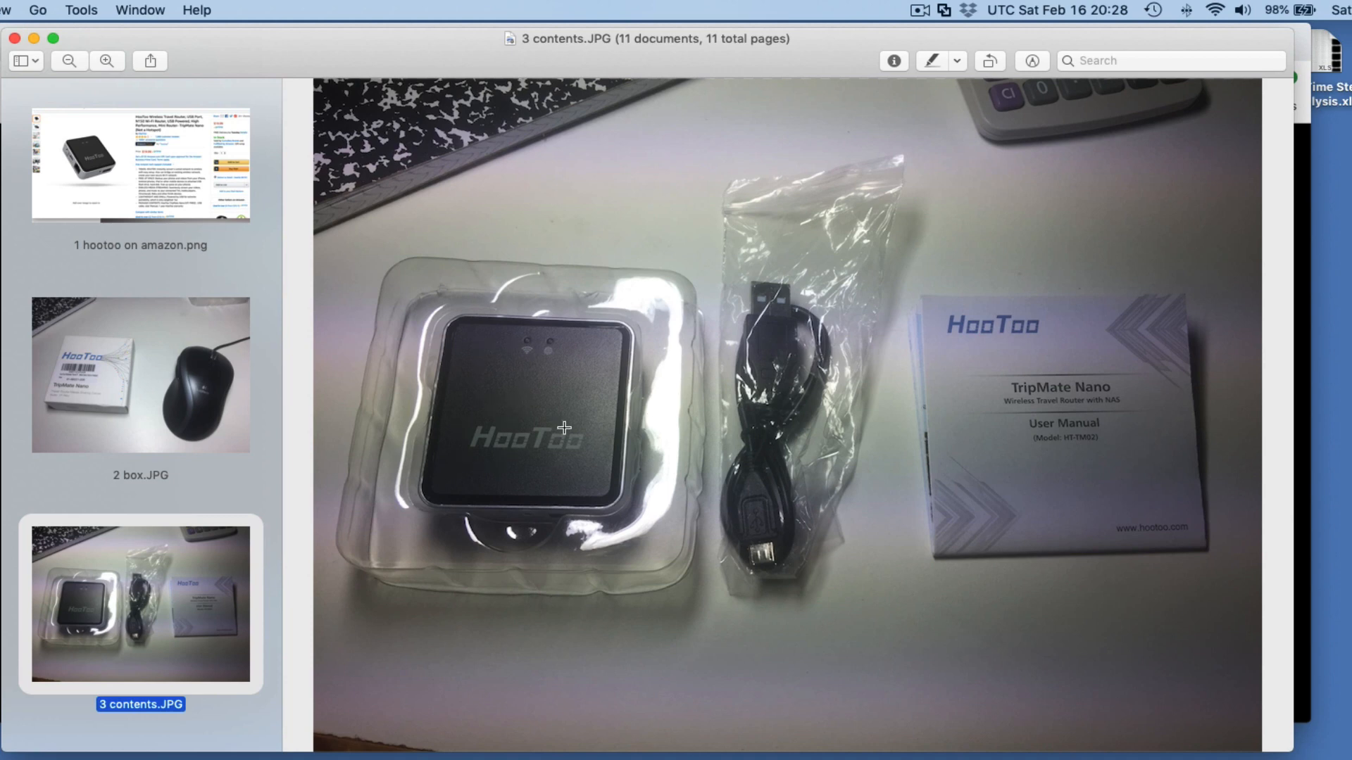
mouse_move(757, 461)
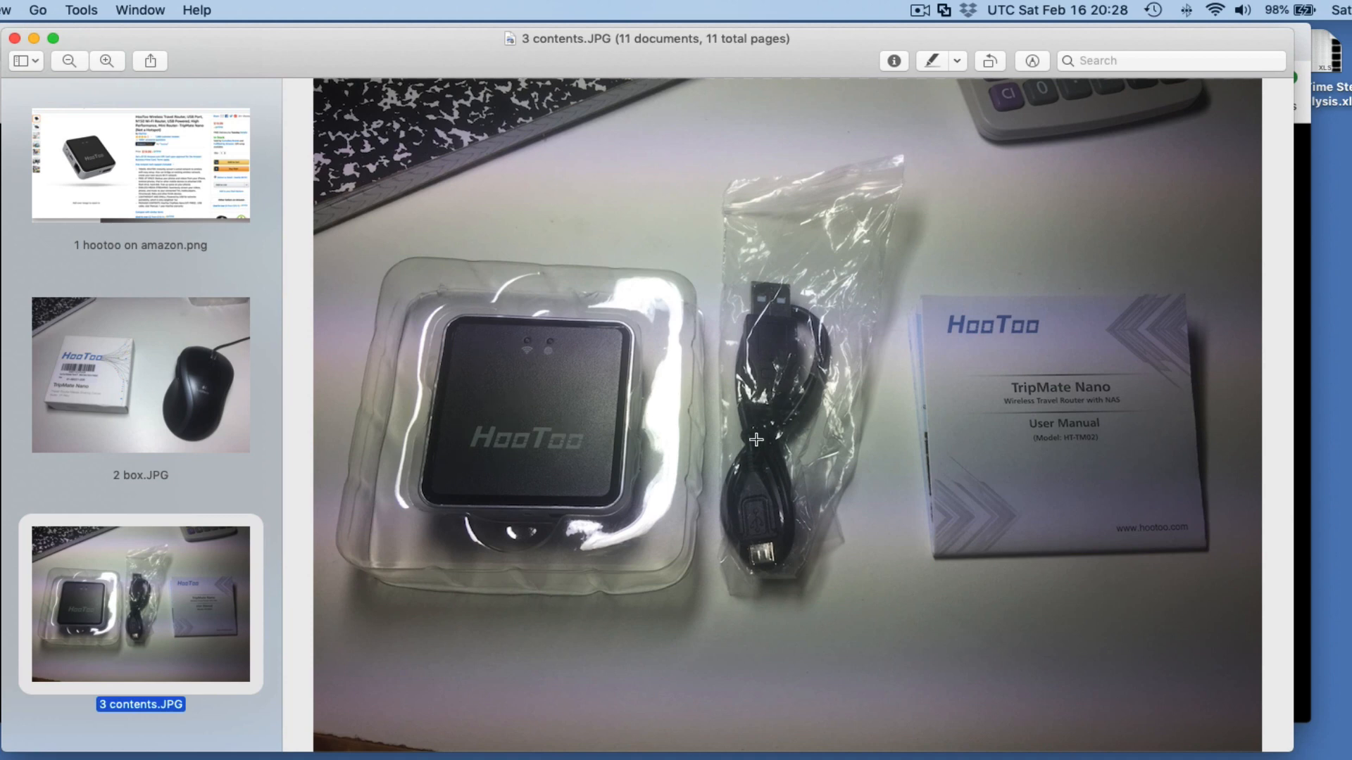
mouse_move(720, 566)
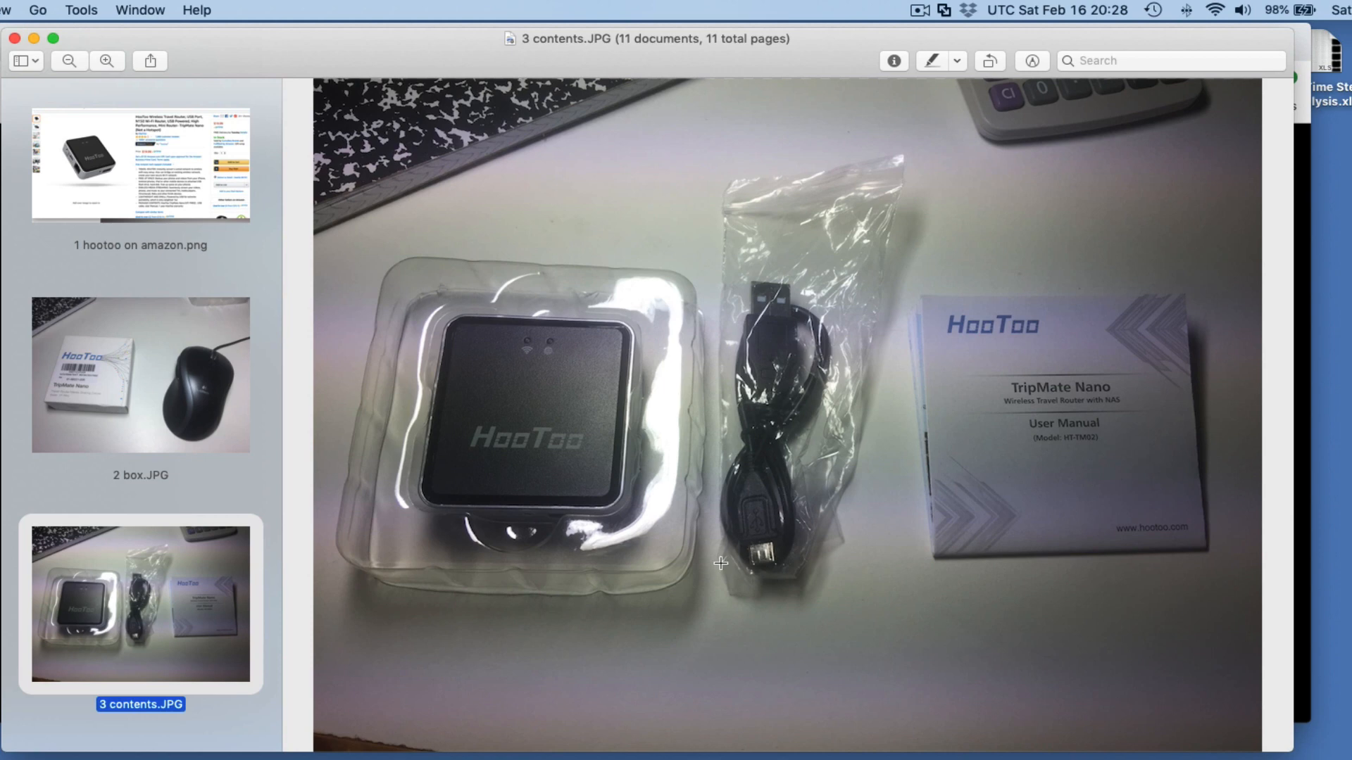
mouse_move(977, 406)
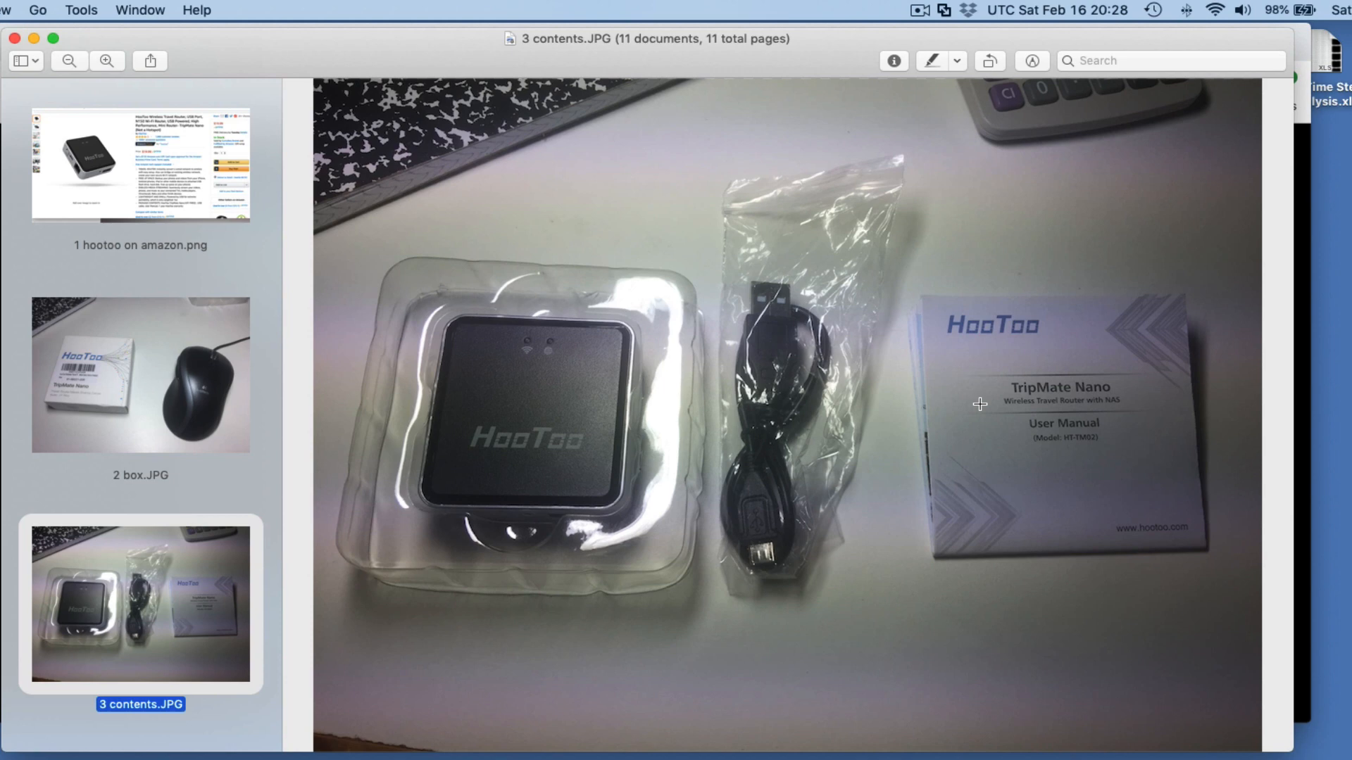
mouse_move(592, 338)
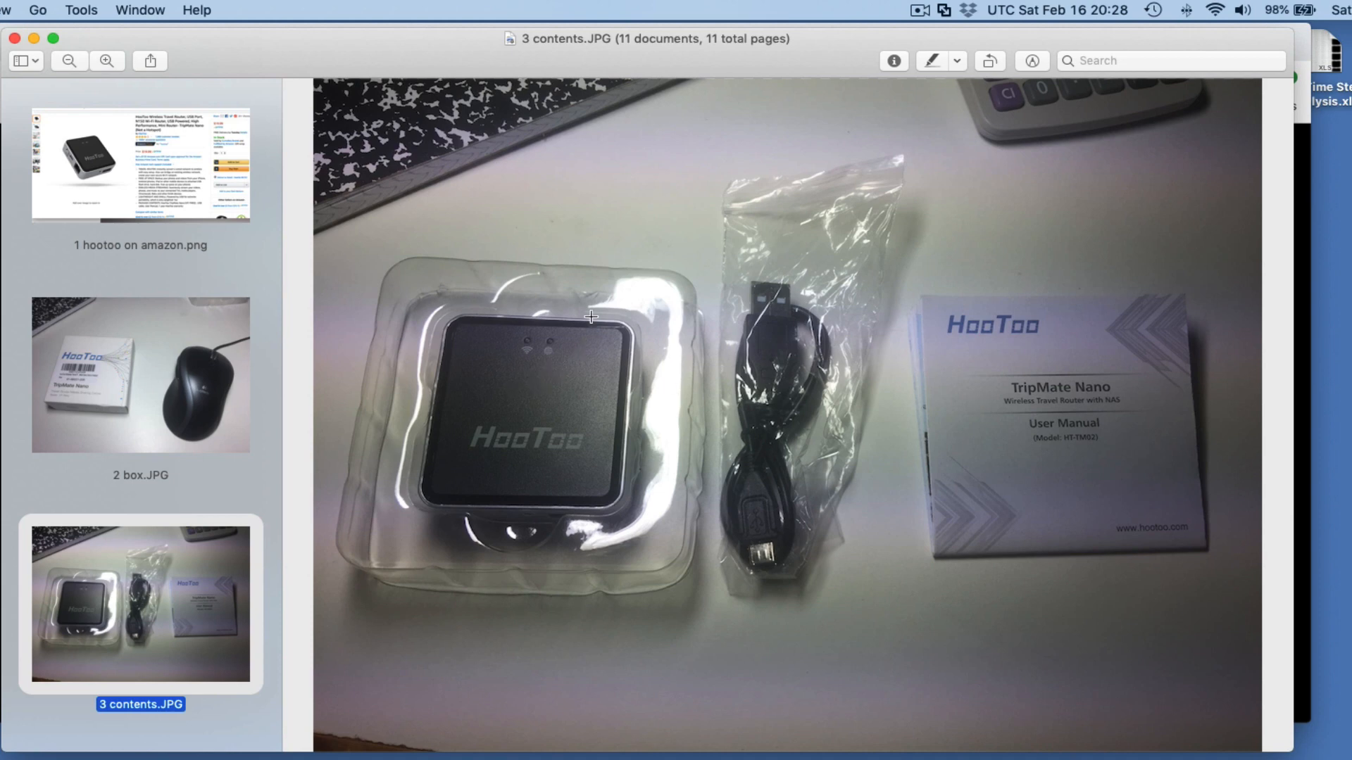
mouse_move(645, 214)
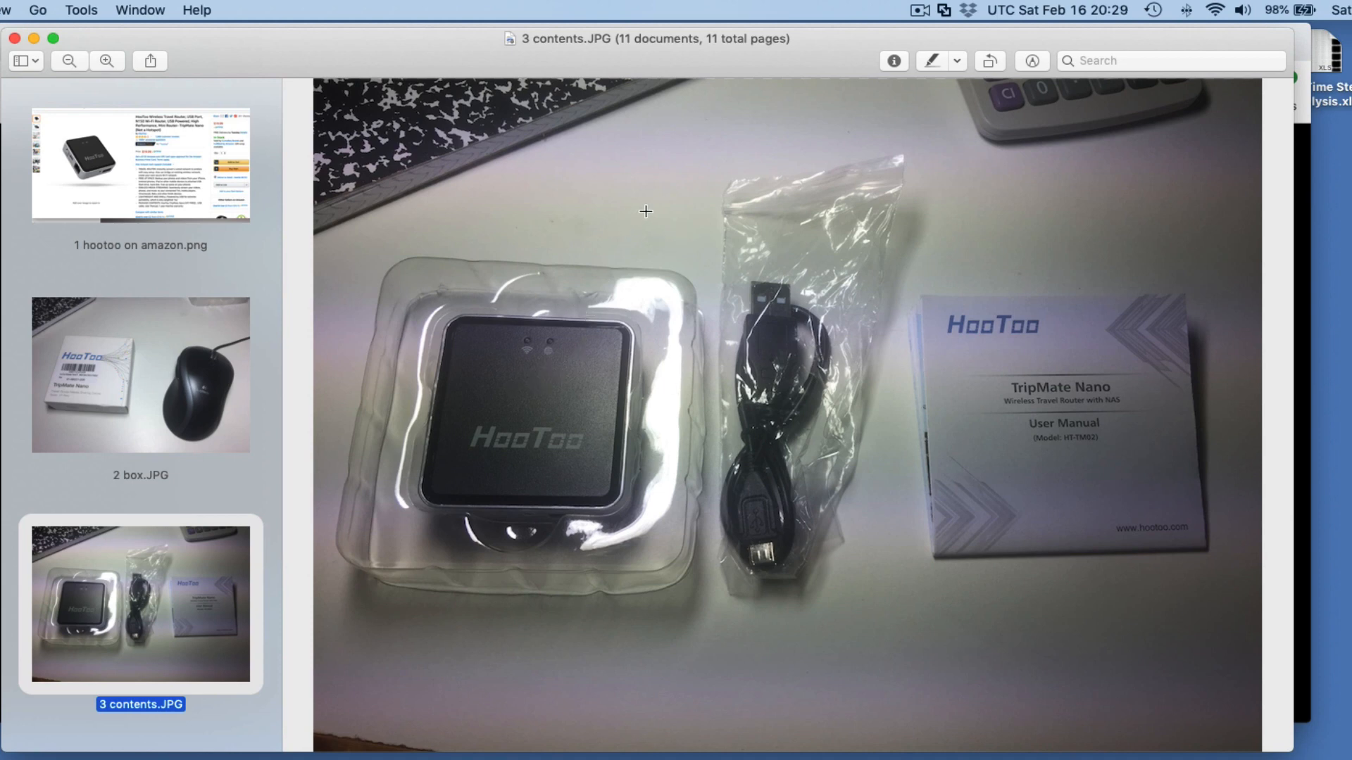
mouse_move(635, 218)
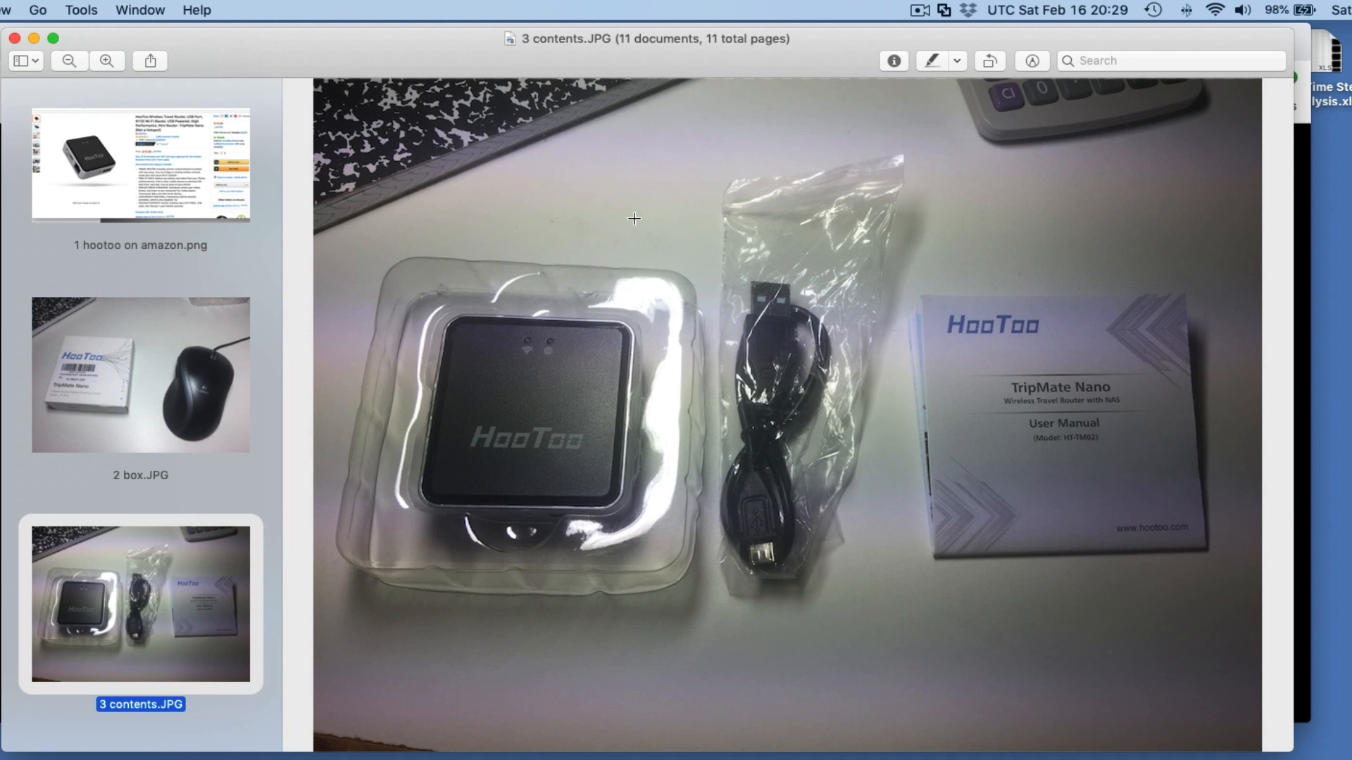
mouse_move(641, 214)
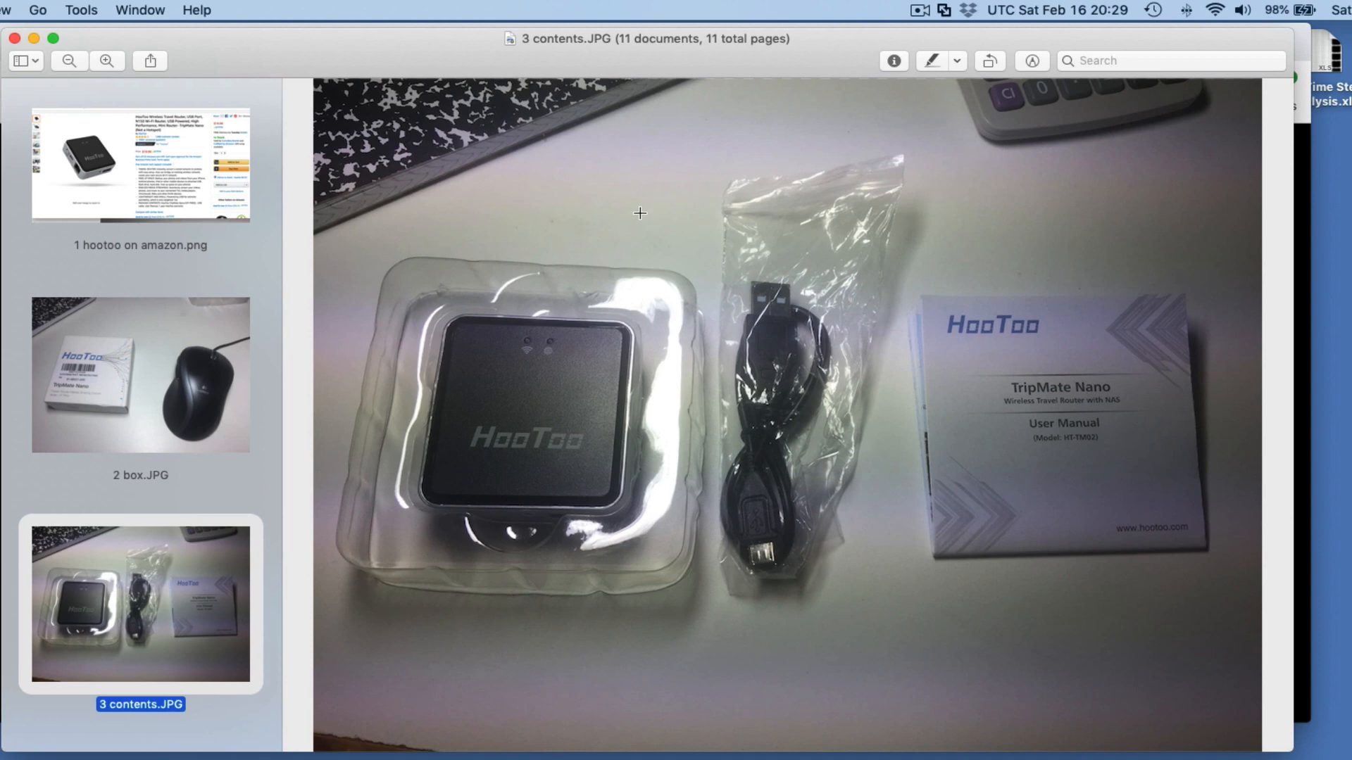
mouse_move(617, 245)
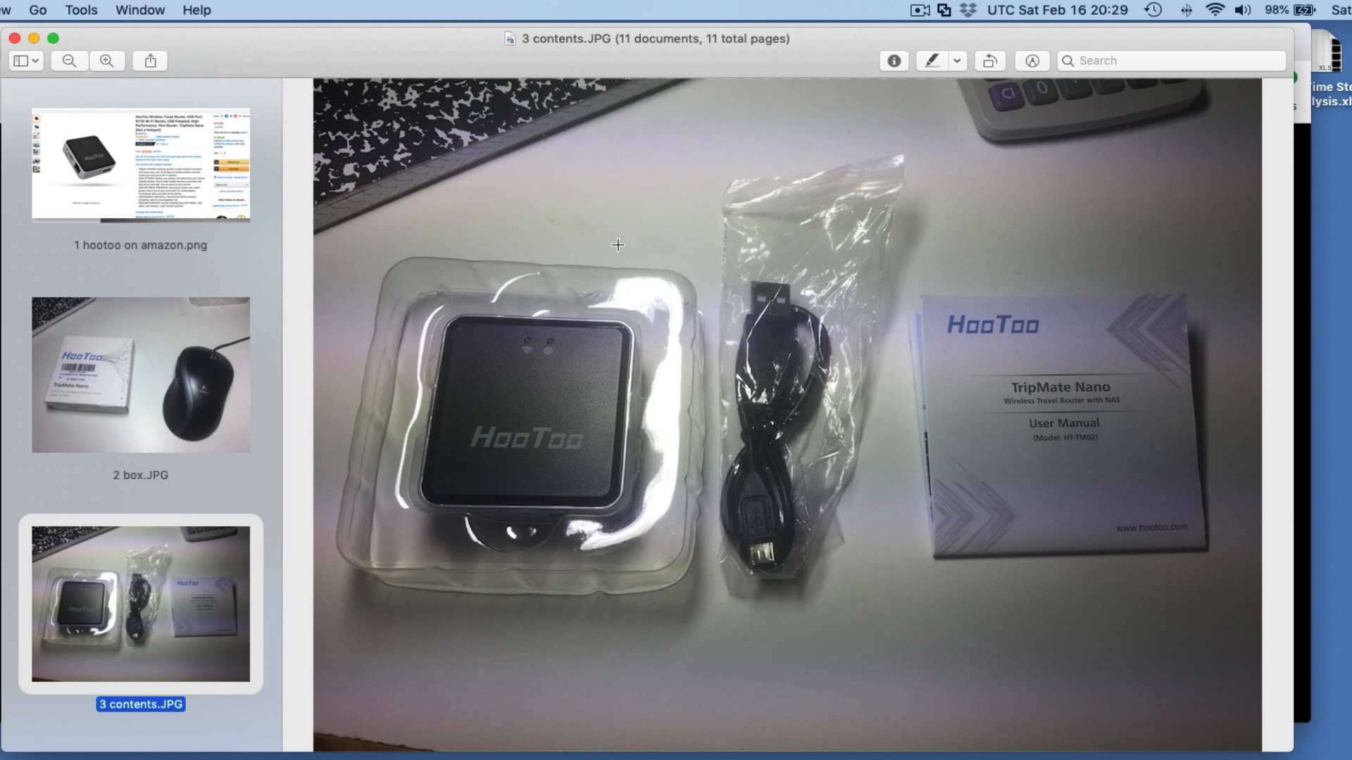
mouse_move(581, 367)
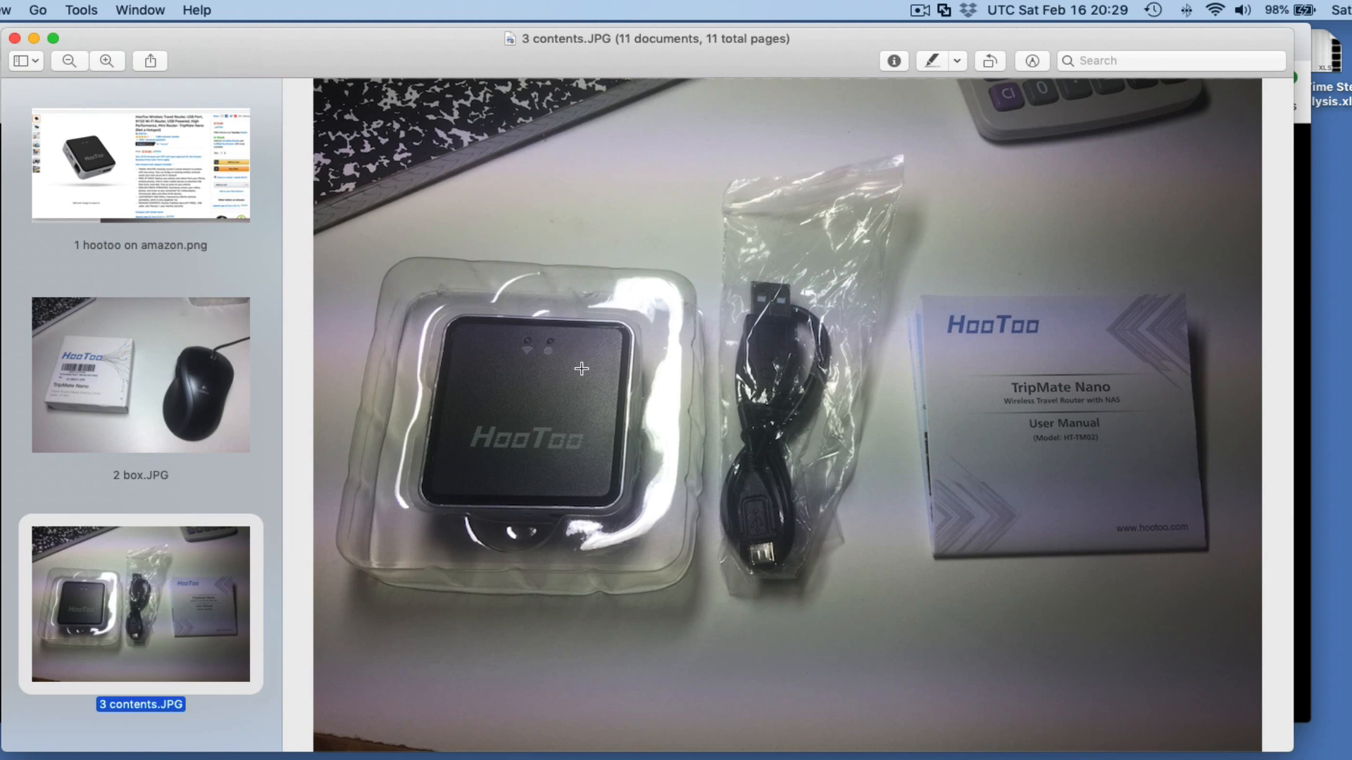
mouse_move(994, 343)
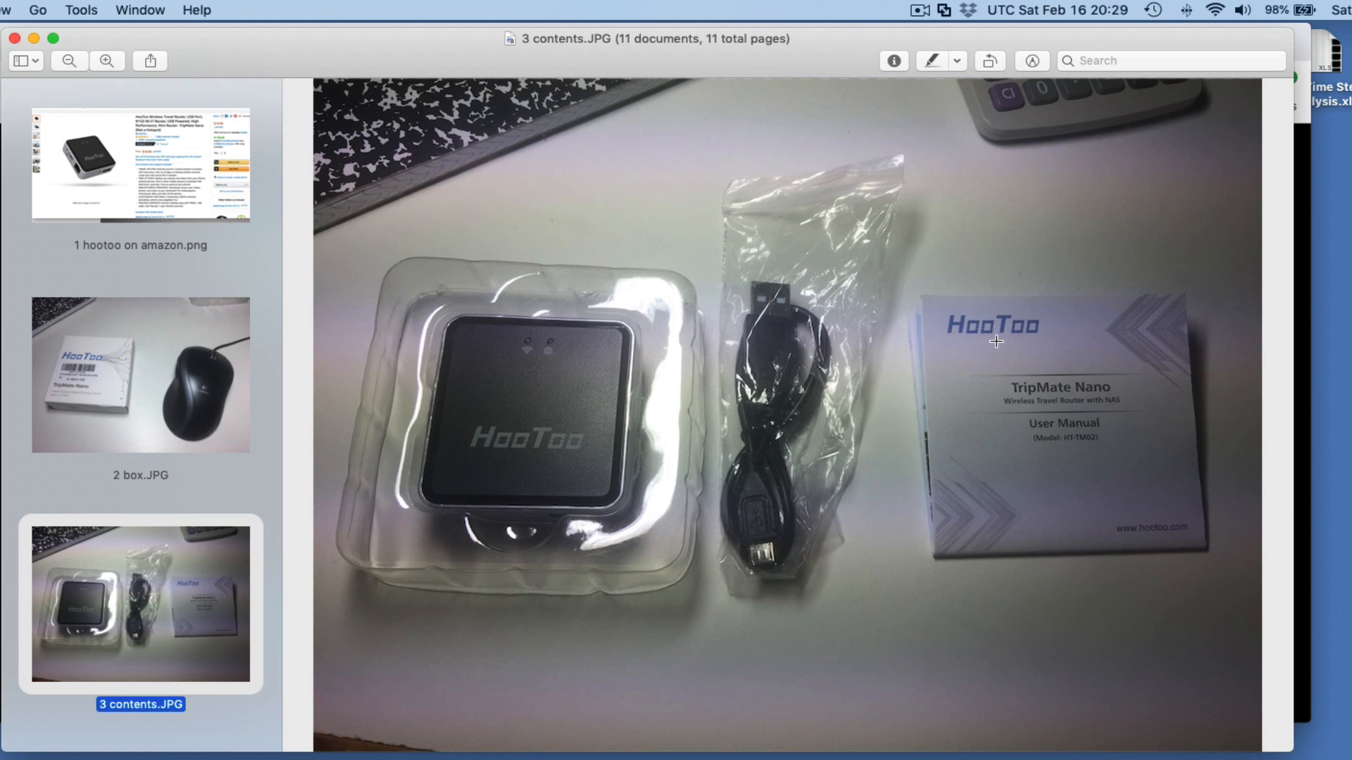
mouse_move(983, 440)
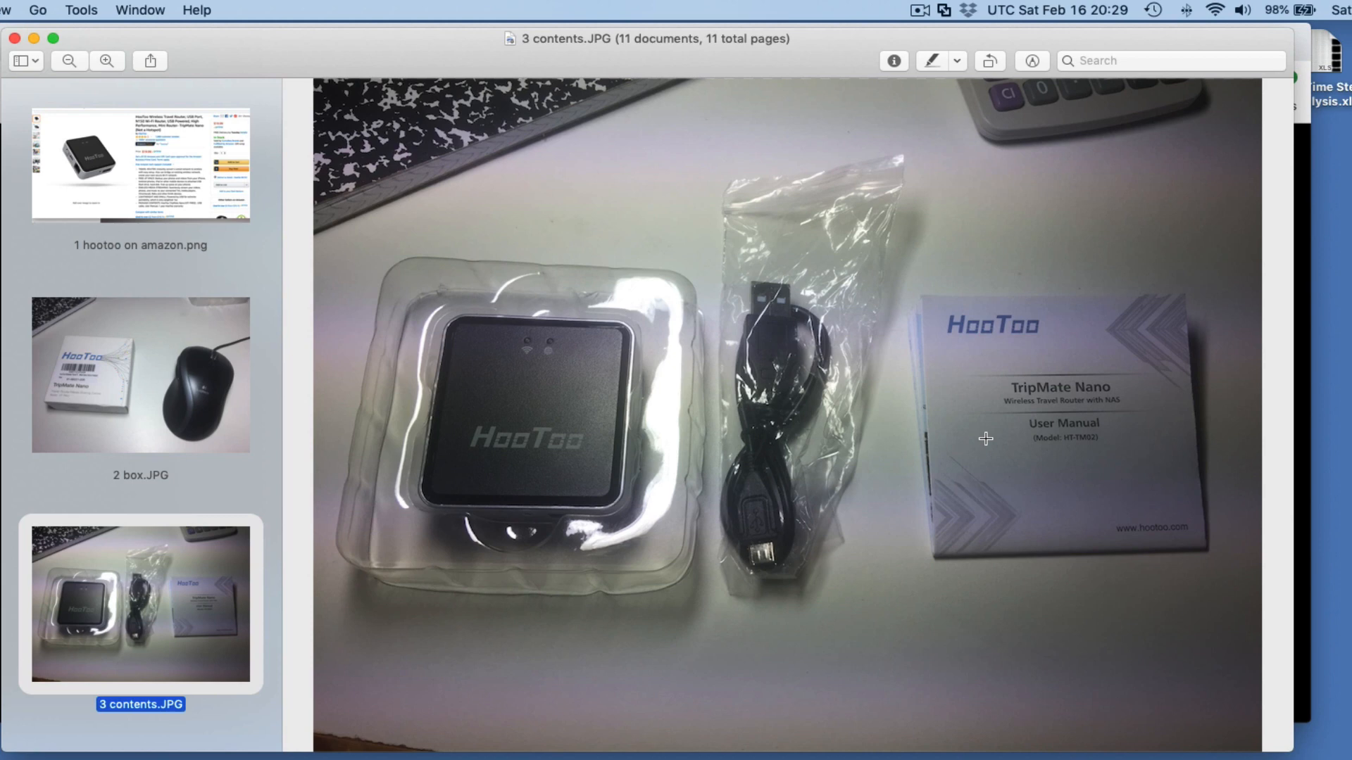
mouse_move(1037, 369)
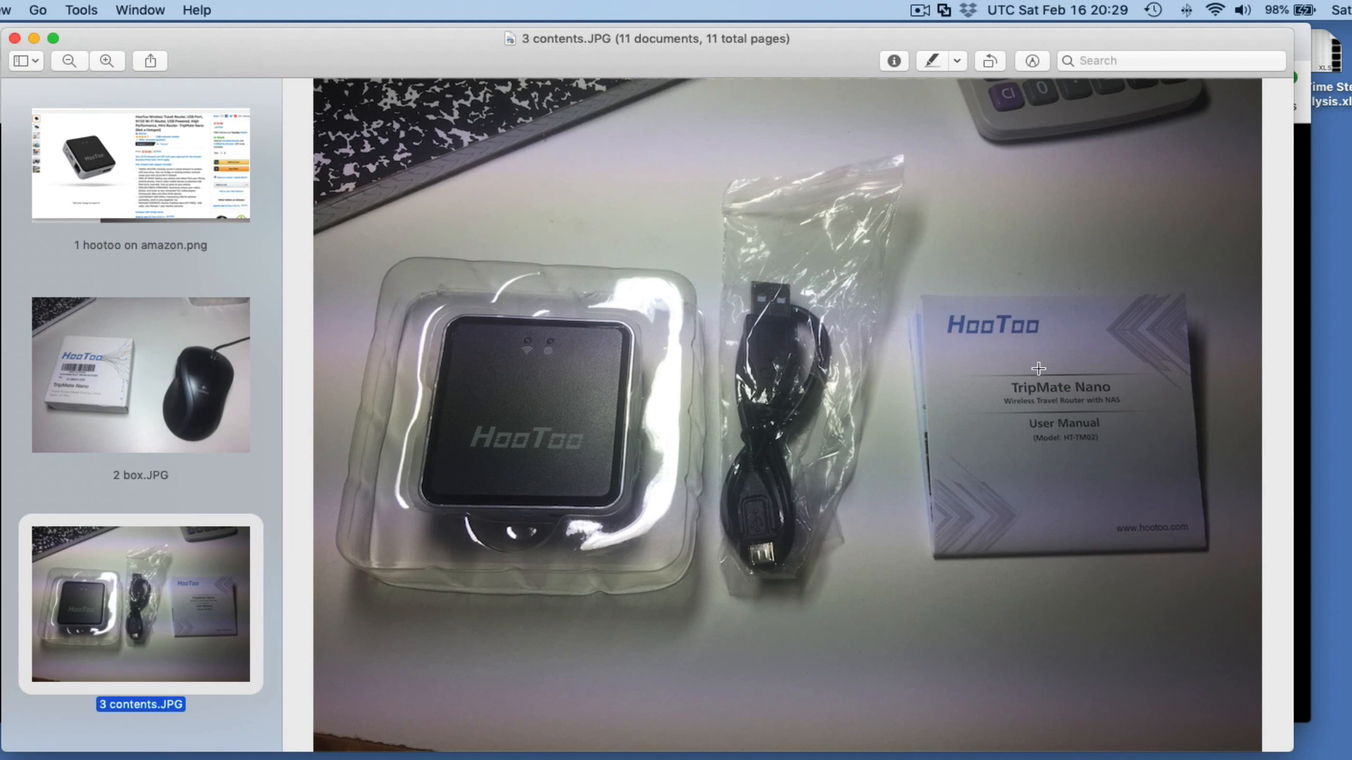
mouse_move(551, 405)
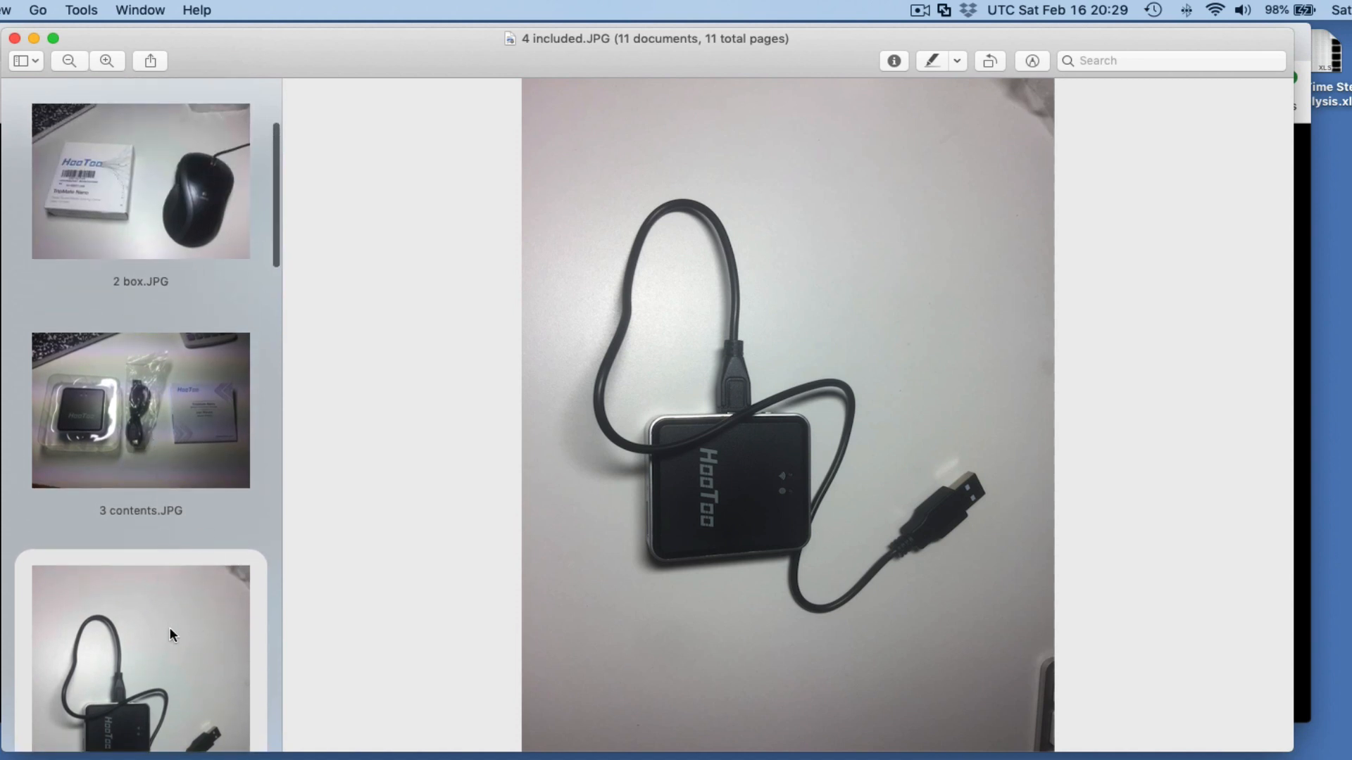
mouse_move(753, 476)
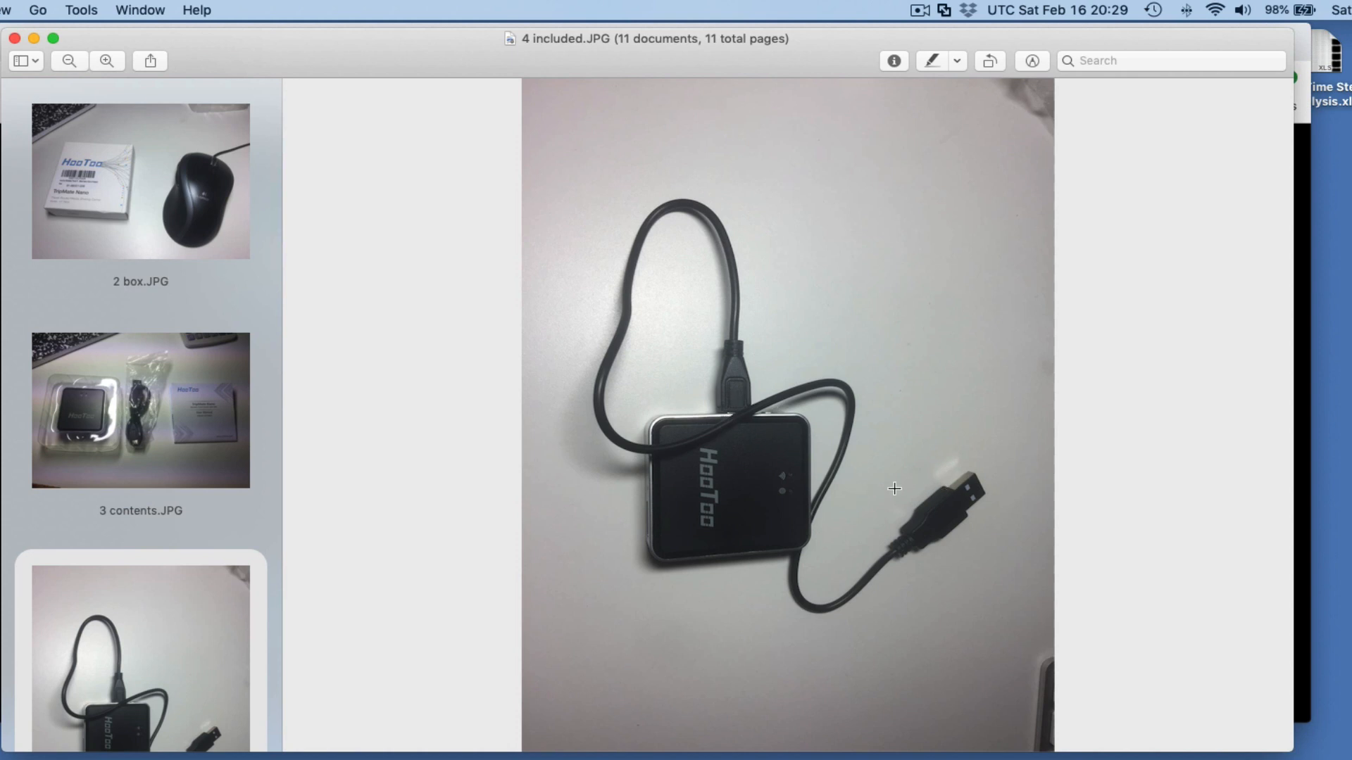
mouse_move(191, 594)
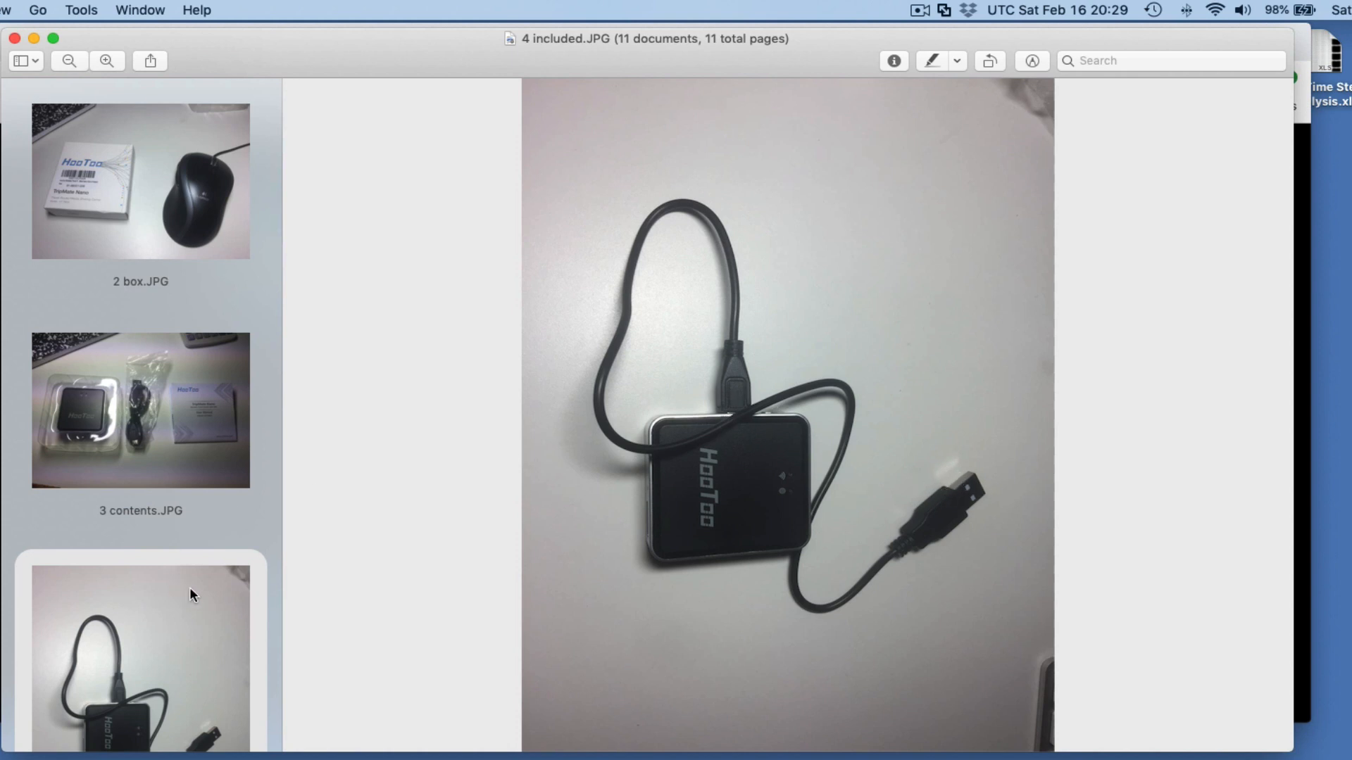
mouse_move(58, 628)
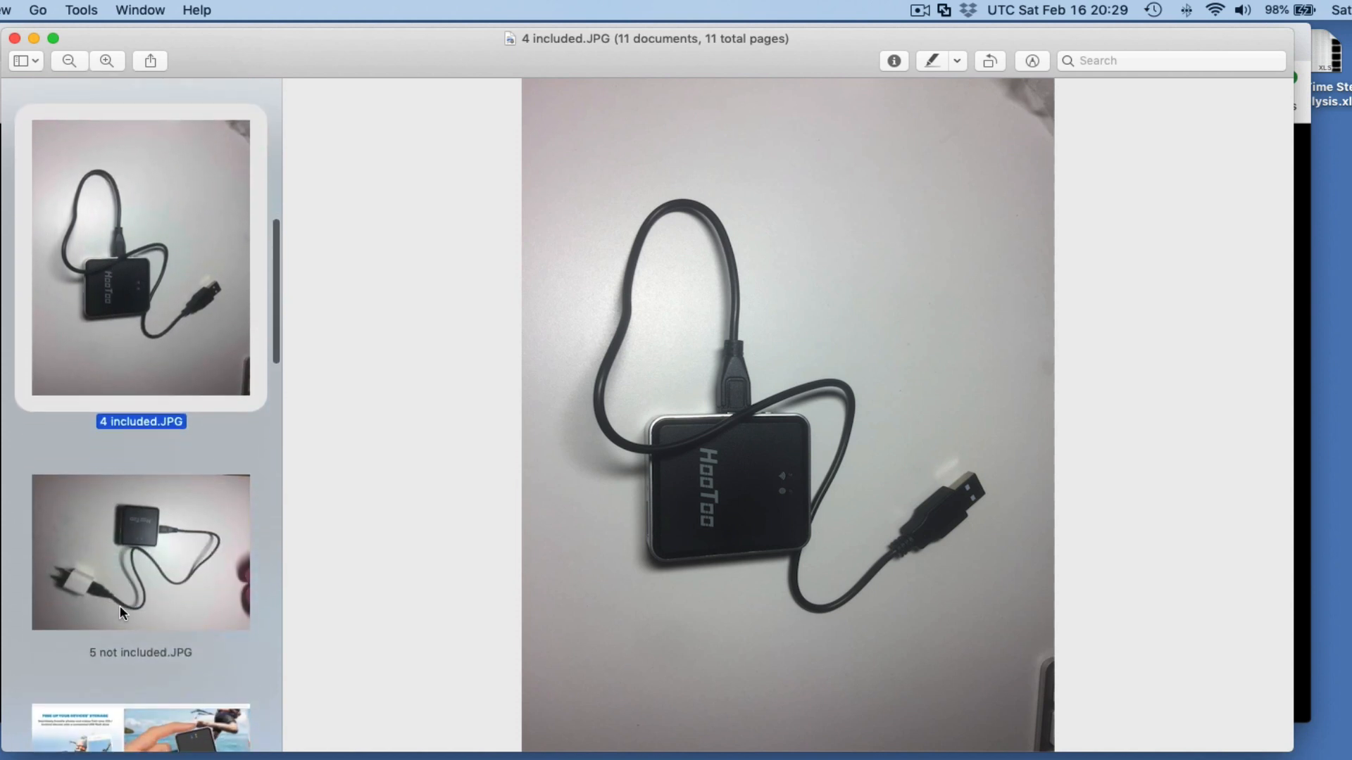
View 5 not included.JPG showing the router cabled to a white wall plug adapter.
left_click(141, 552)
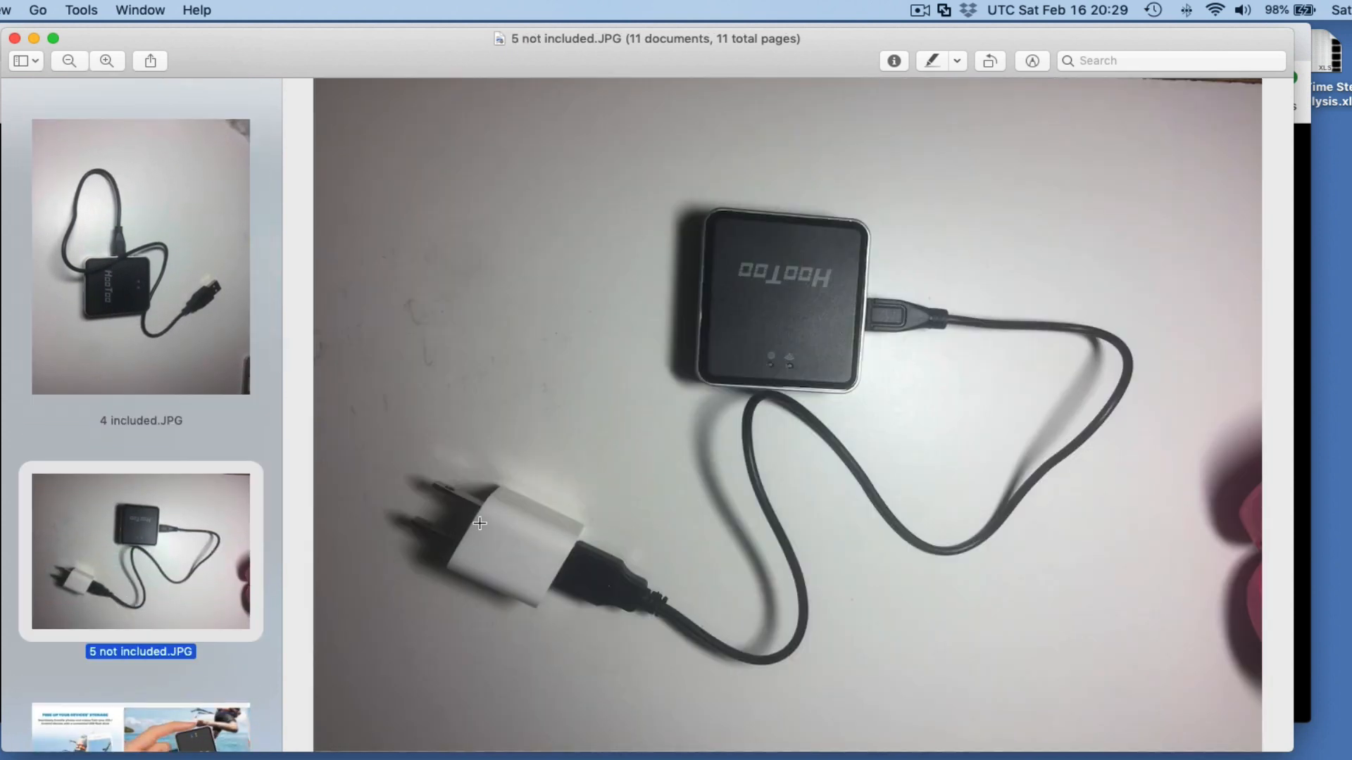
mouse_move(501, 538)
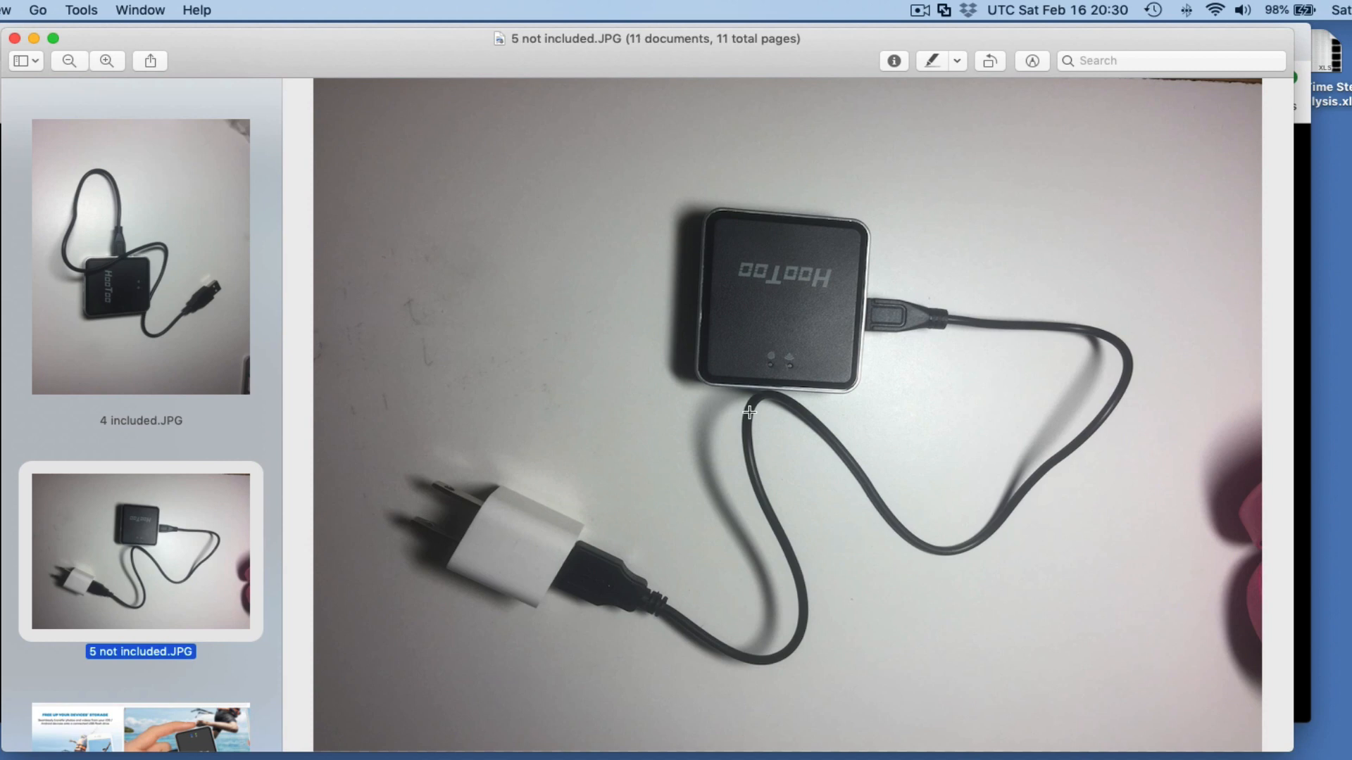
mouse_move(1068, 210)
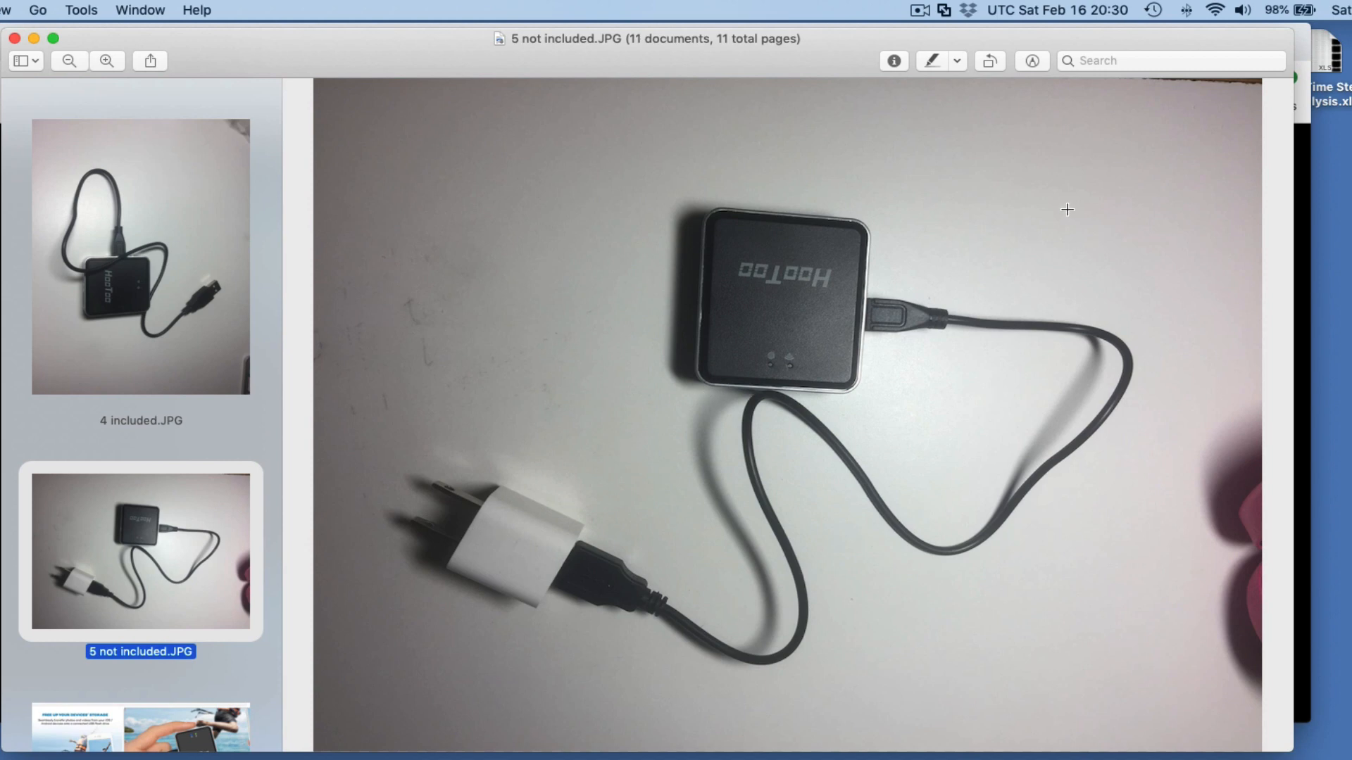
Check the Mac's Wi-Fi network list (joined to TripMateNano-7EC8) while scrolling the Preview thumbnails.
left_click(1218, 7)
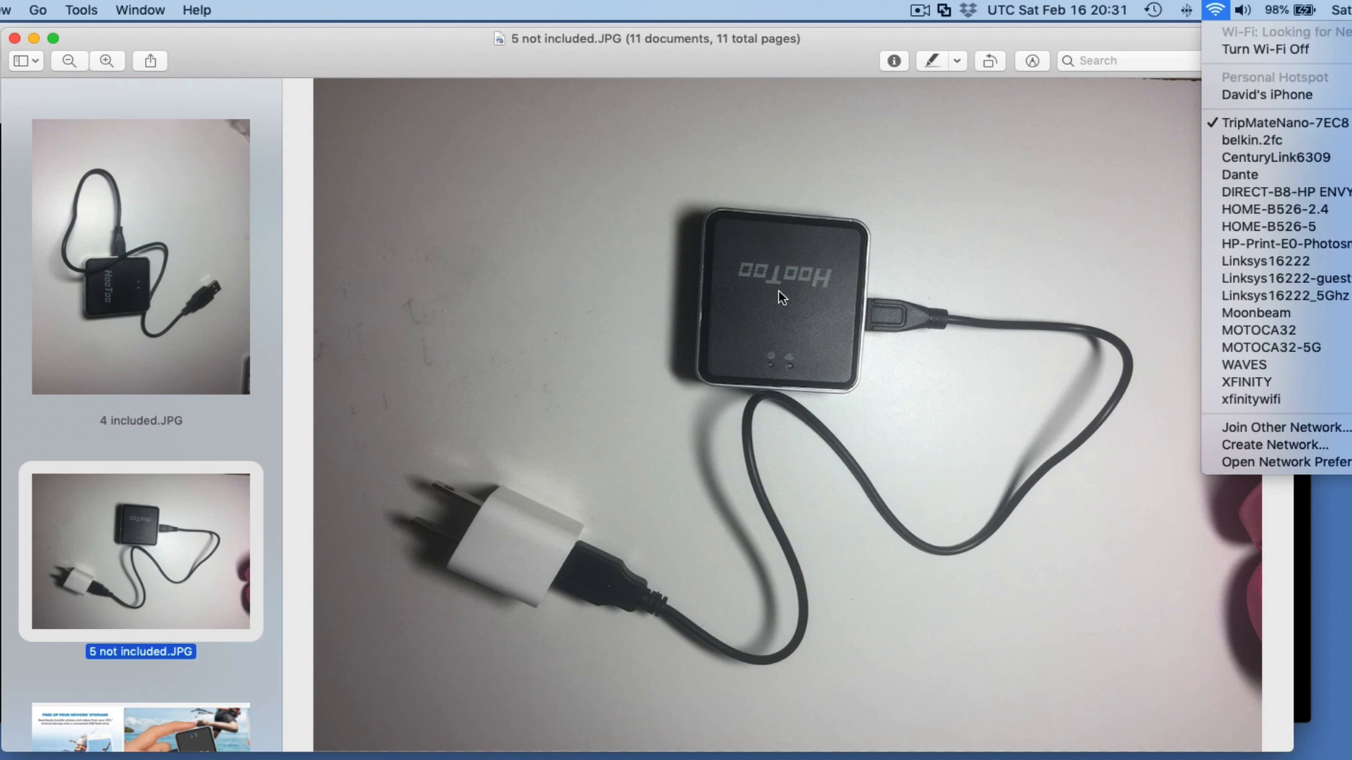
mouse_move(588, 310)
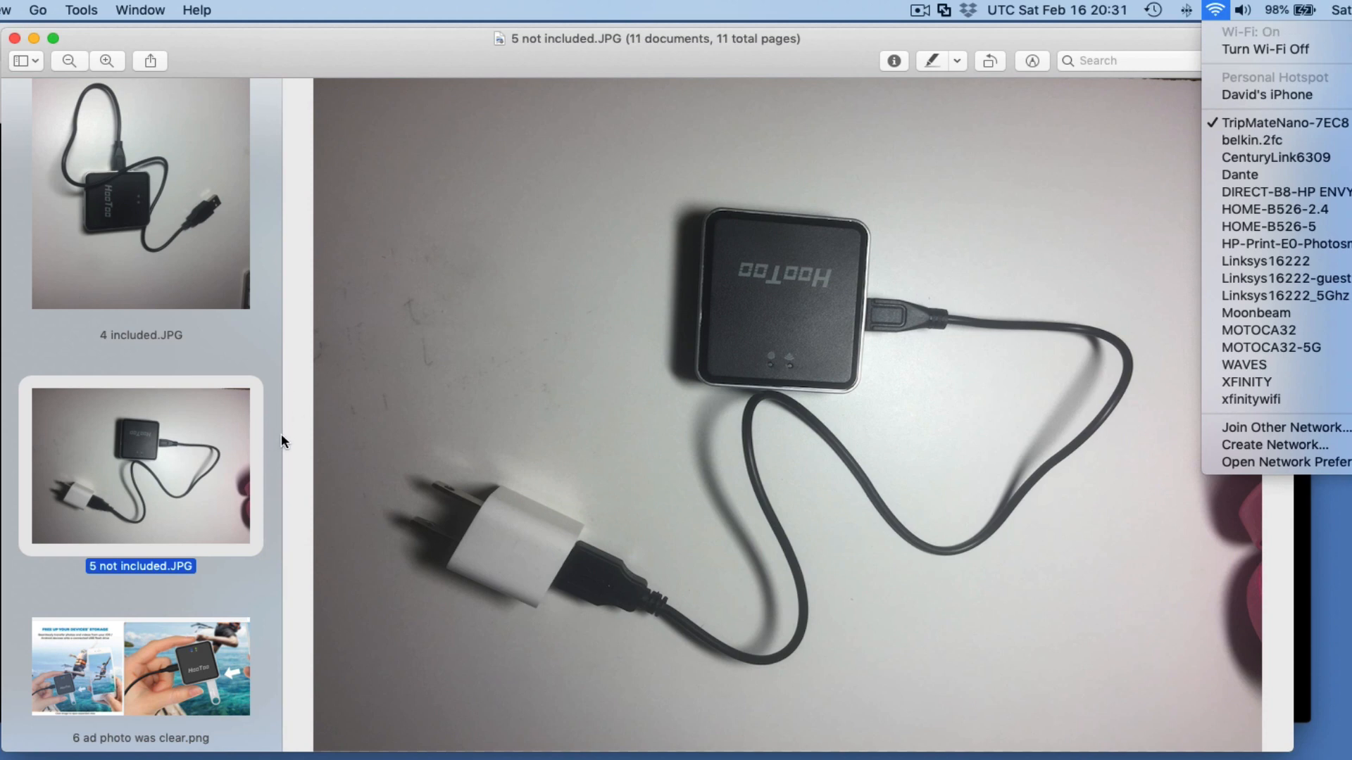
scroll("down", 3)
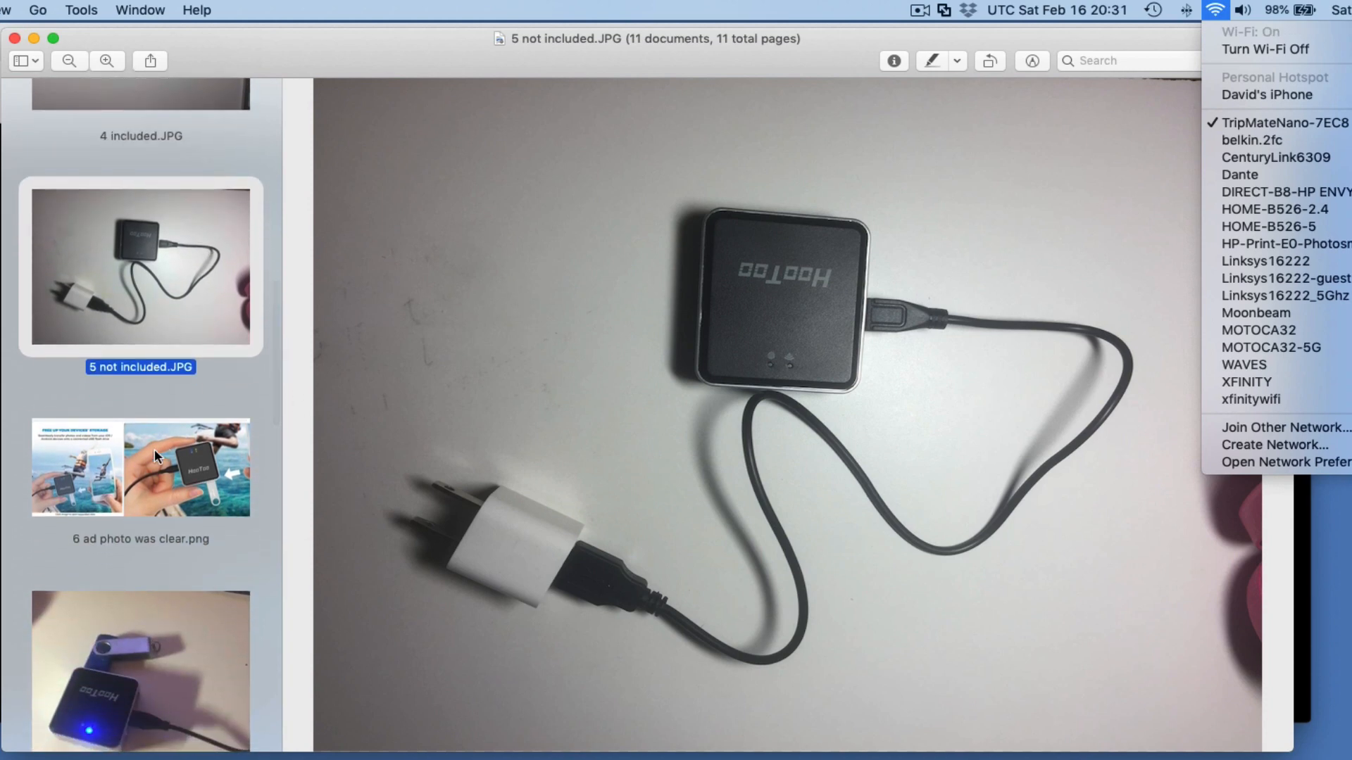
View the 6 ad photo was clear.png ad image, glancing at the 1 hootoo on amazon.png listing screenshot.
left_click(155, 456)
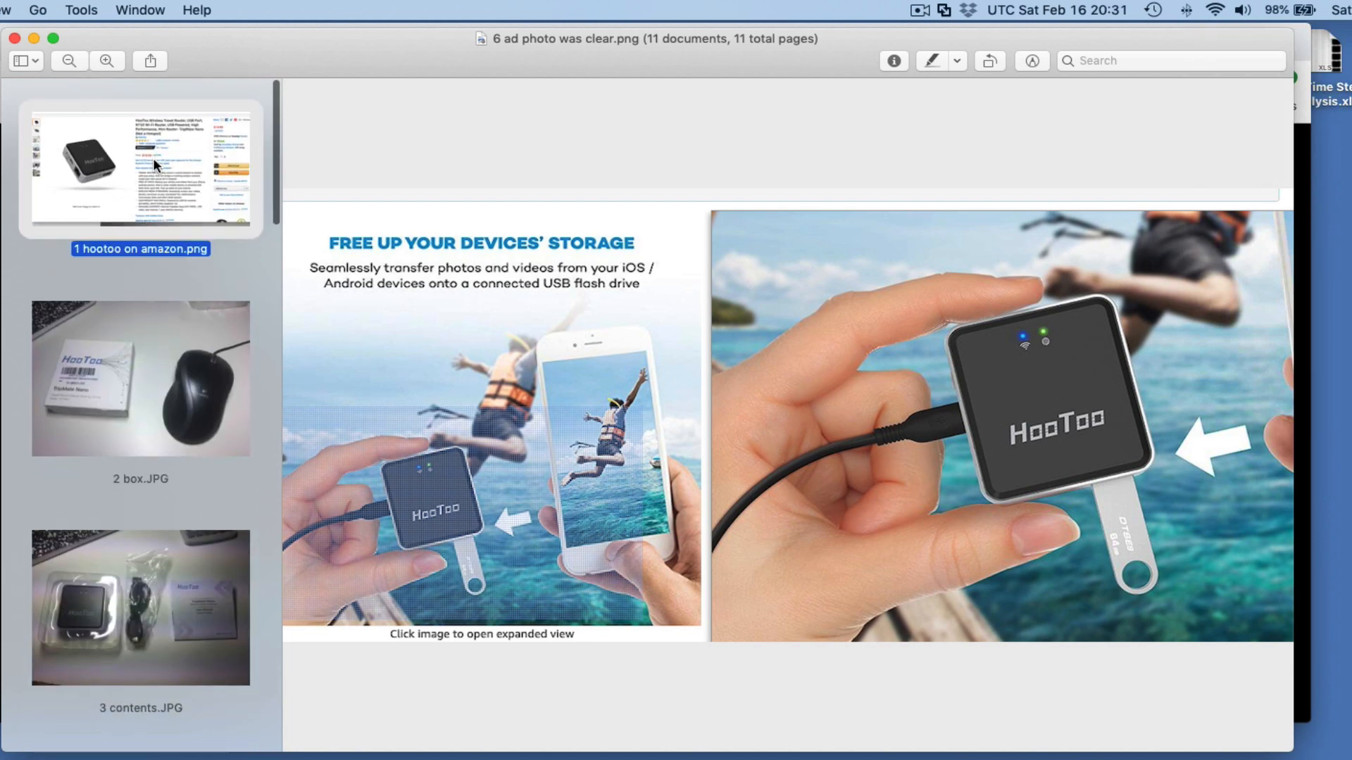
left_click(155, 166)
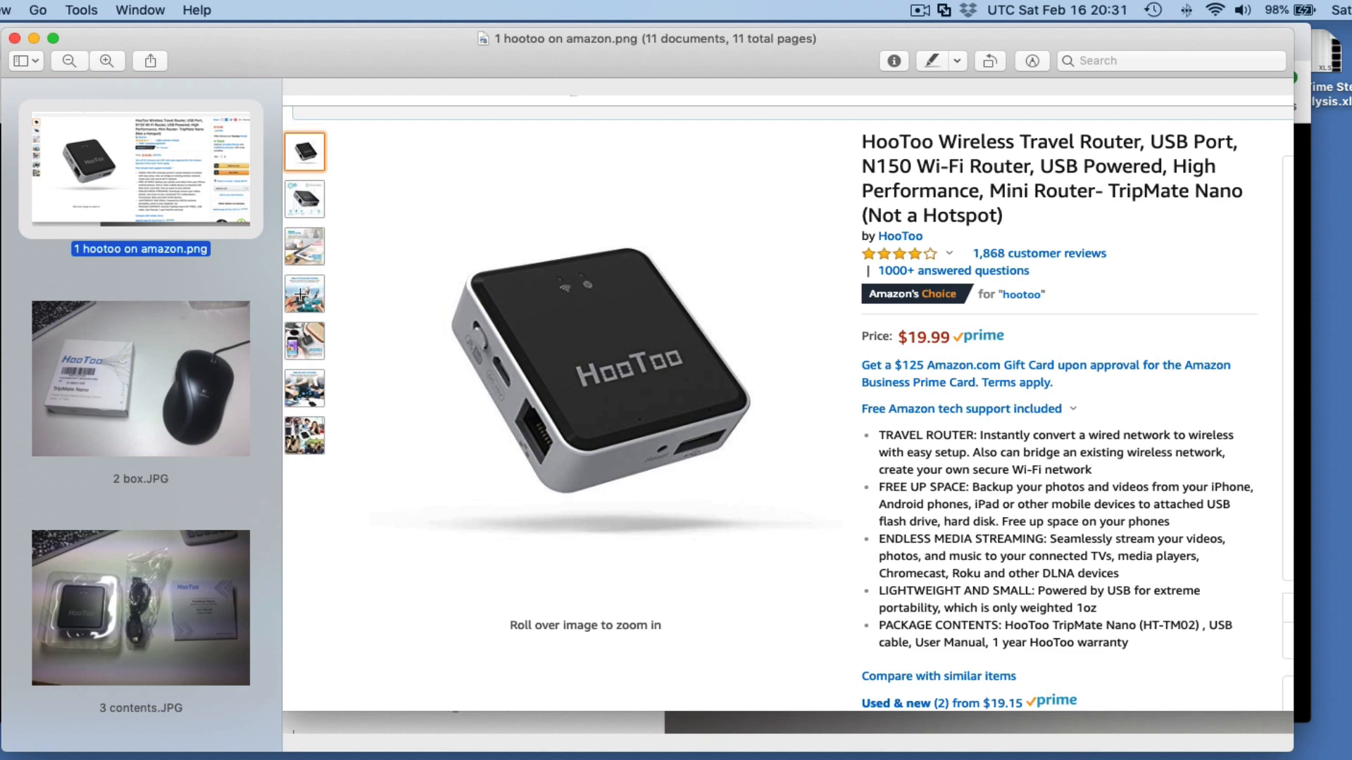
mouse_move(176, 309)
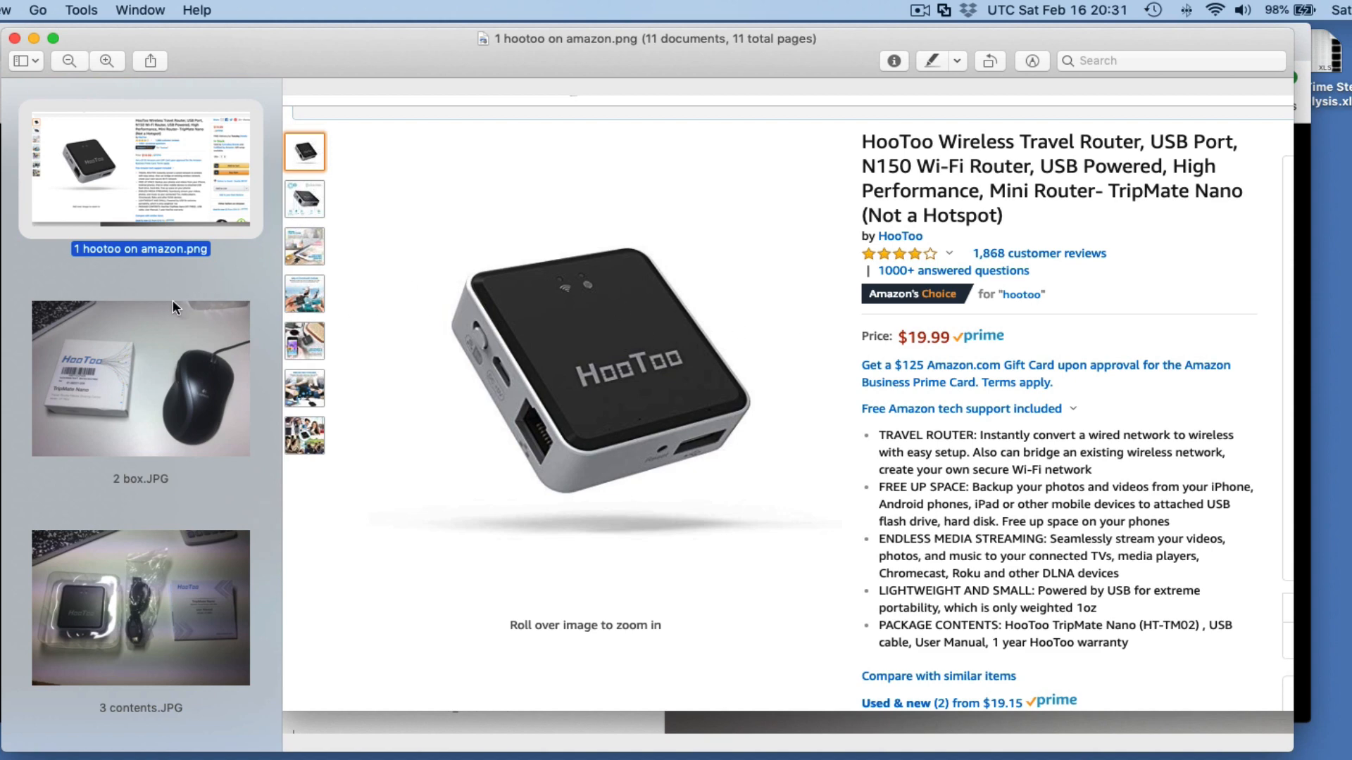
scroll("down", 3)
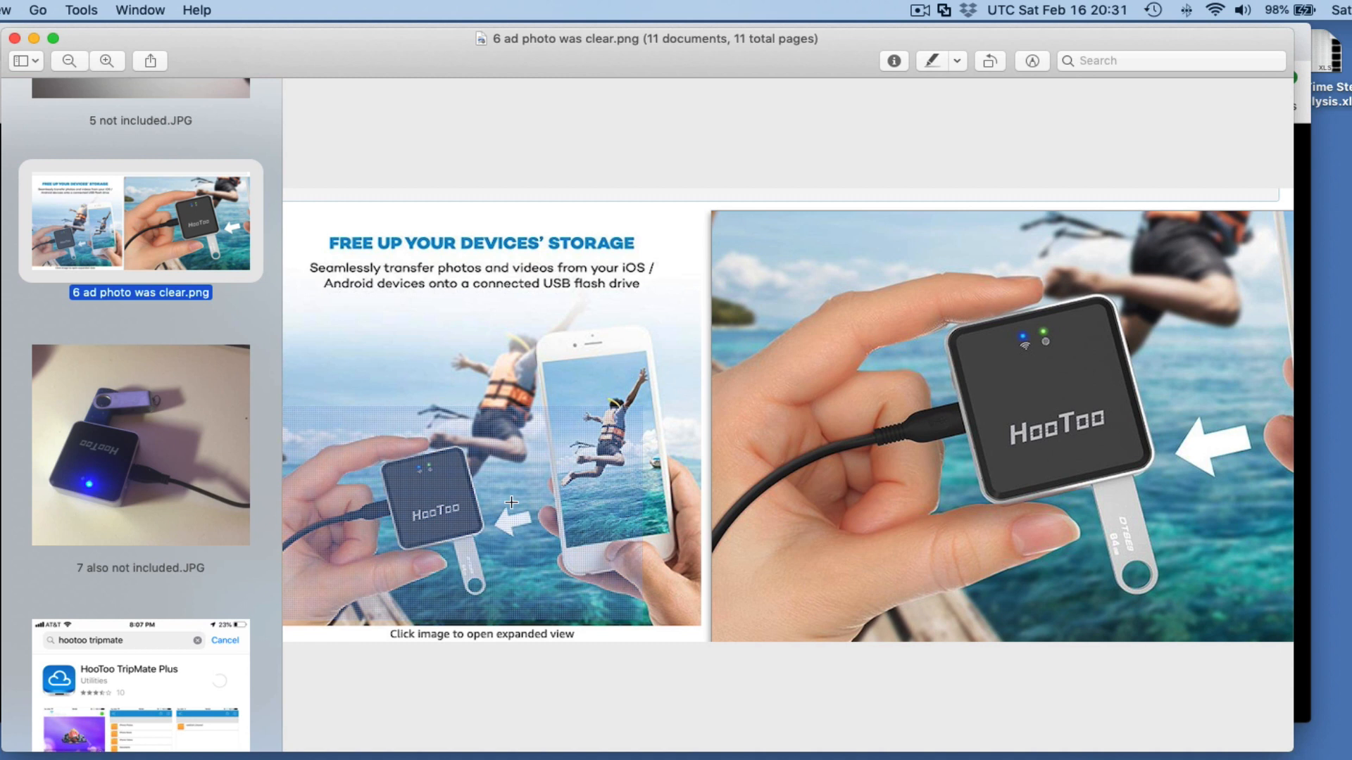
mouse_move(466, 563)
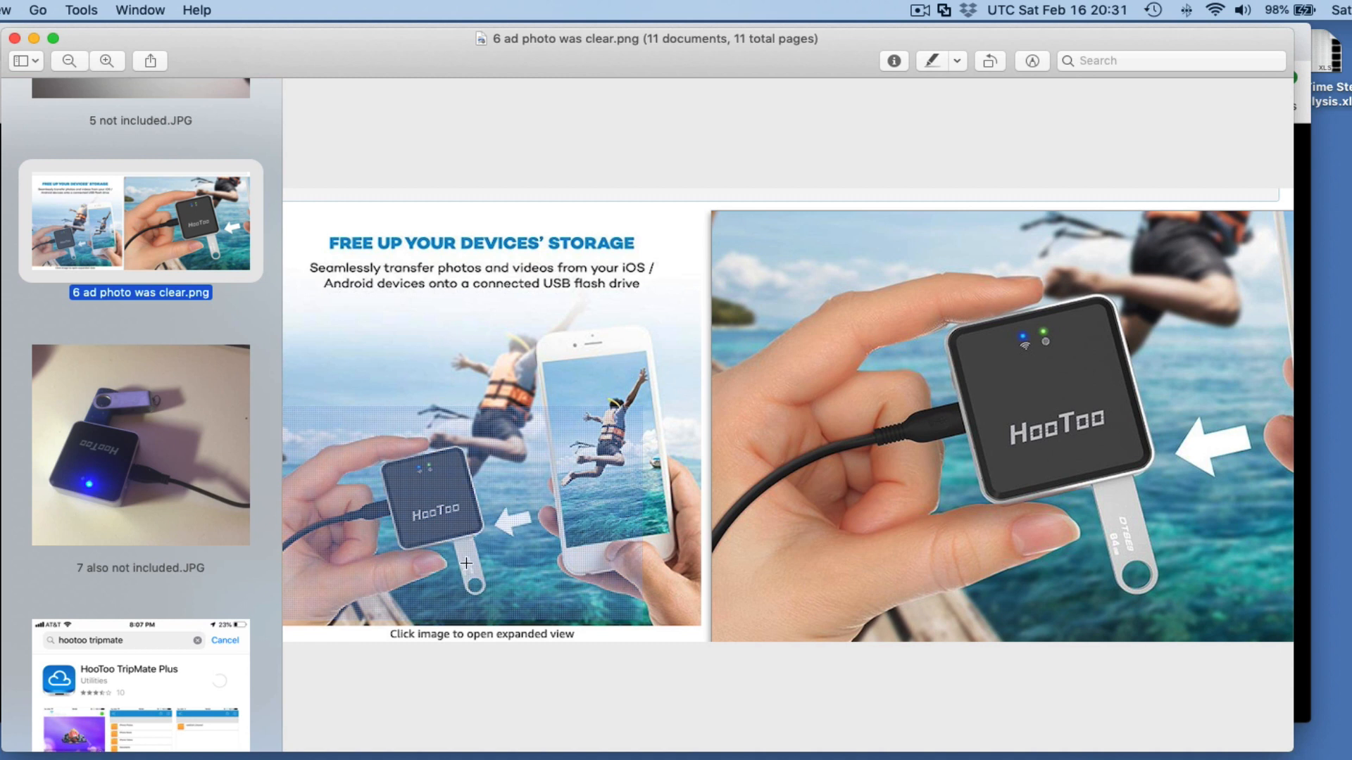
mouse_move(484, 610)
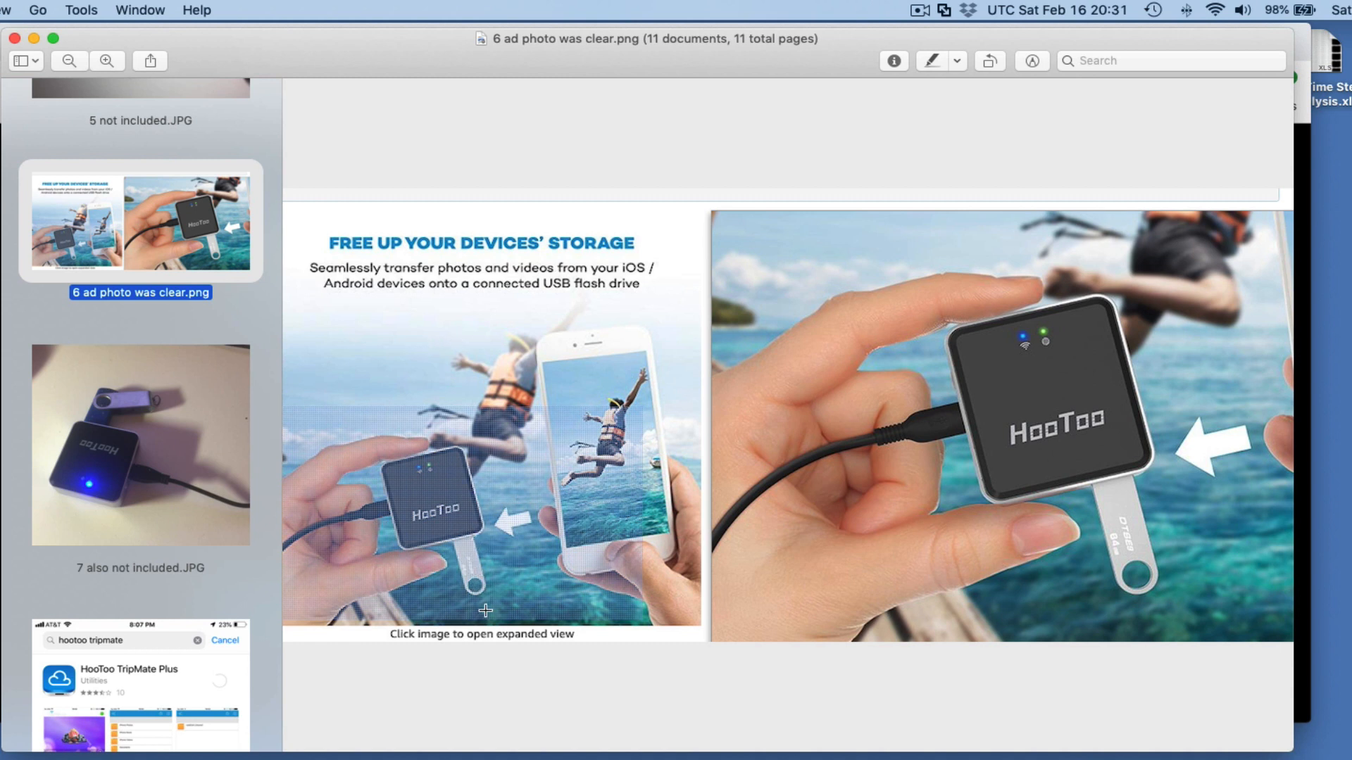
mouse_move(563, 580)
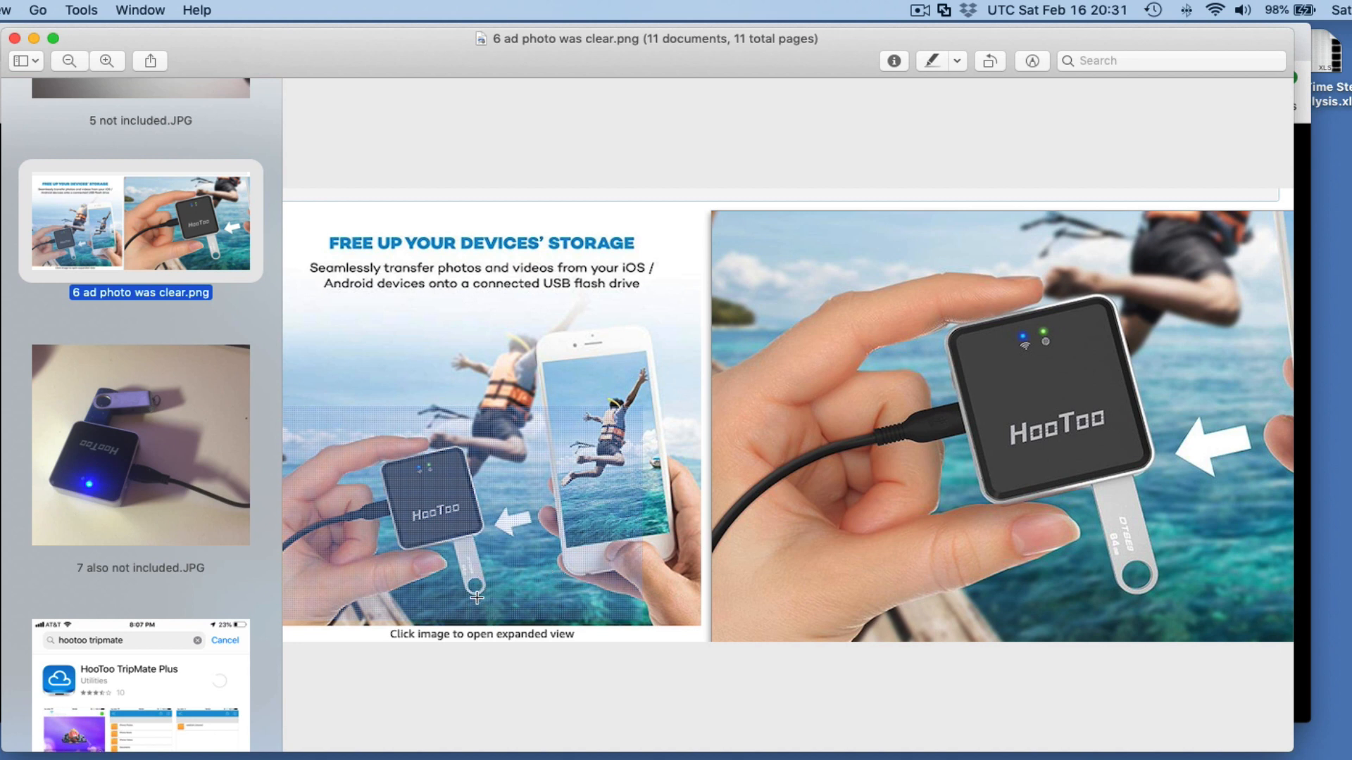
mouse_move(585, 277)
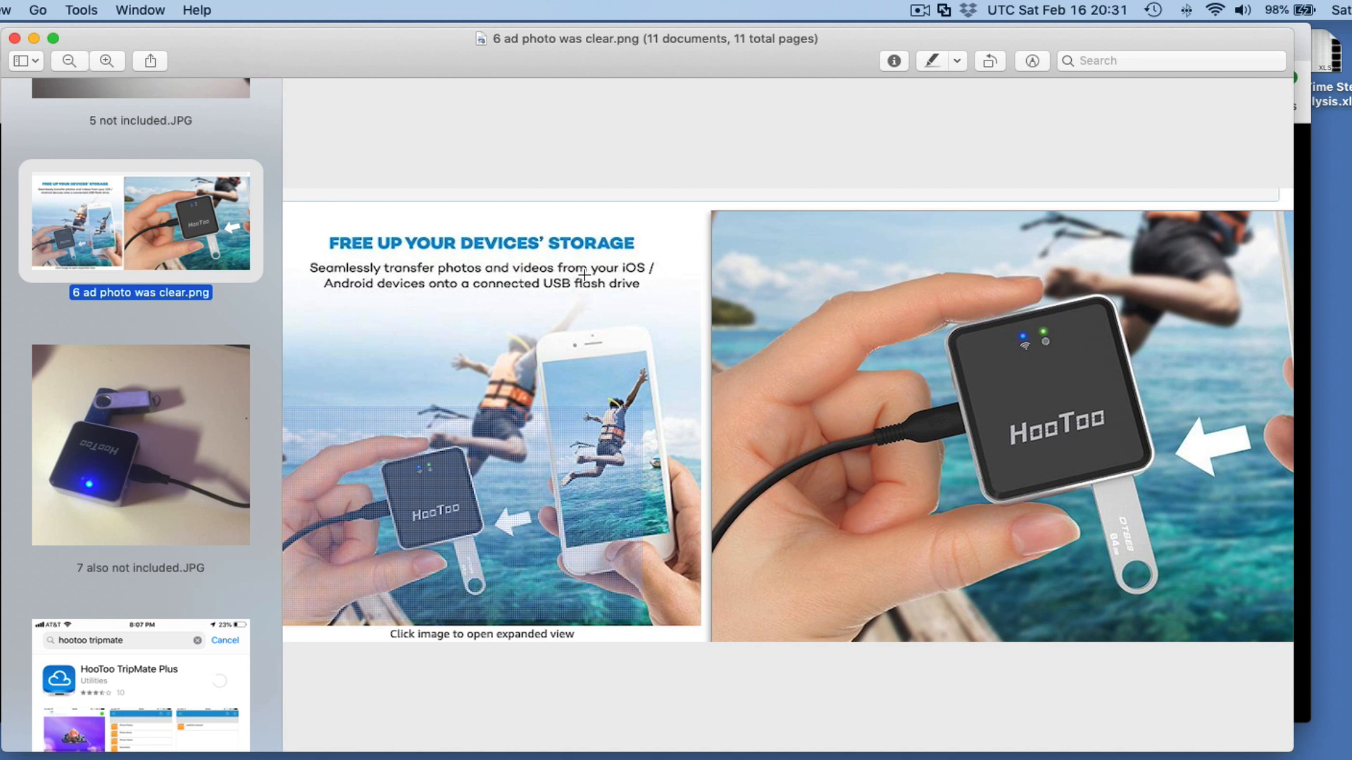
mouse_move(451, 280)
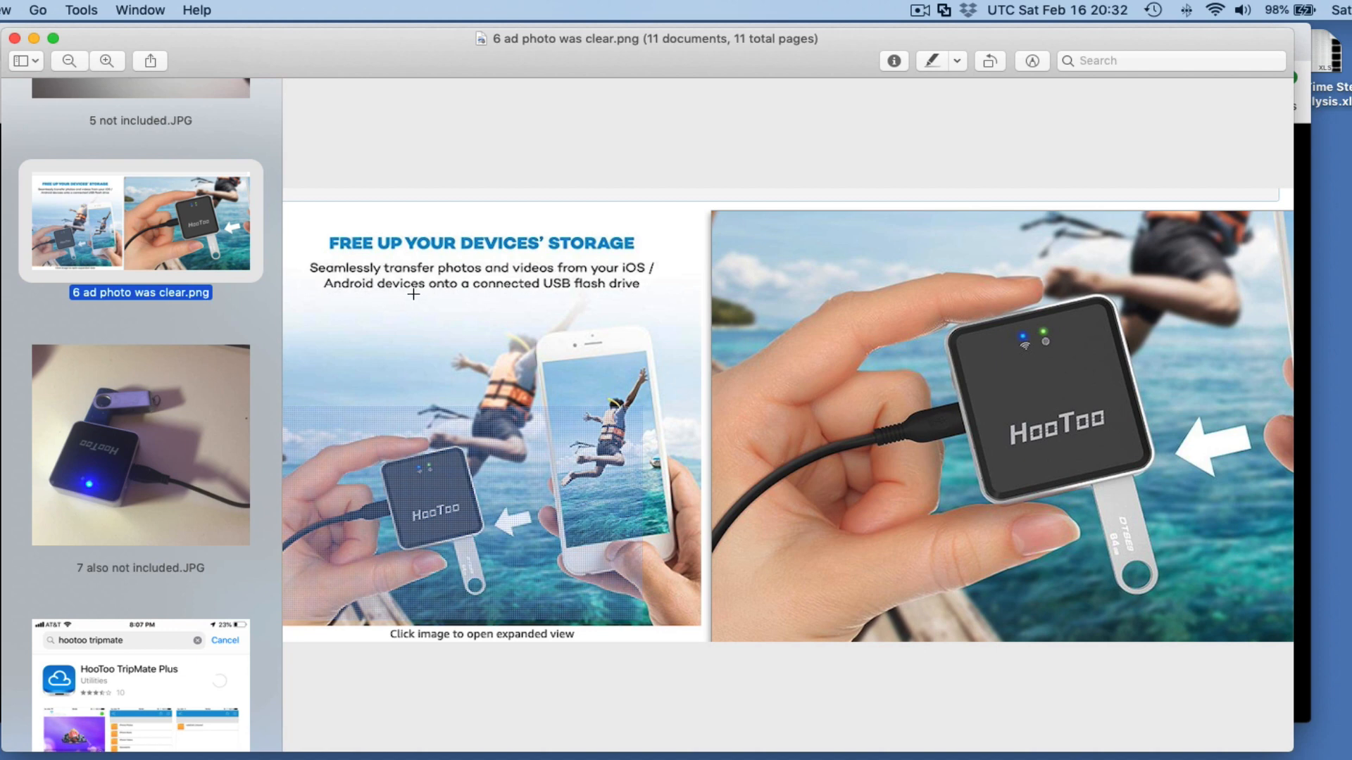
mouse_move(399, 344)
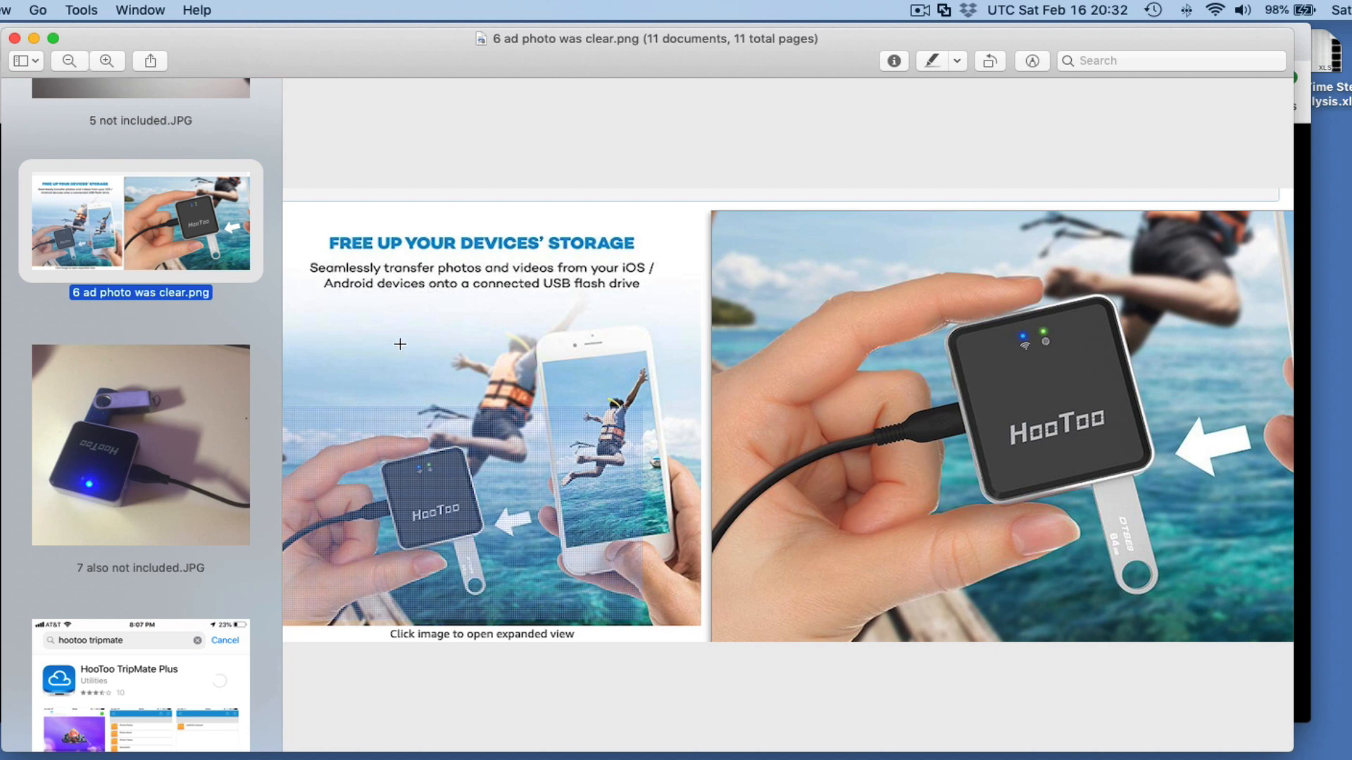
mouse_move(417, 316)
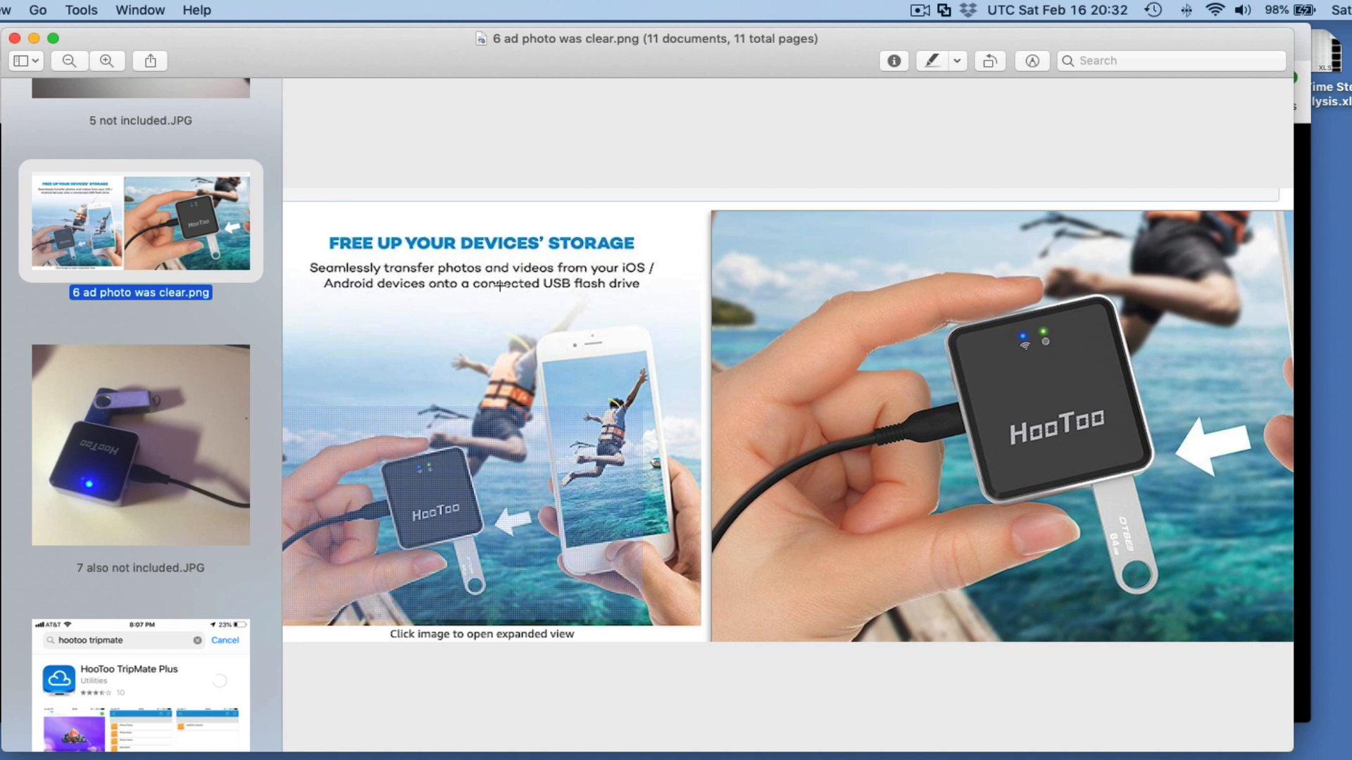
mouse_move(431, 301)
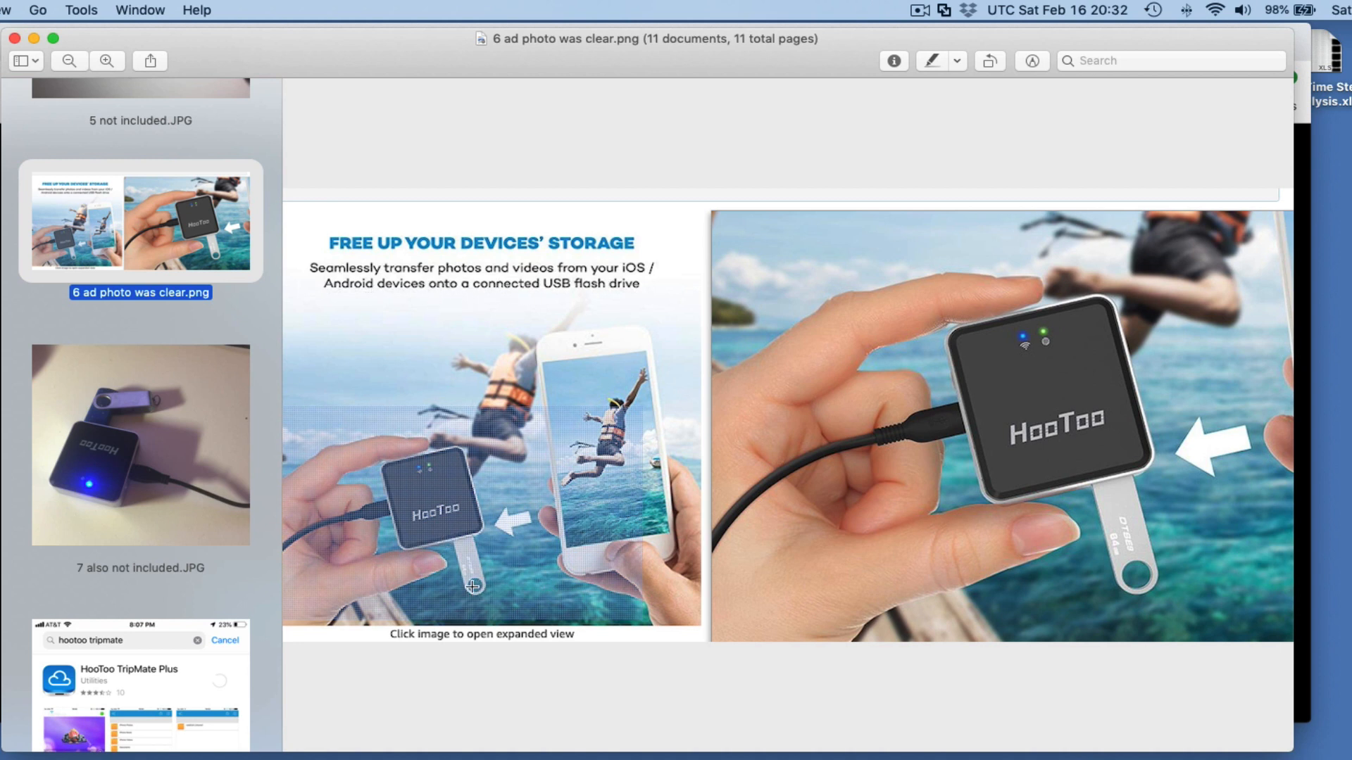
mouse_move(1121, 525)
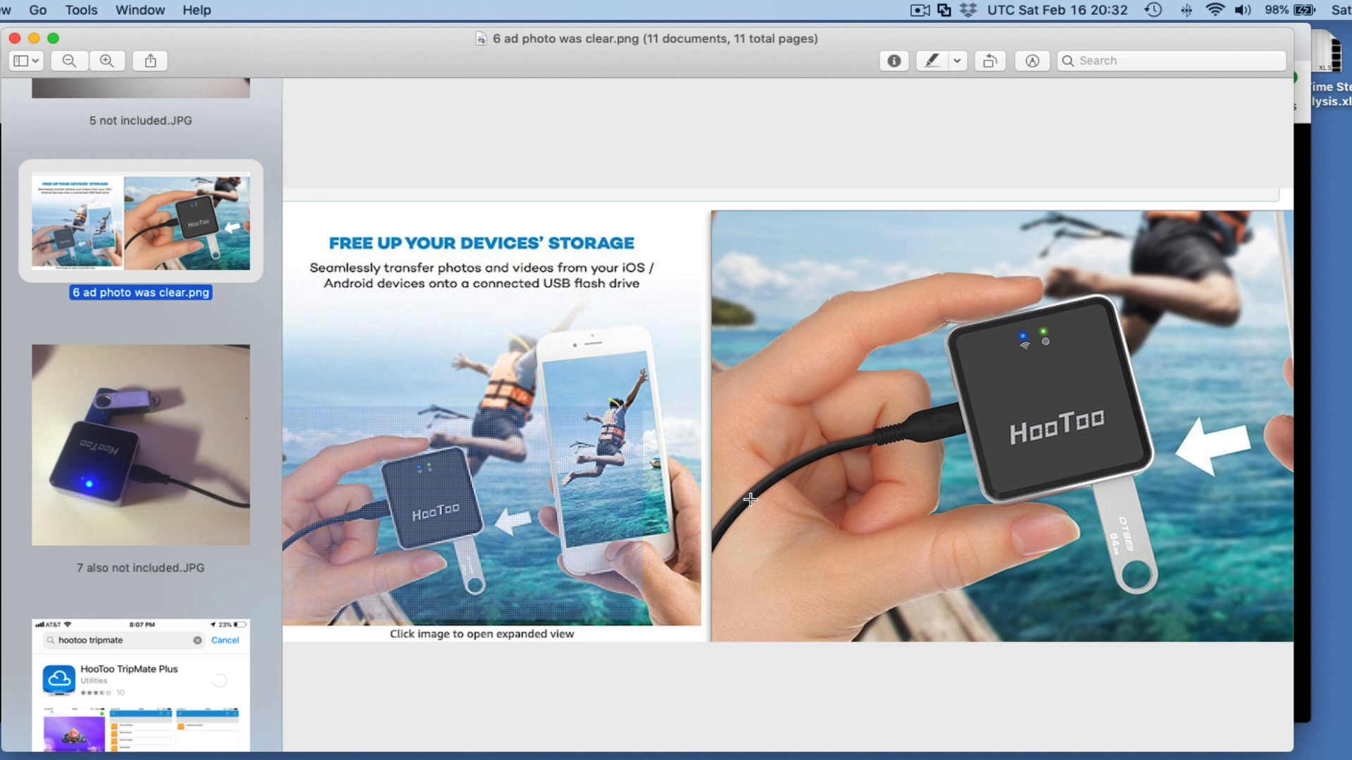
mouse_move(441, 430)
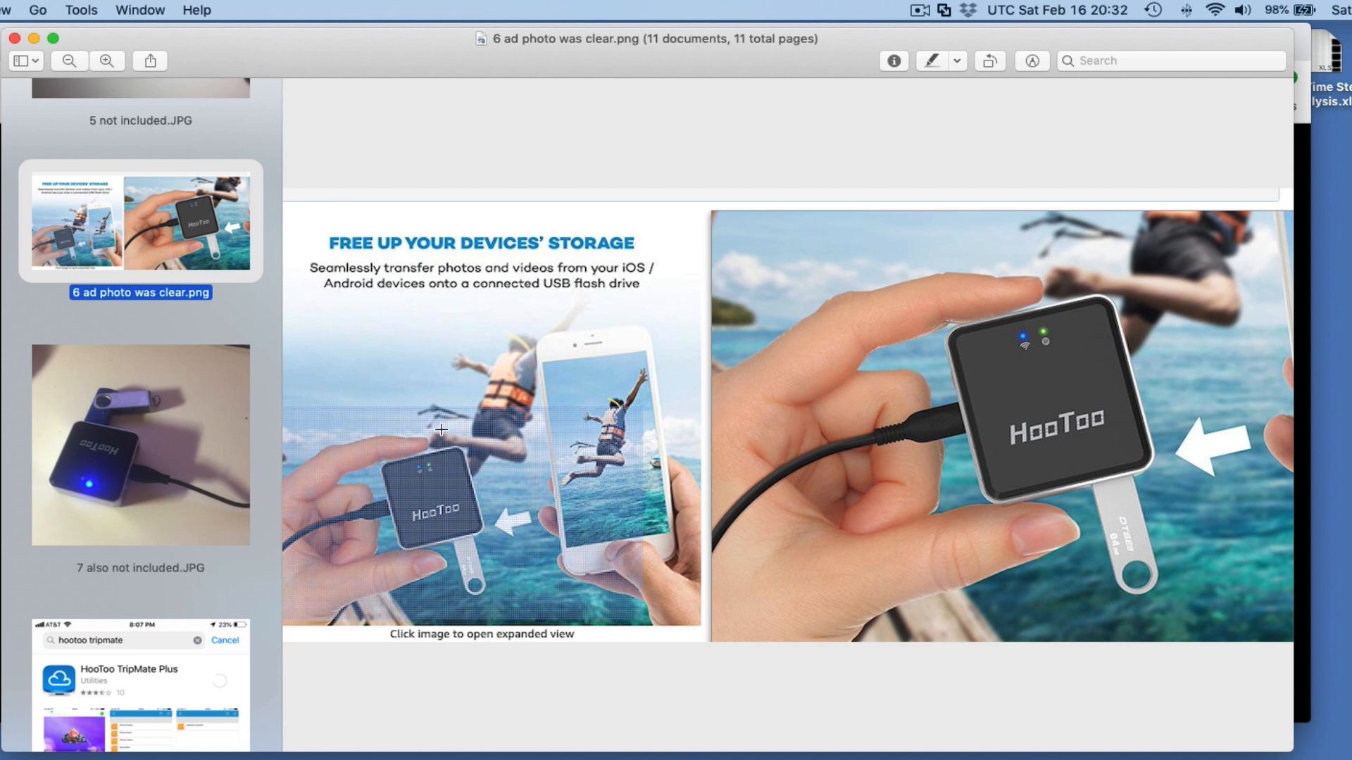
mouse_move(180, 459)
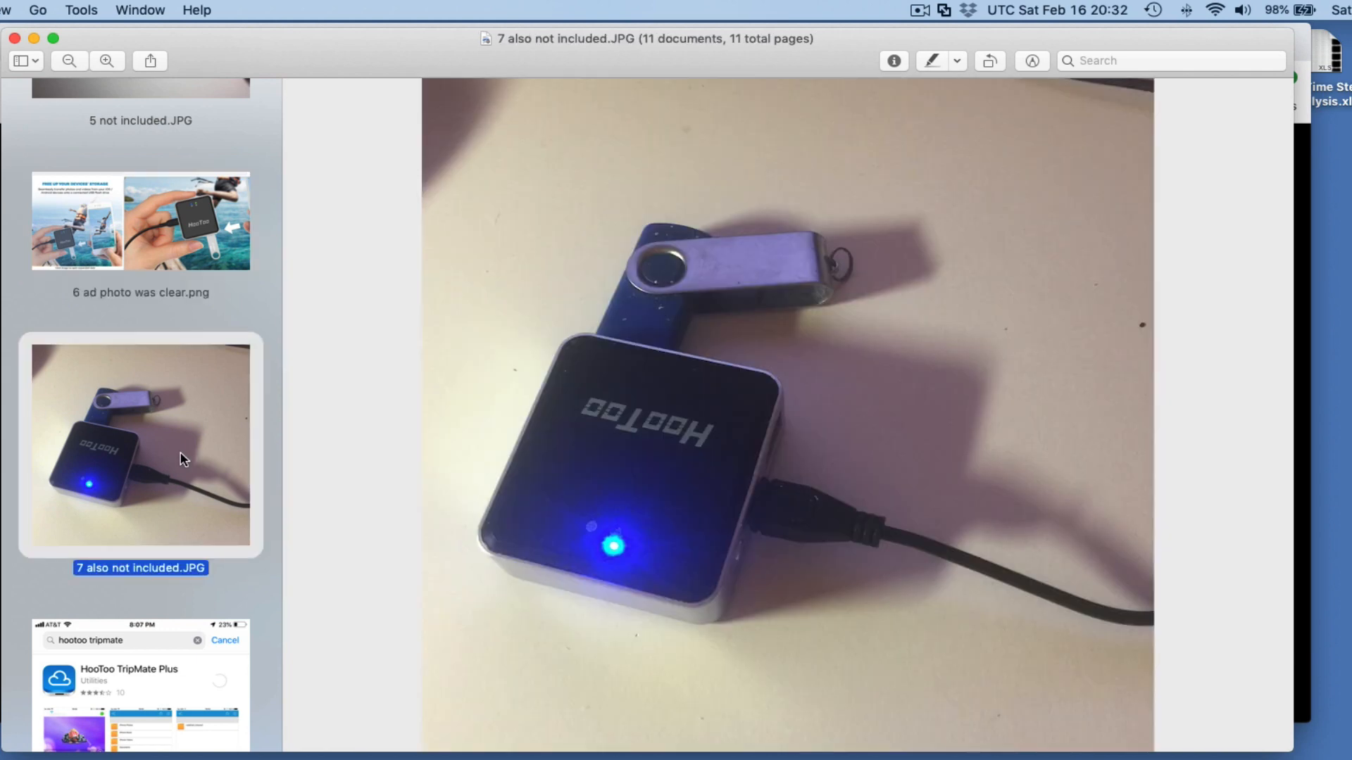
mouse_move(628, 272)
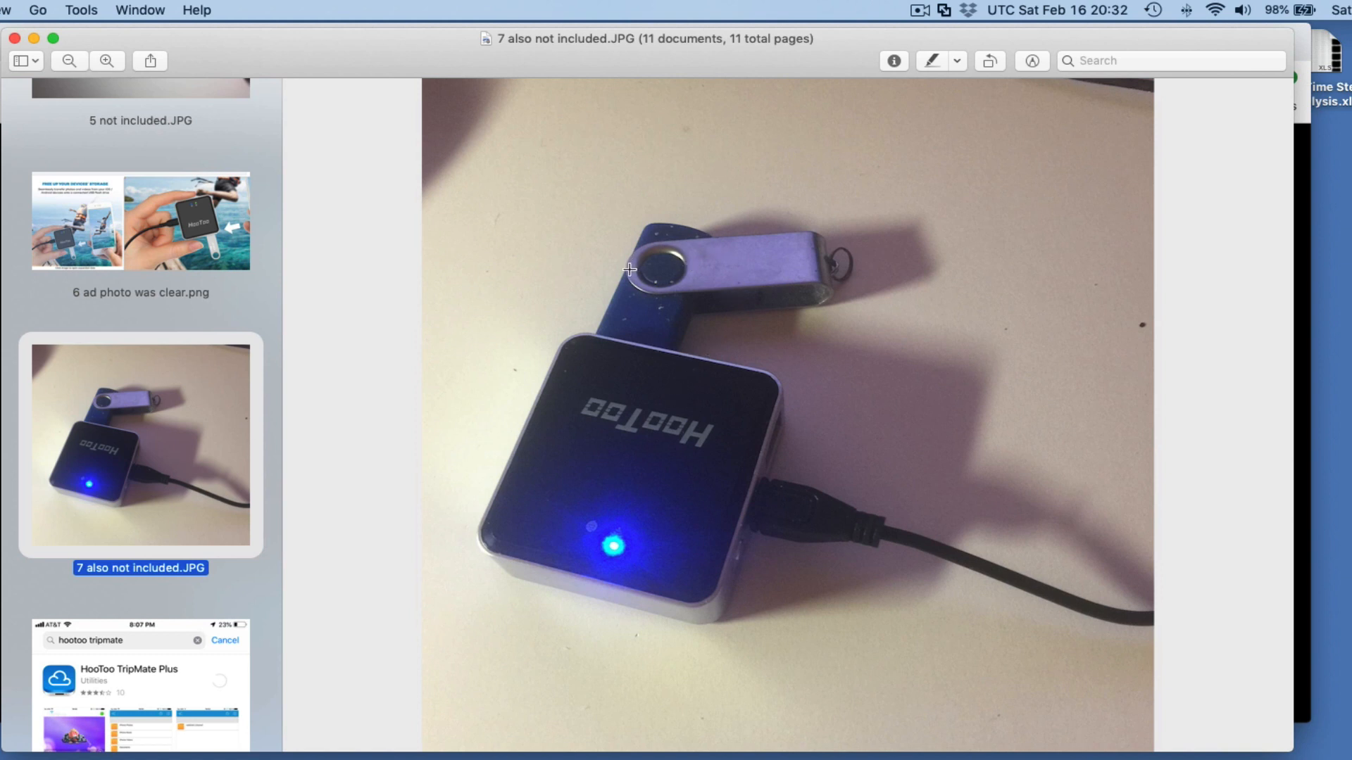
mouse_move(701, 264)
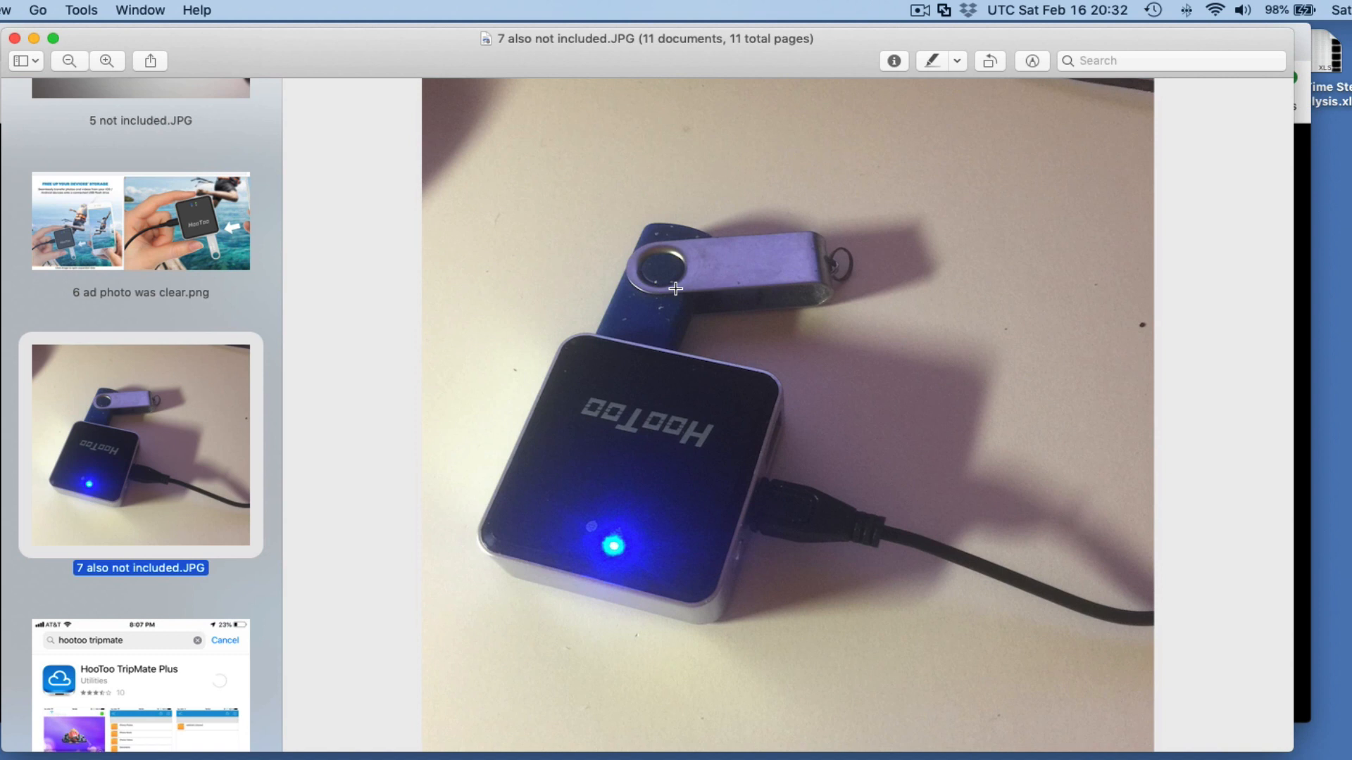
mouse_move(676, 249)
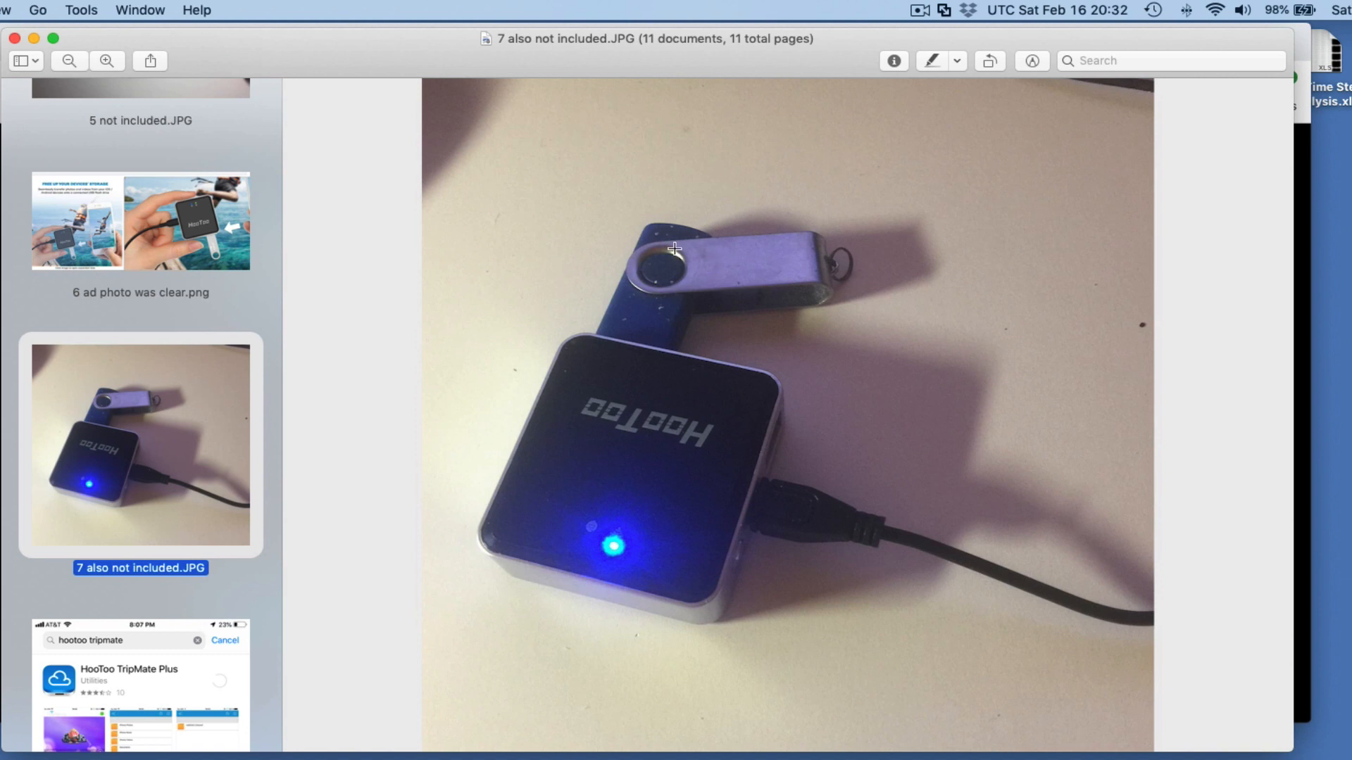
mouse_move(653, 319)
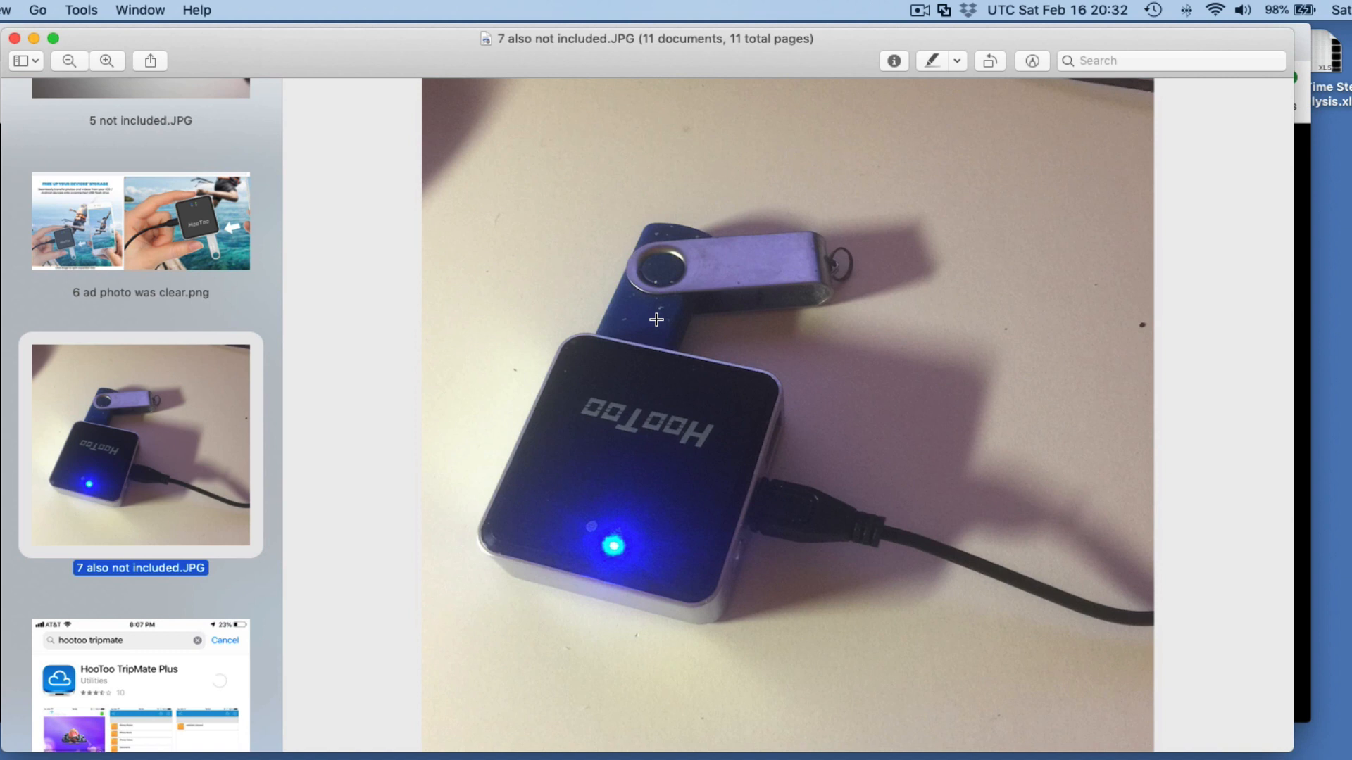
mouse_move(695, 267)
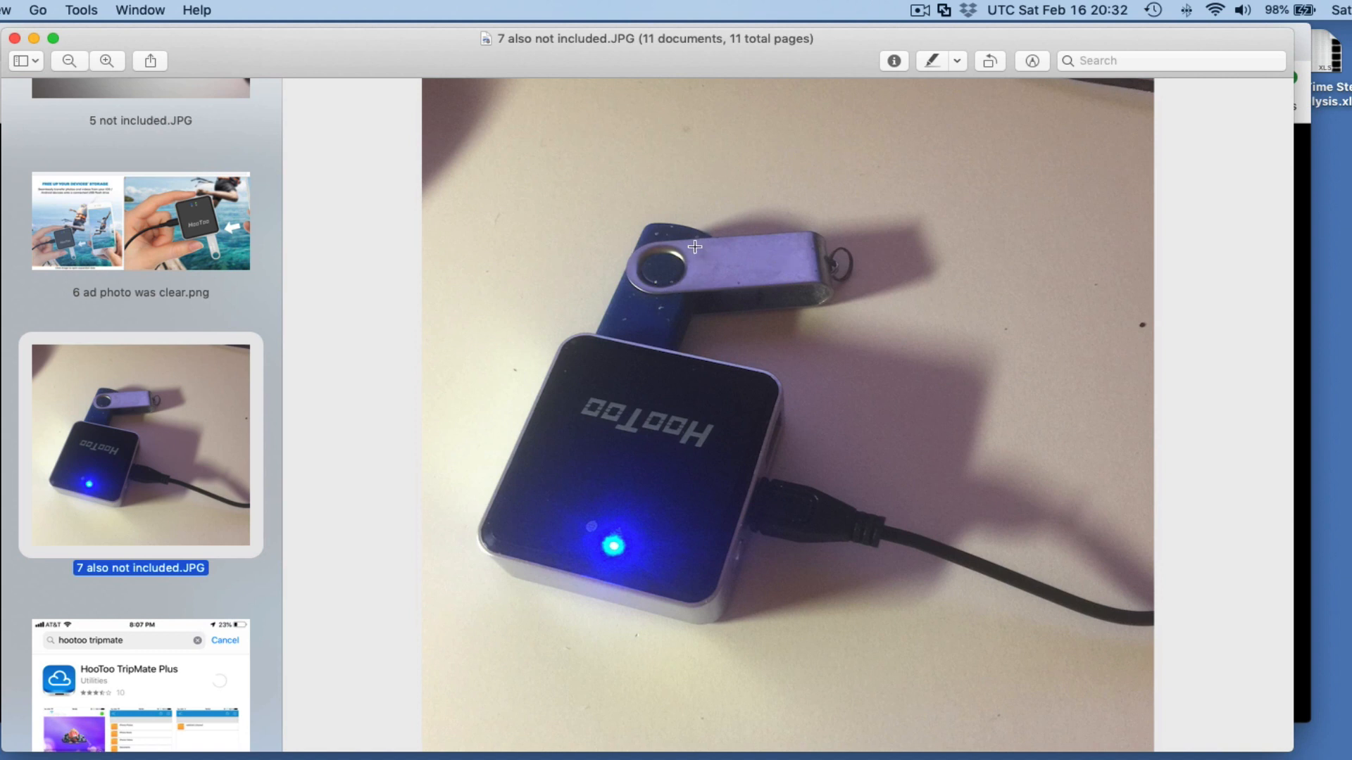
mouse_move(662, 279)
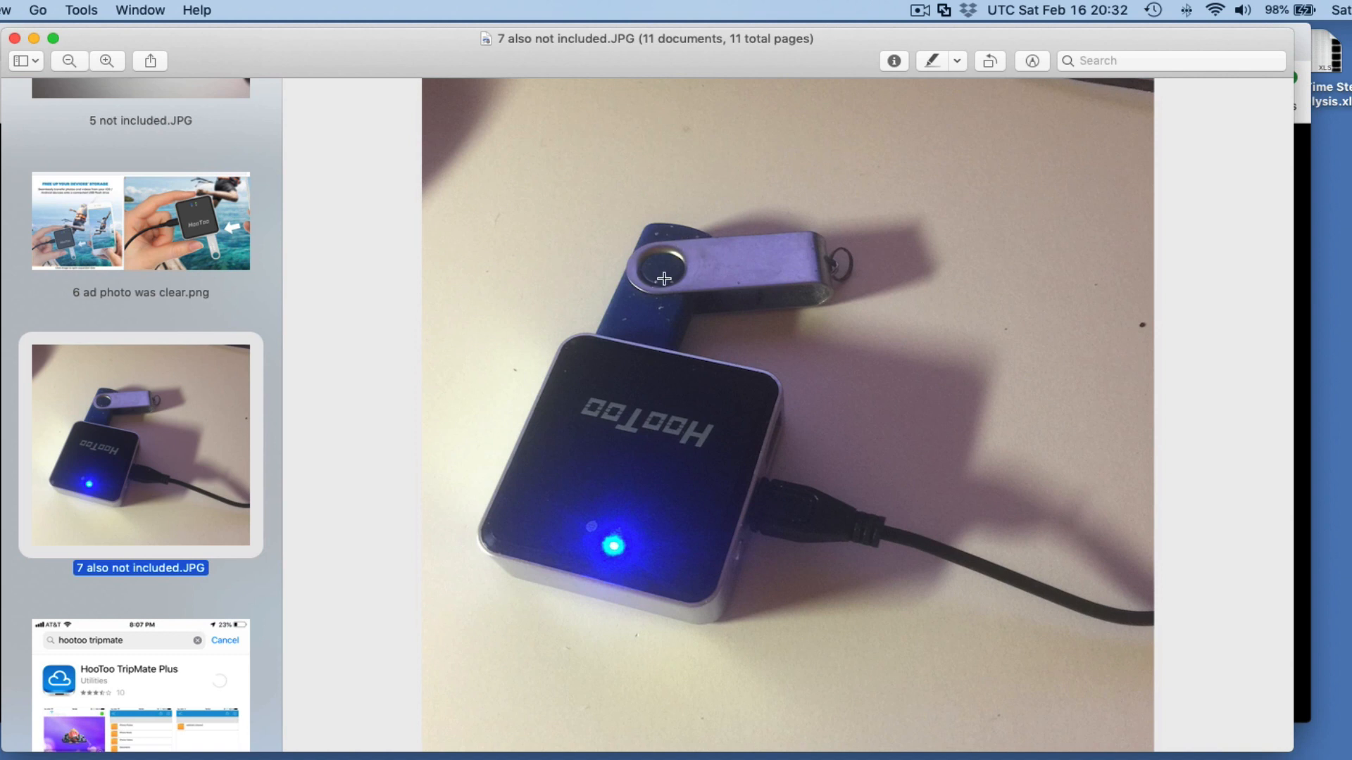
mouse_move(687, 451)
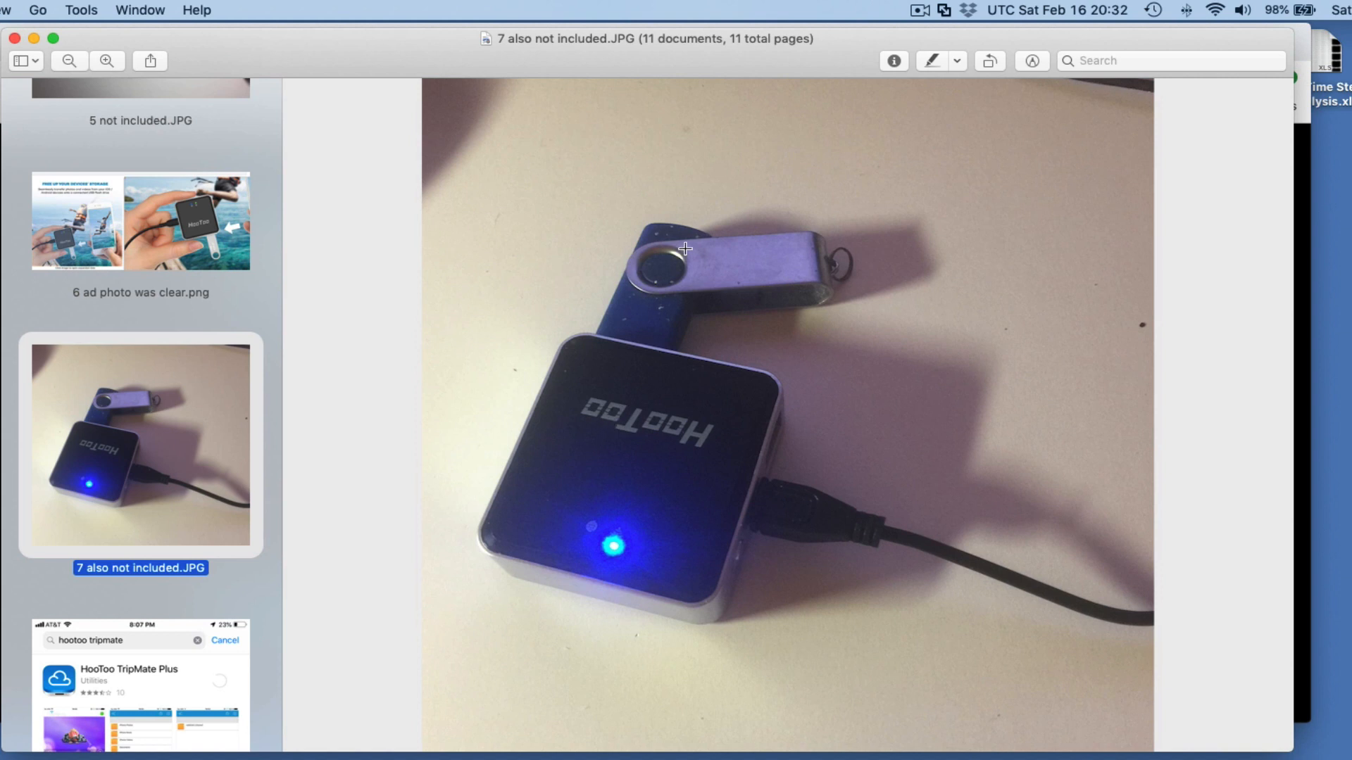
mouse_move(659, 314)
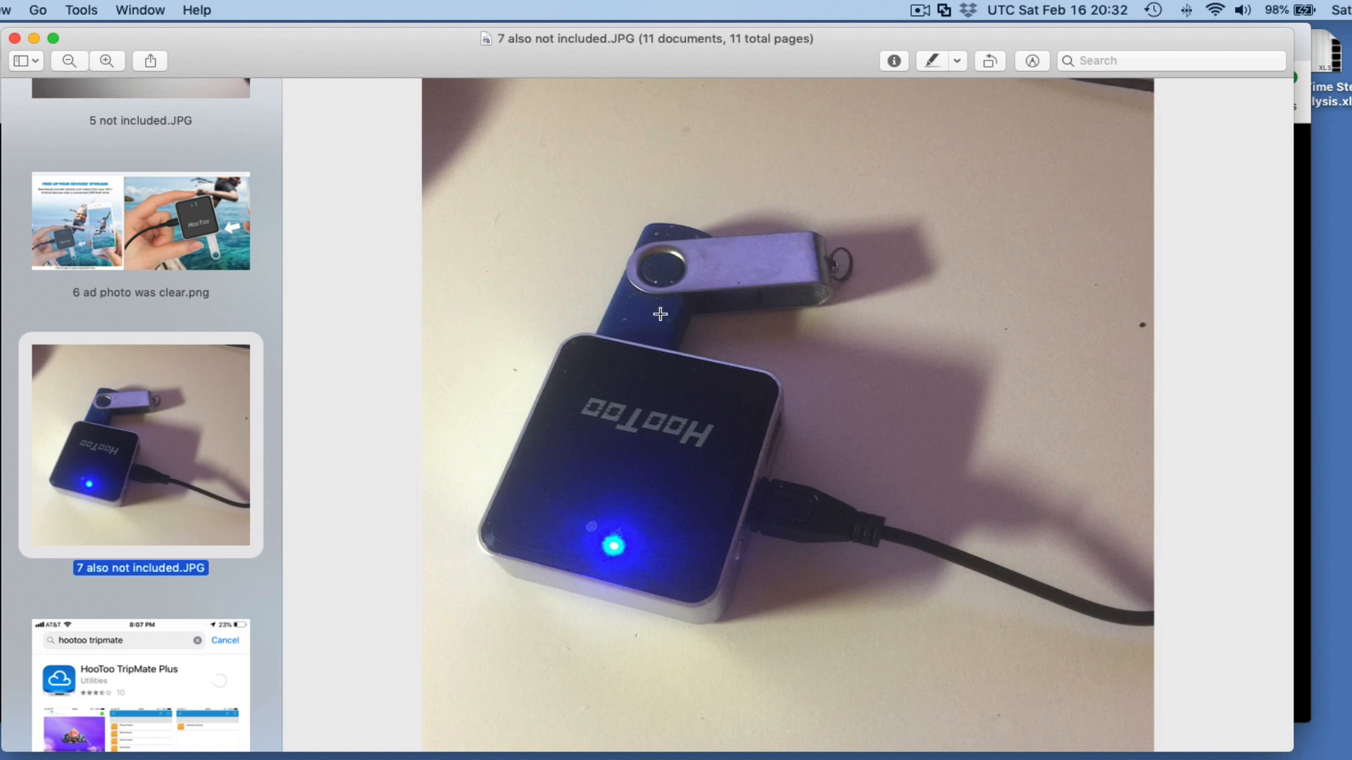
mouse_move(659, 315)
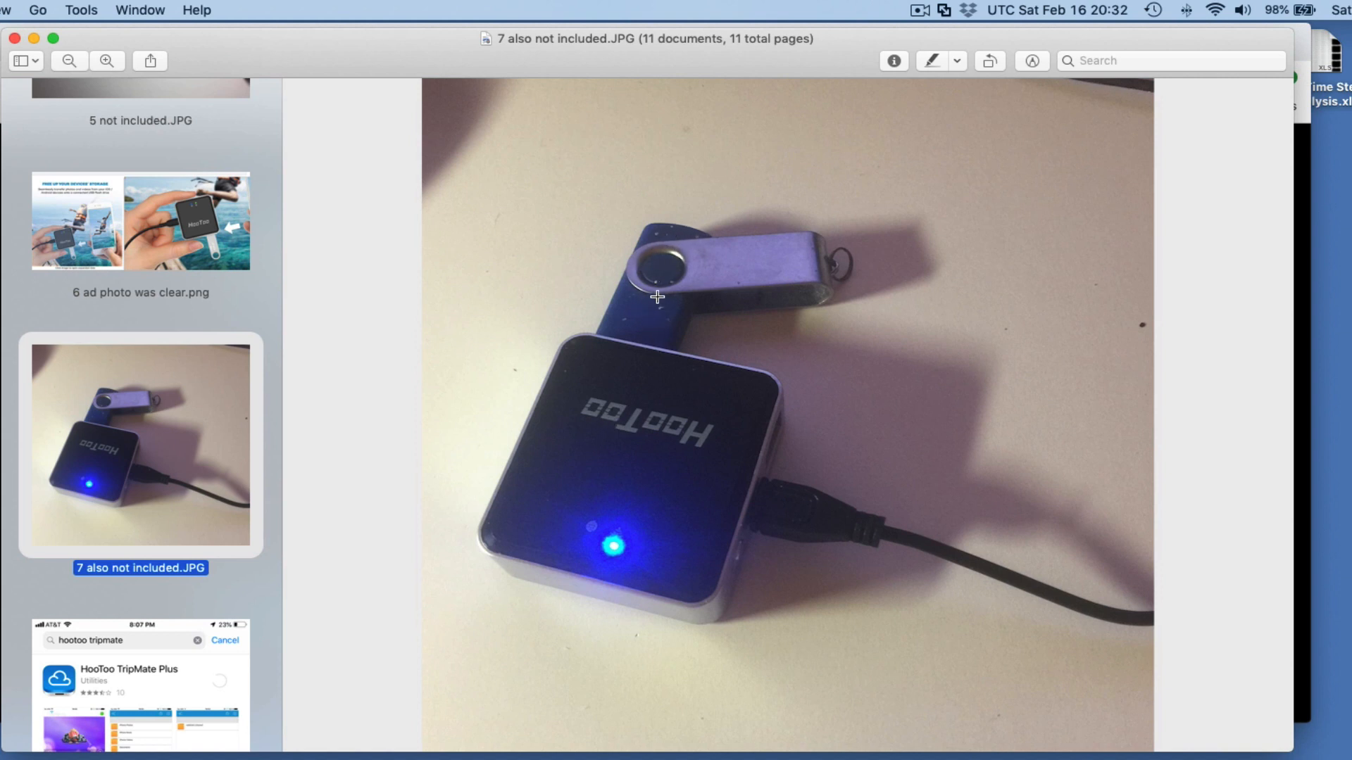
mouse_move(656, 256)
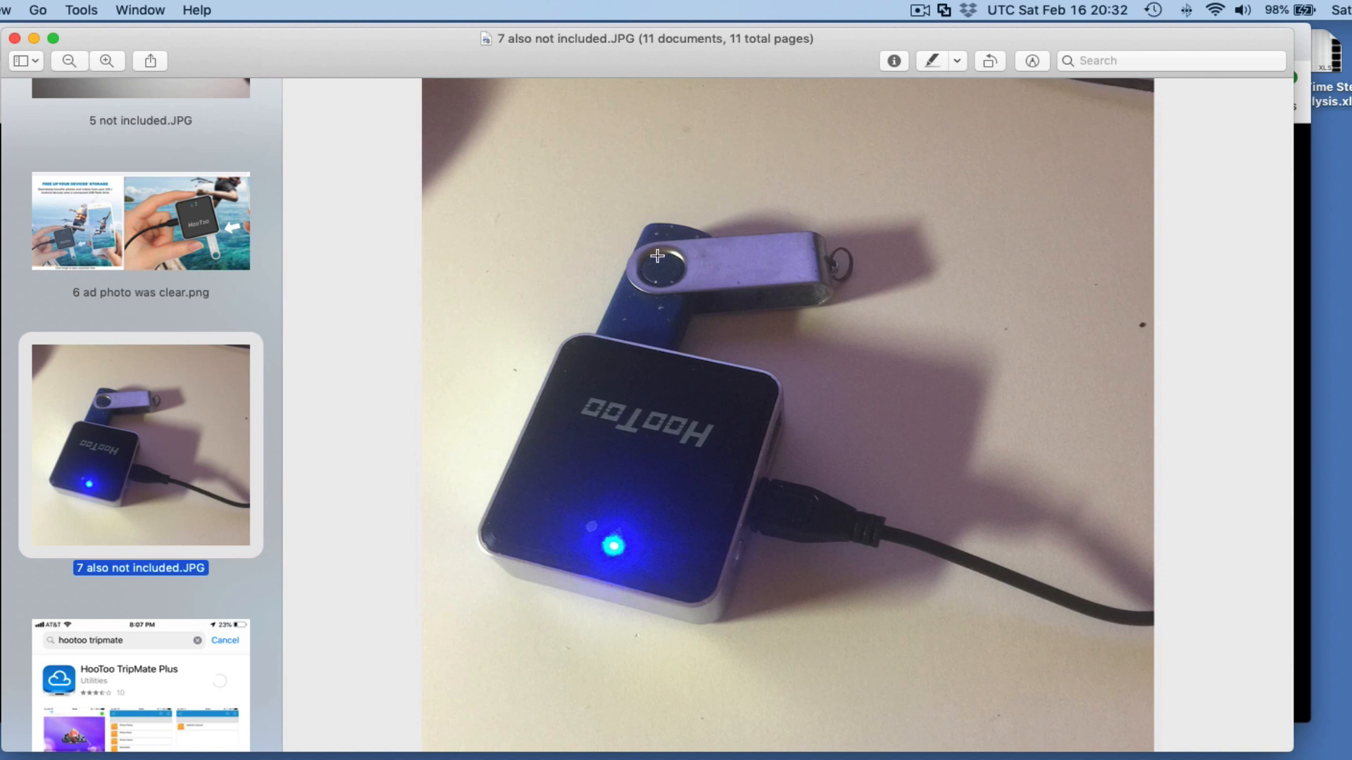
Scroll the sidebar thumbnails down to 7 also not included.JPG and the 8 hootoo app.PNG screenshot.
scroll("down", 3)
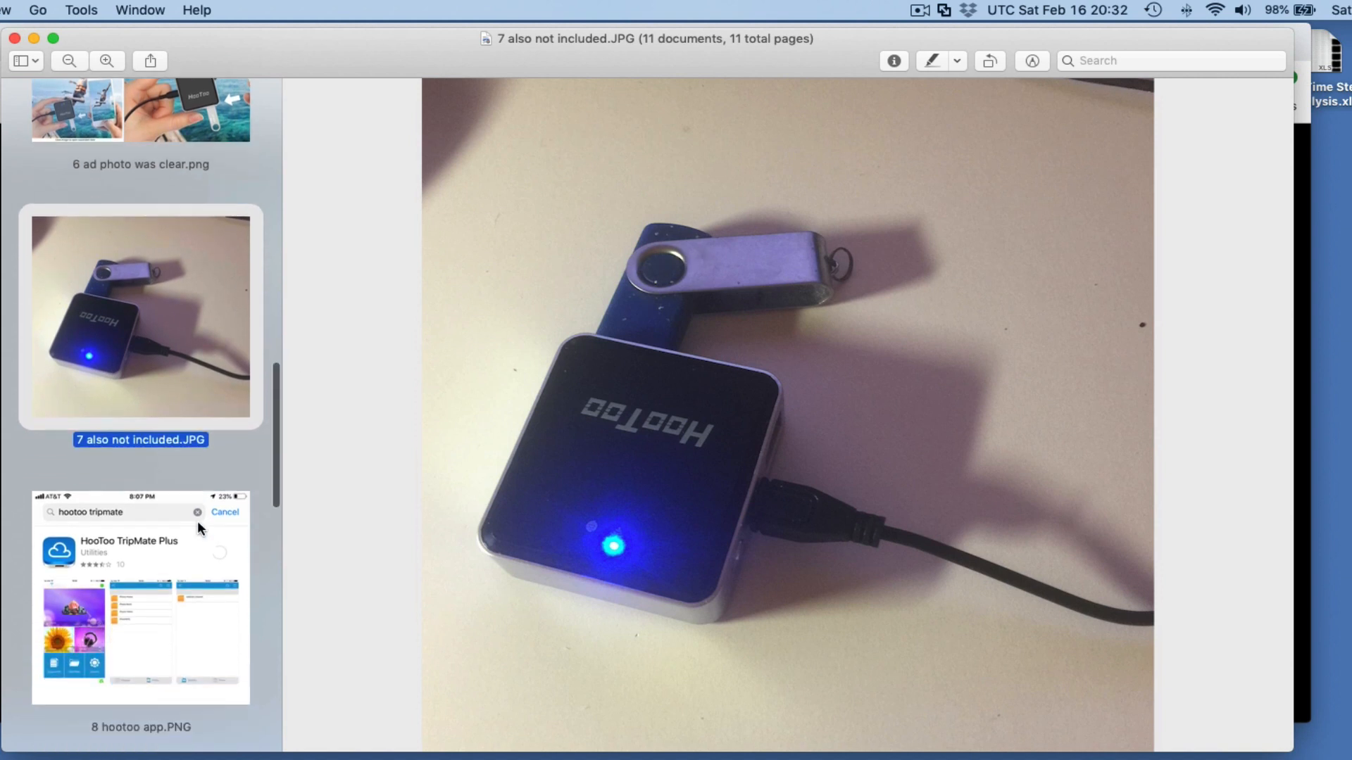
scroll("down", 3)
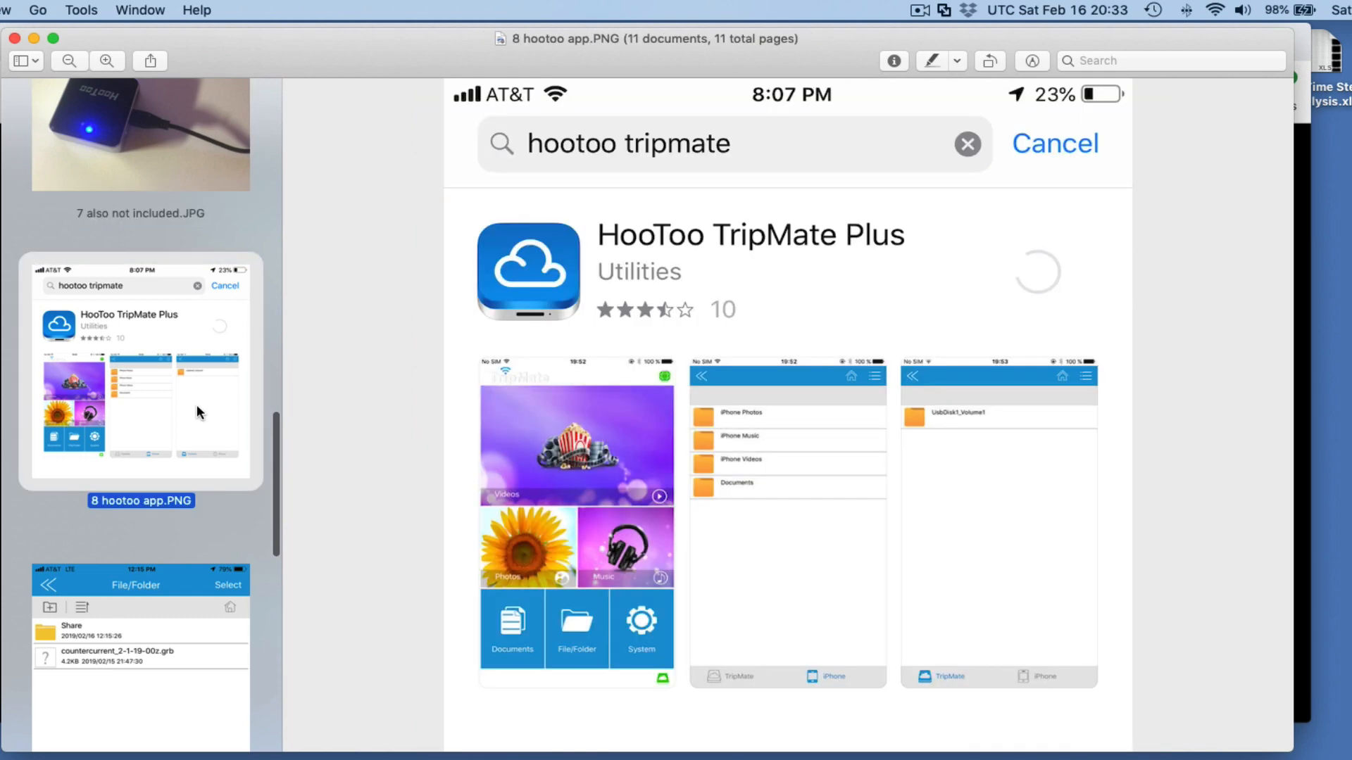
mouse_move(800, 199)
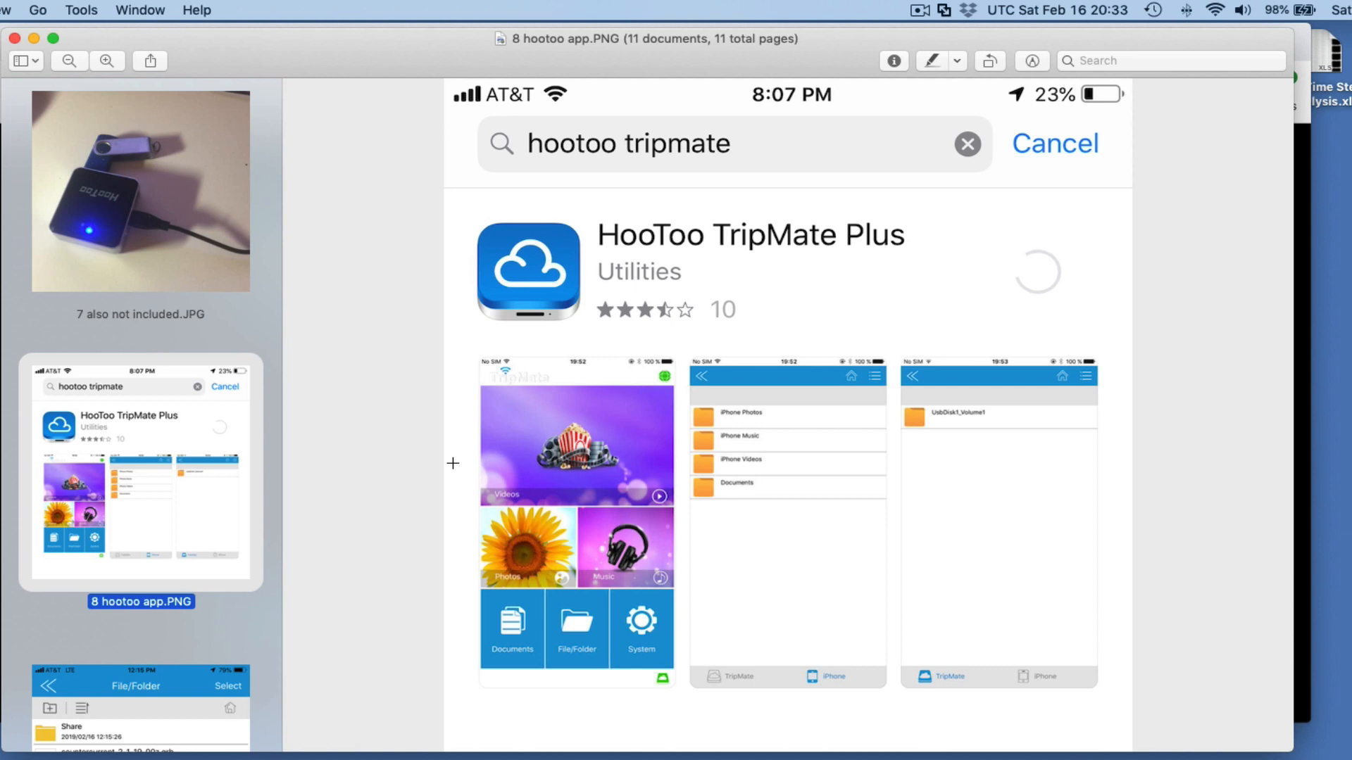
mouse_move(134, 548)
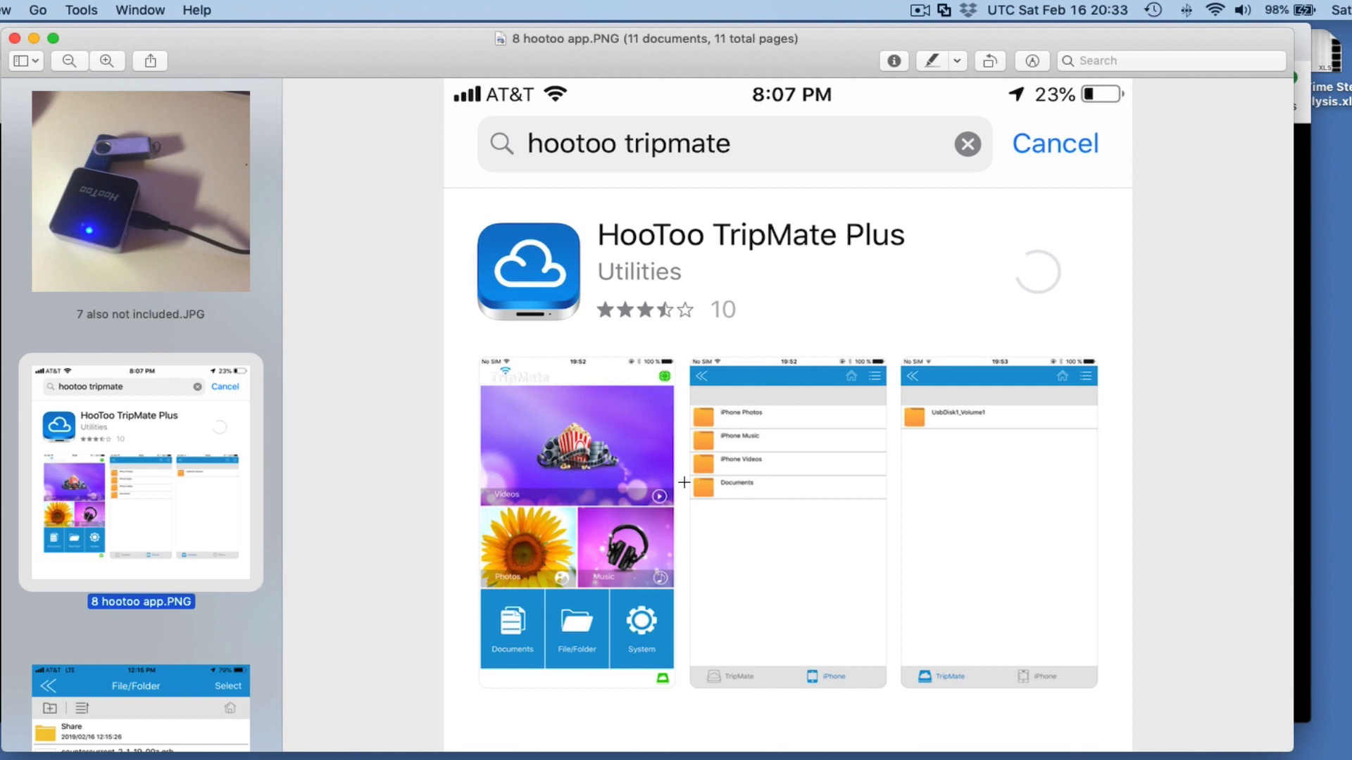
Scroll the sidebar to keep the 8 hootoo app.PNG App Store screenshot selected.
scroll("down", 3)
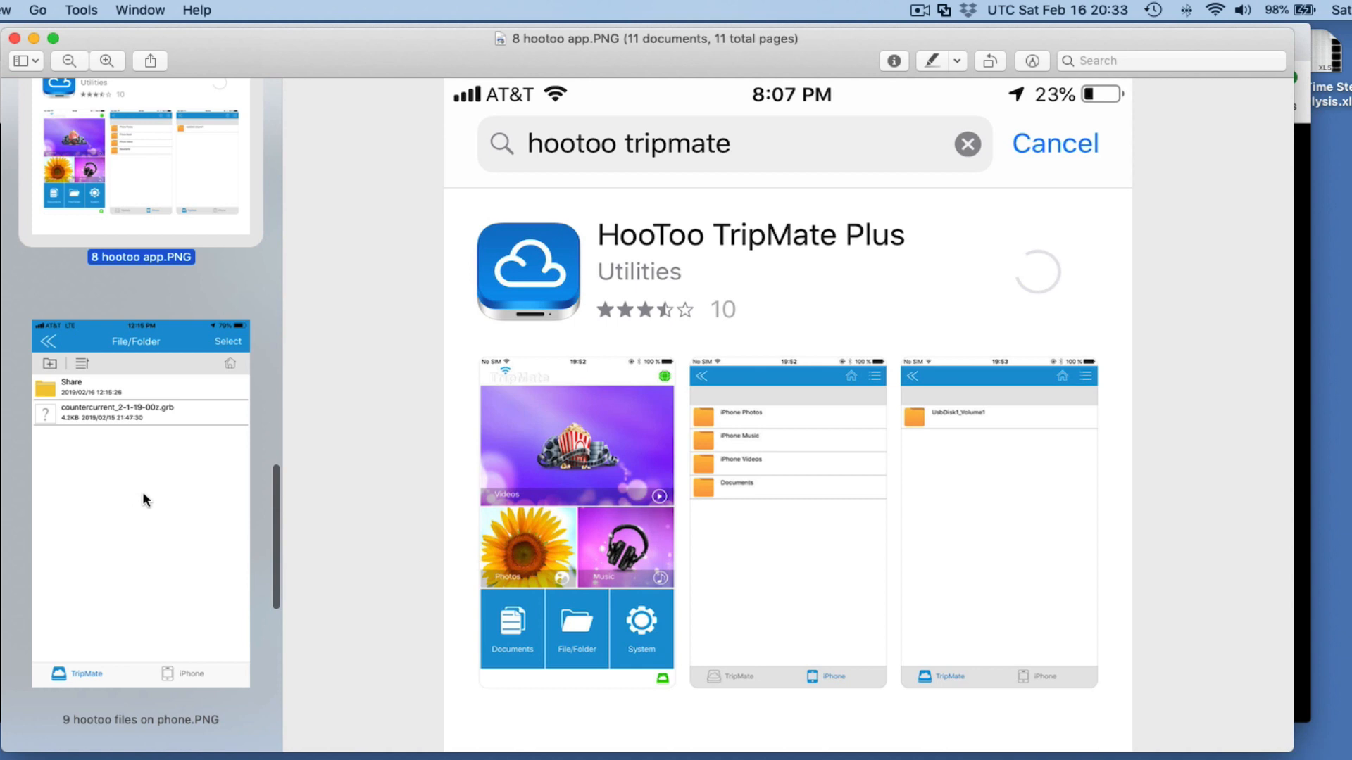
mouse_move(149, 499)
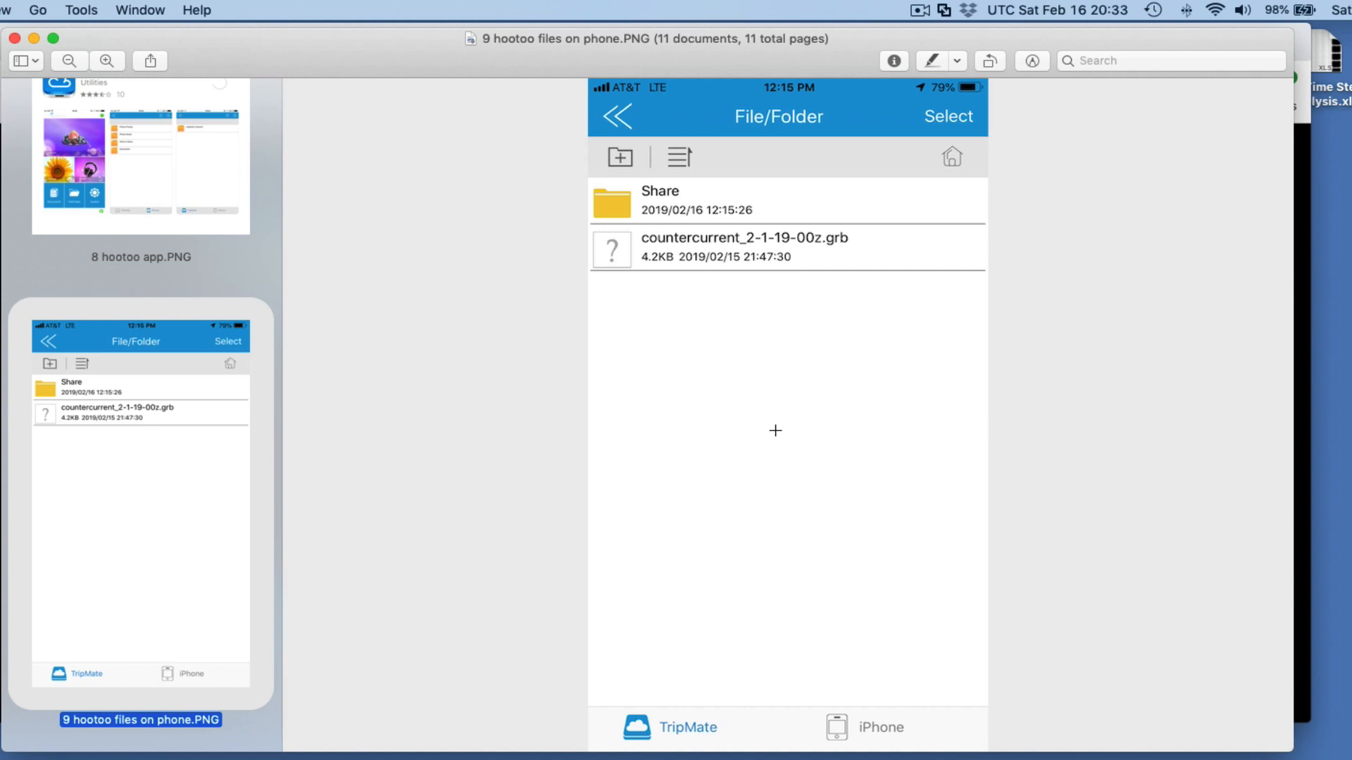
mouse_move(742, 366)
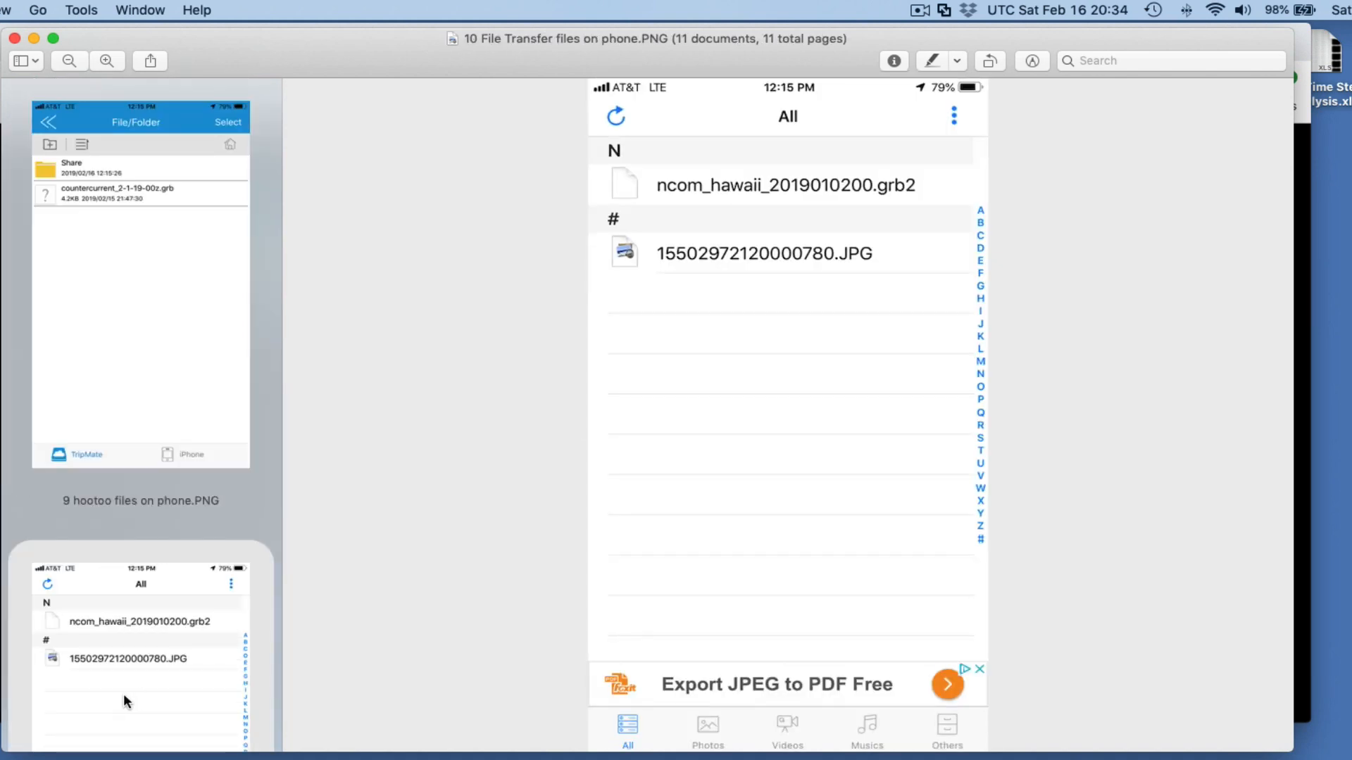
mouse_move(147, 416)
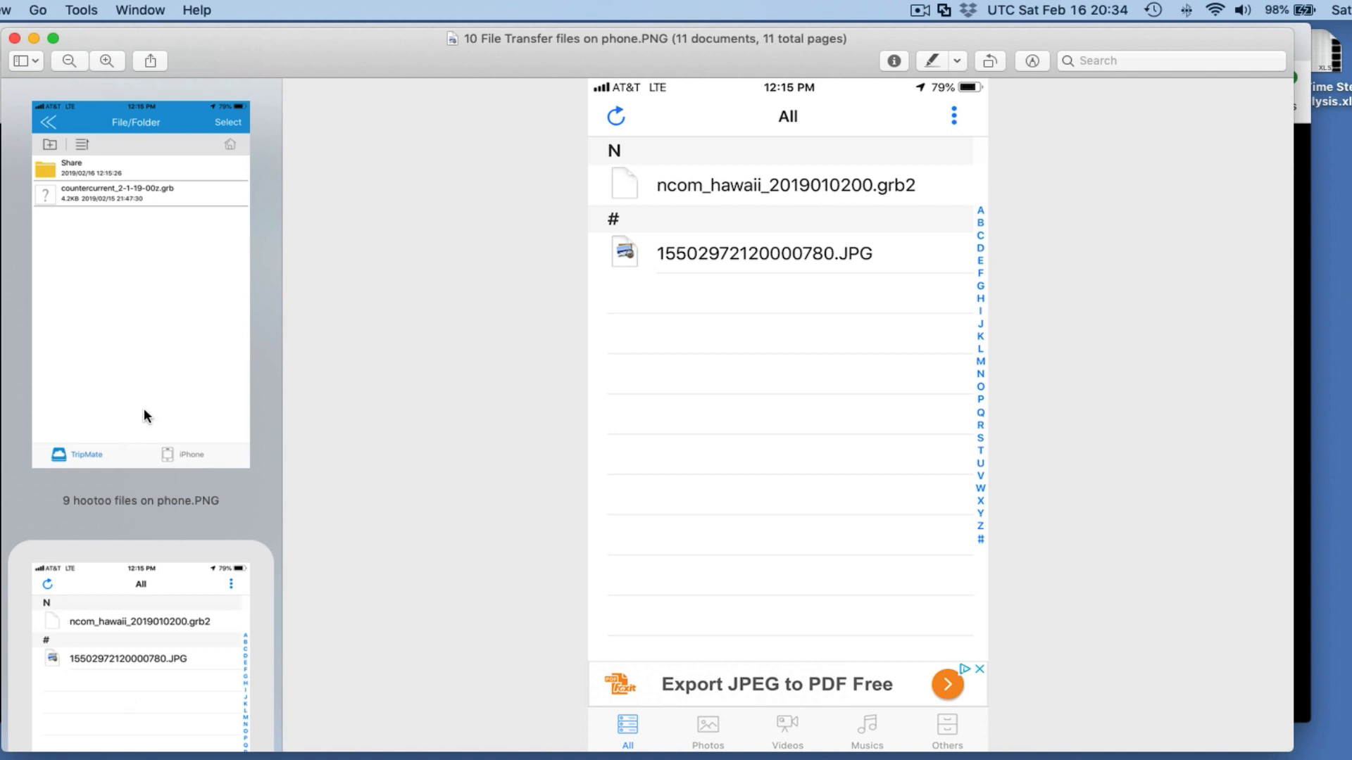
mouse_move(149, 672)
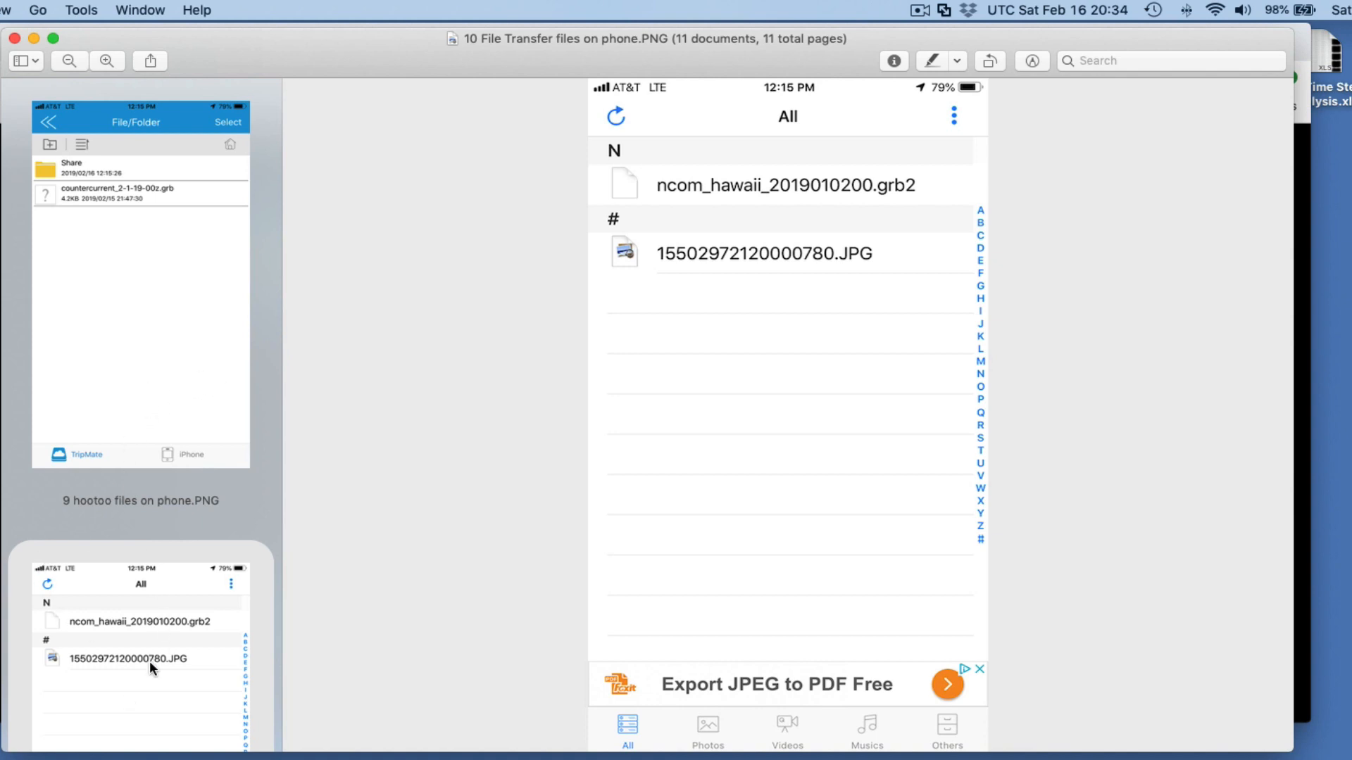
mouse_move(138, 693)
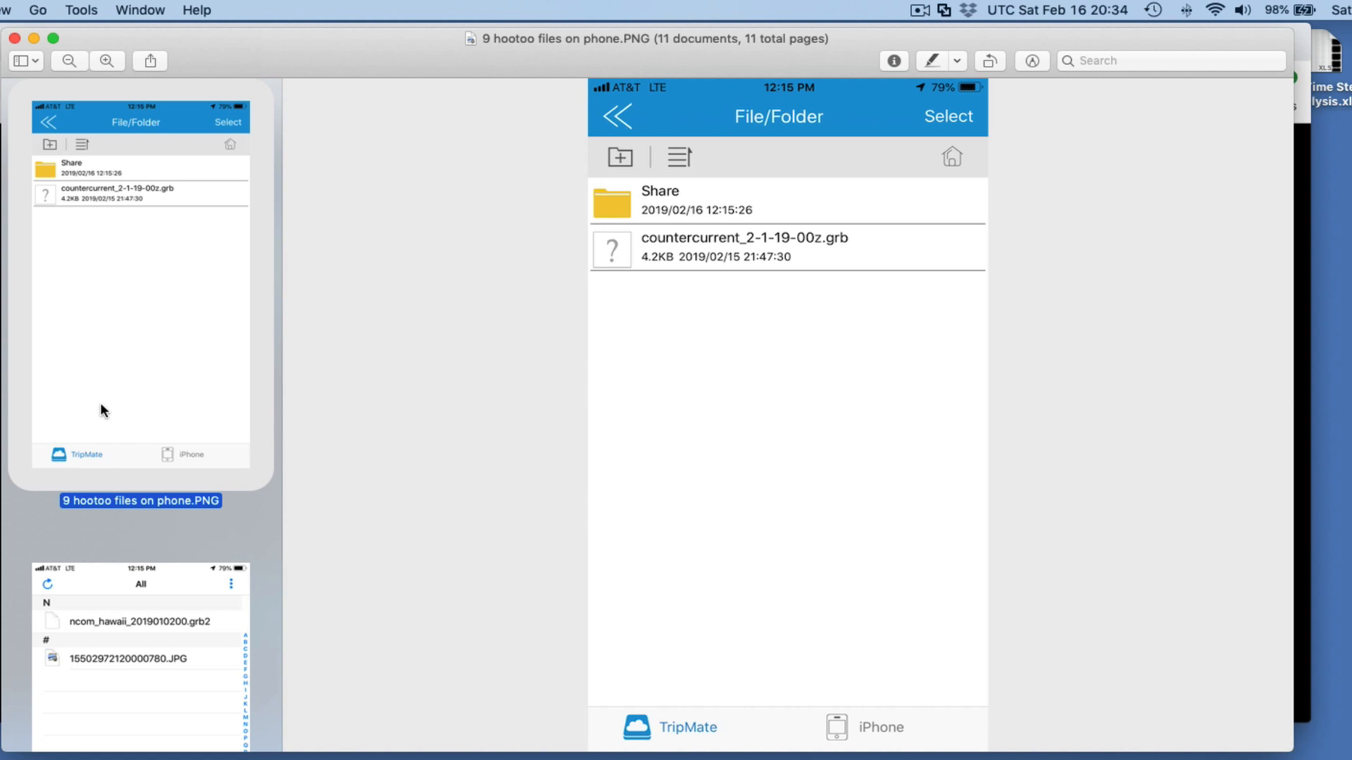
mouse_move(110, 548)
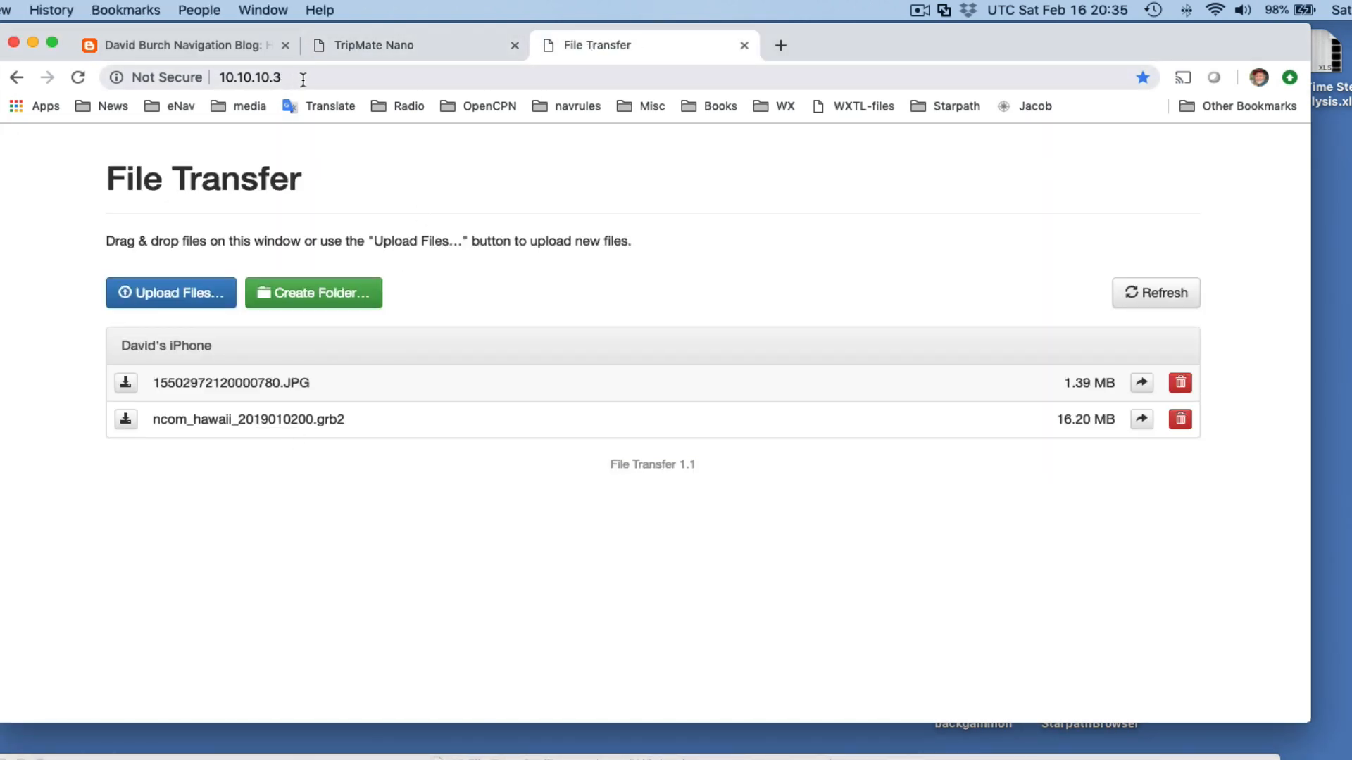
Select the File Transfer page's address 10.10.10.3 in Chrome's address bar.
left_click(254, 78)
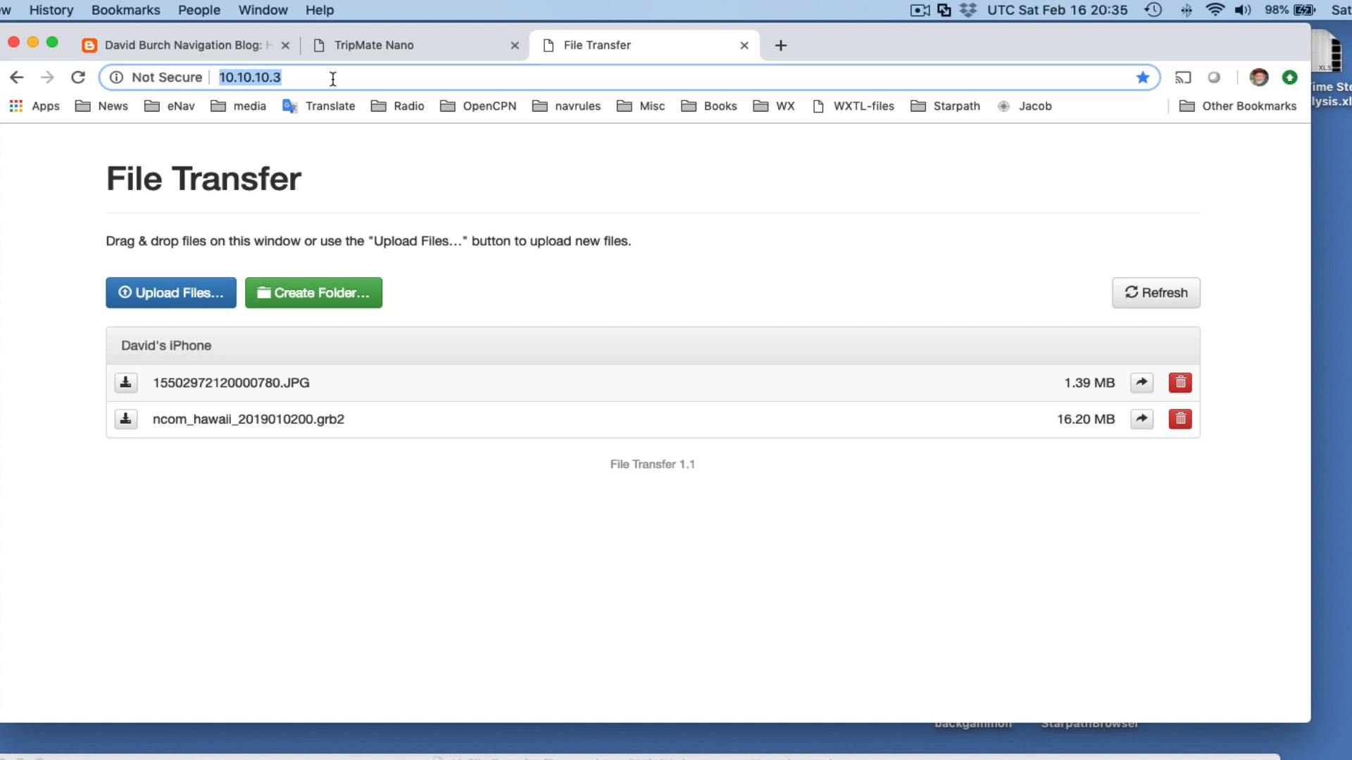
mouse_move(271, 406)
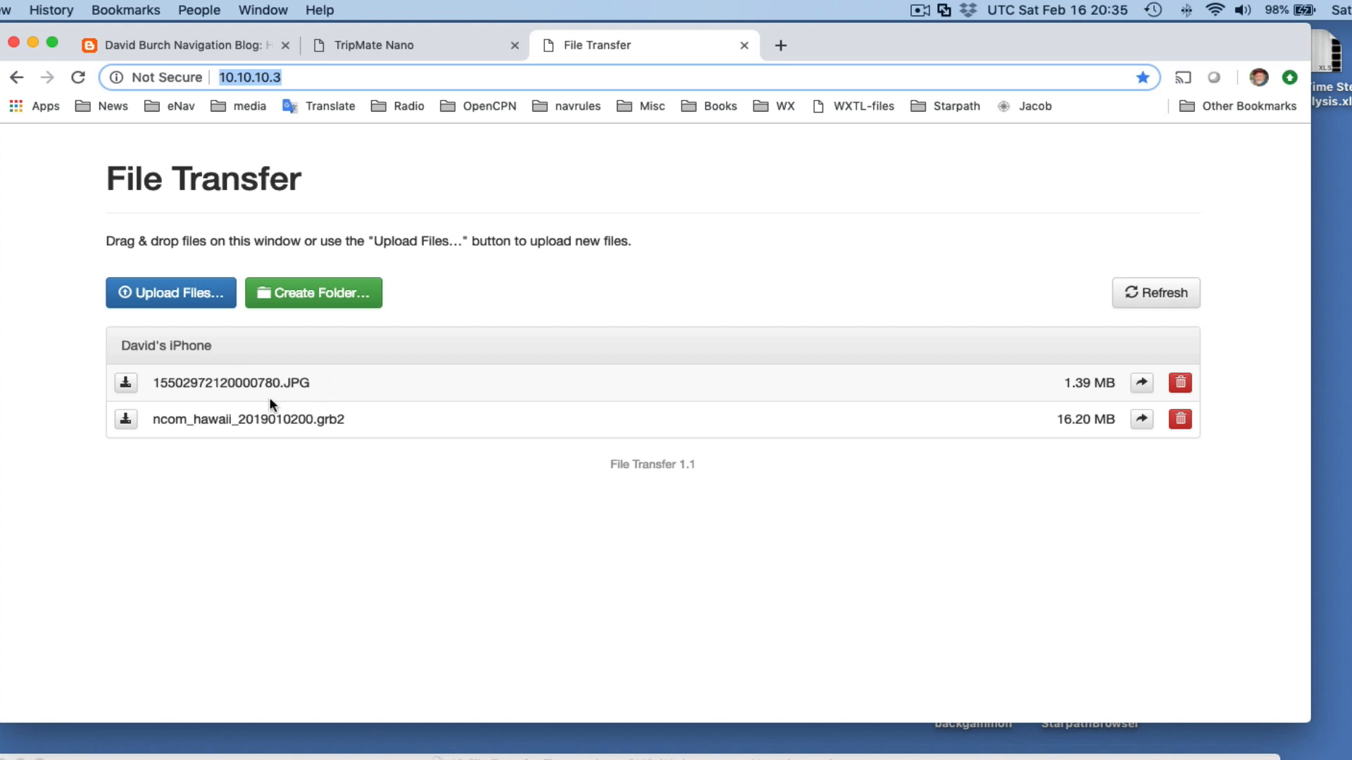
mouse_move(188, 310)
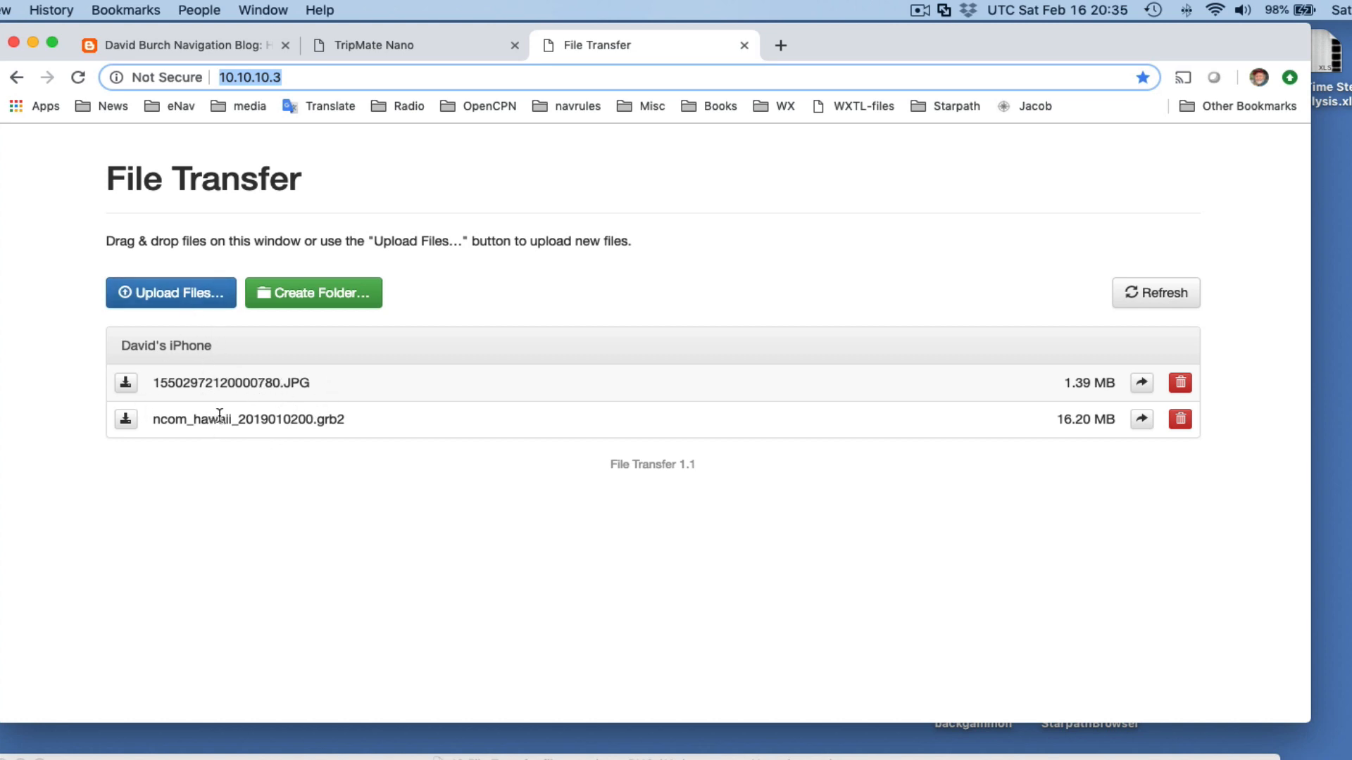
mouse_move(363, 482)
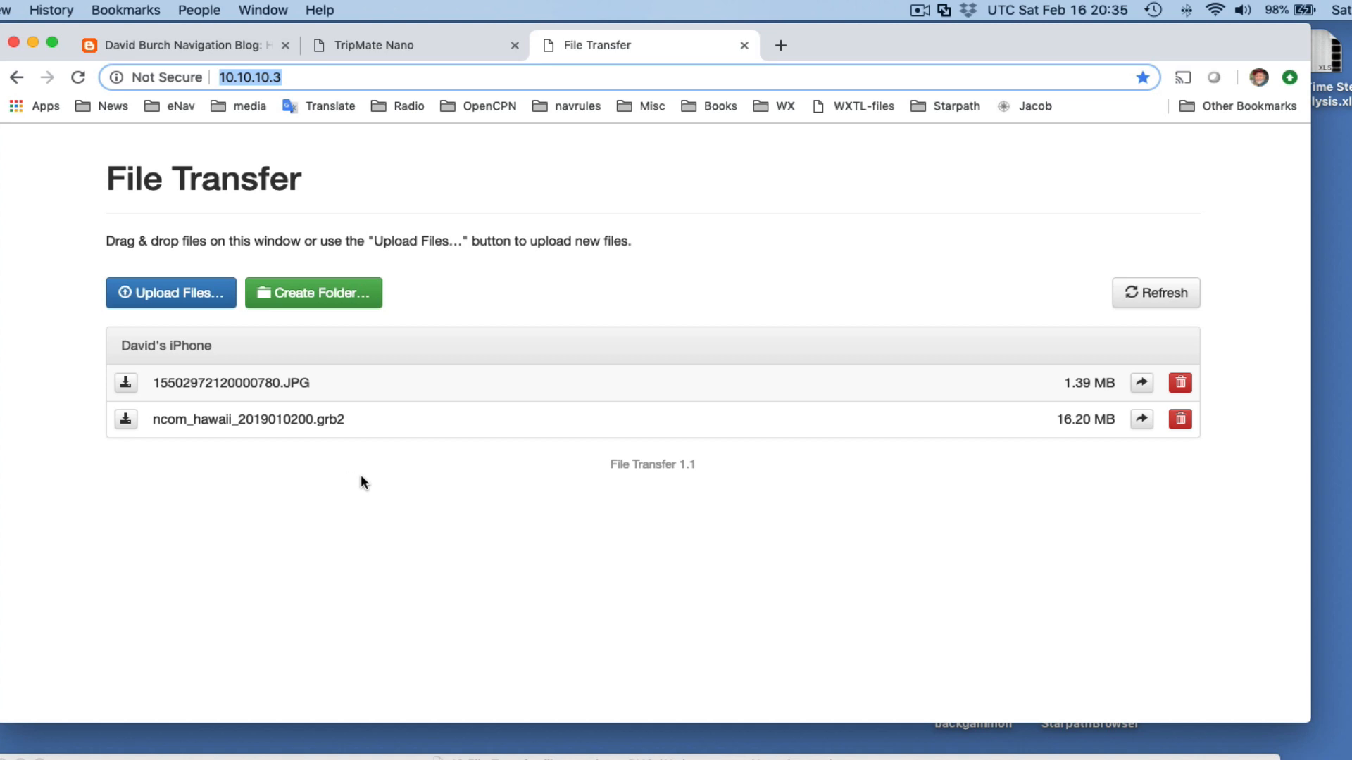
mouse_move(268, 363)
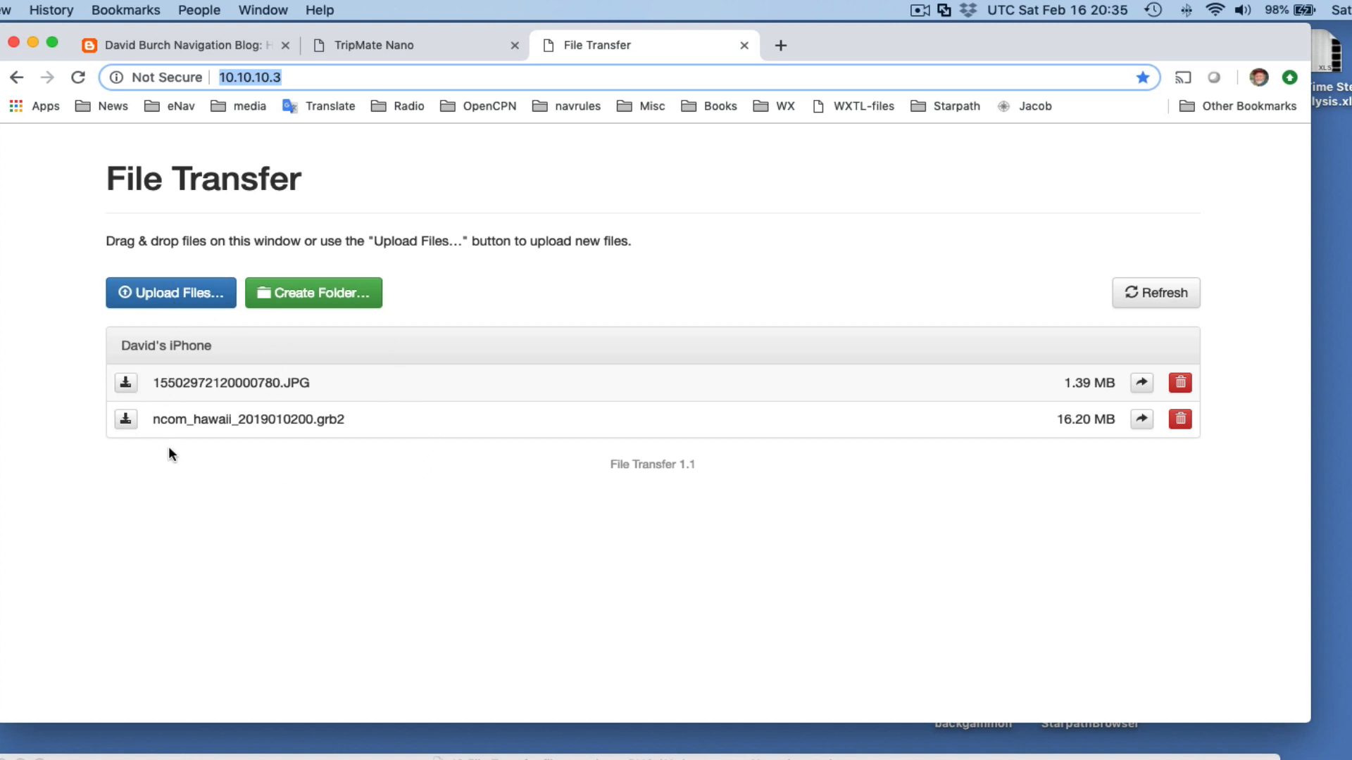
mouse_move(348, 755)
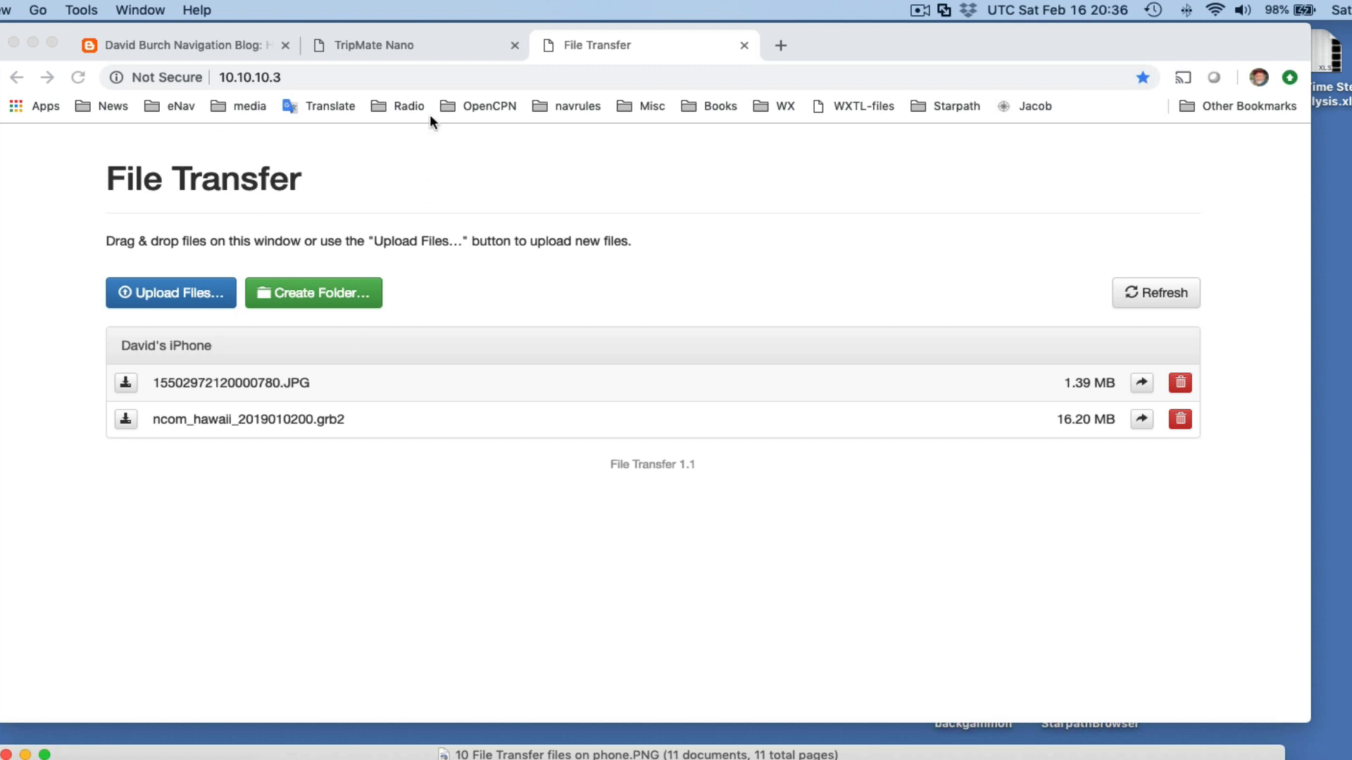
Switch to the TripMate Nano admin page at 10.10.10.254 and check the Mac's Wi-Fi network.
left_click(372, 45)
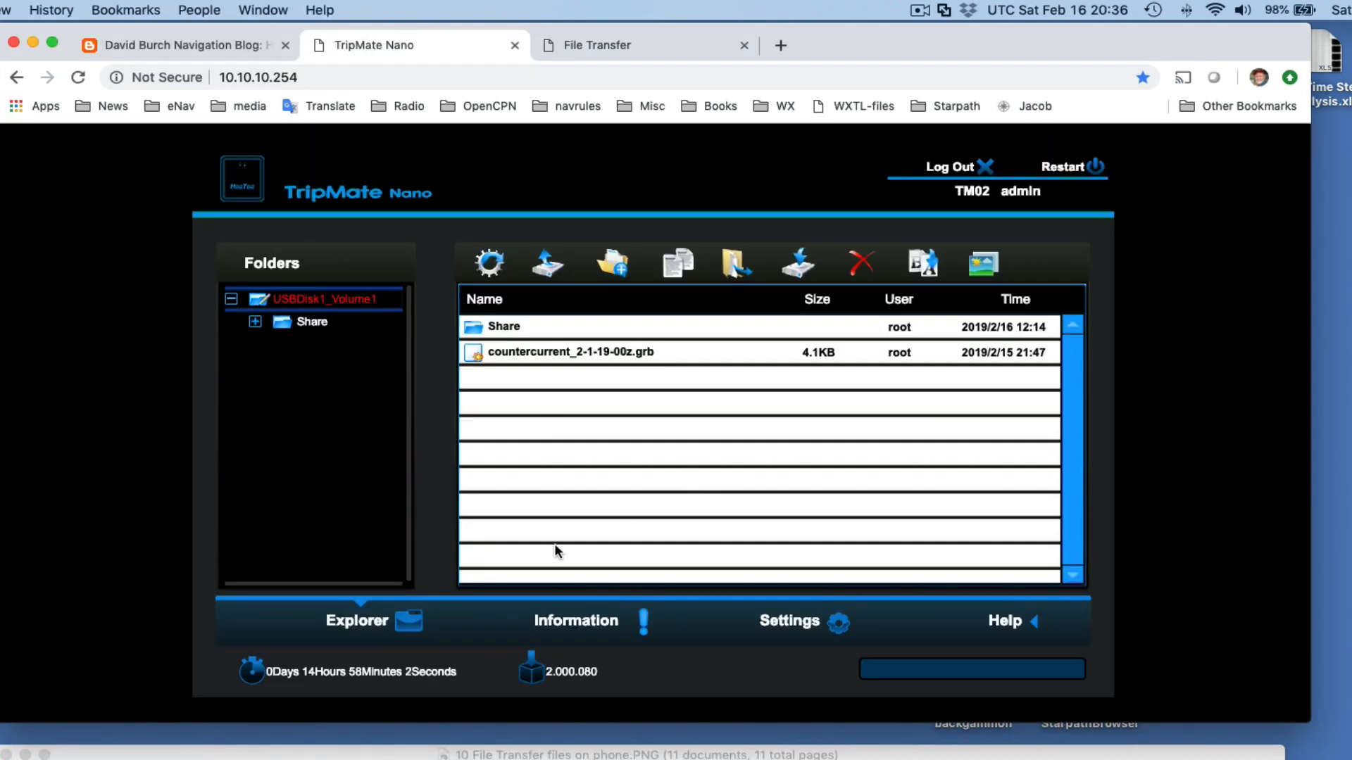
mouse_move(524, 572)
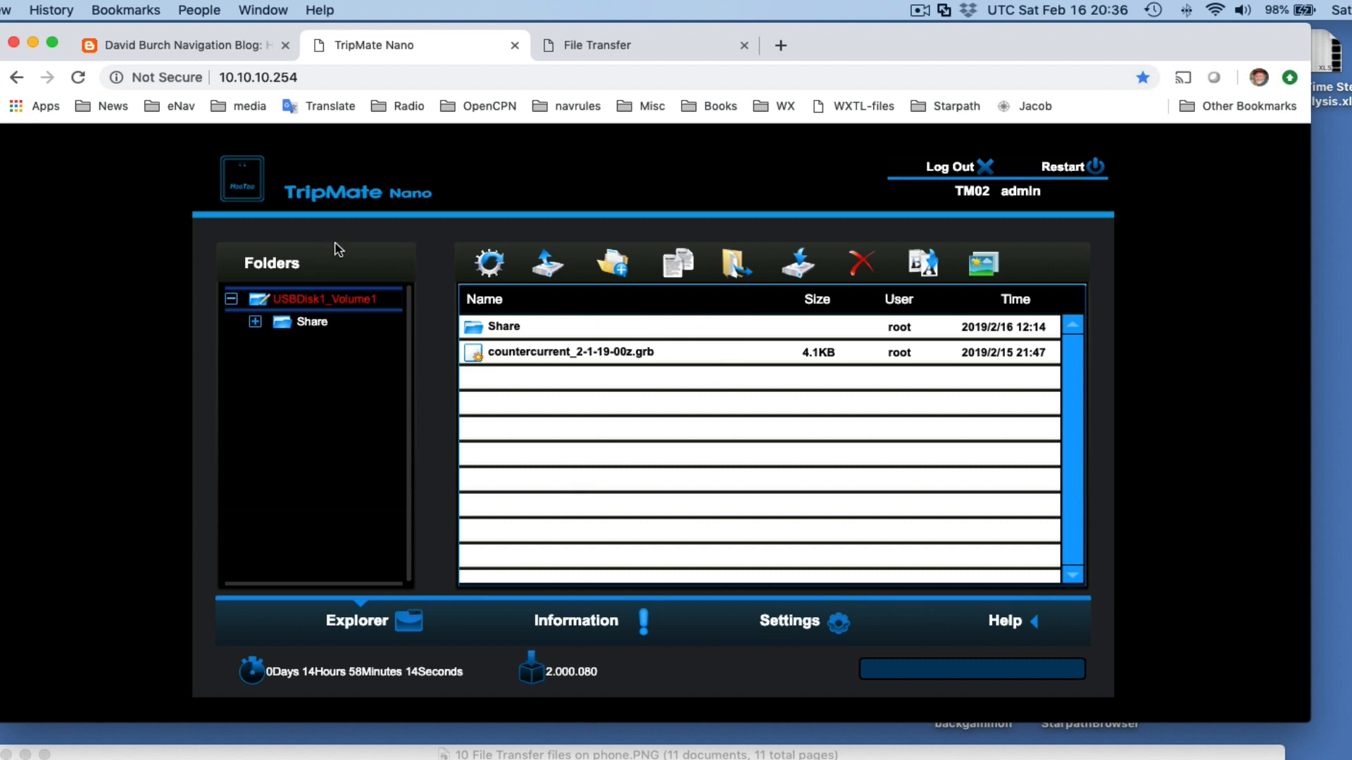
mouse_move(1224, 41)
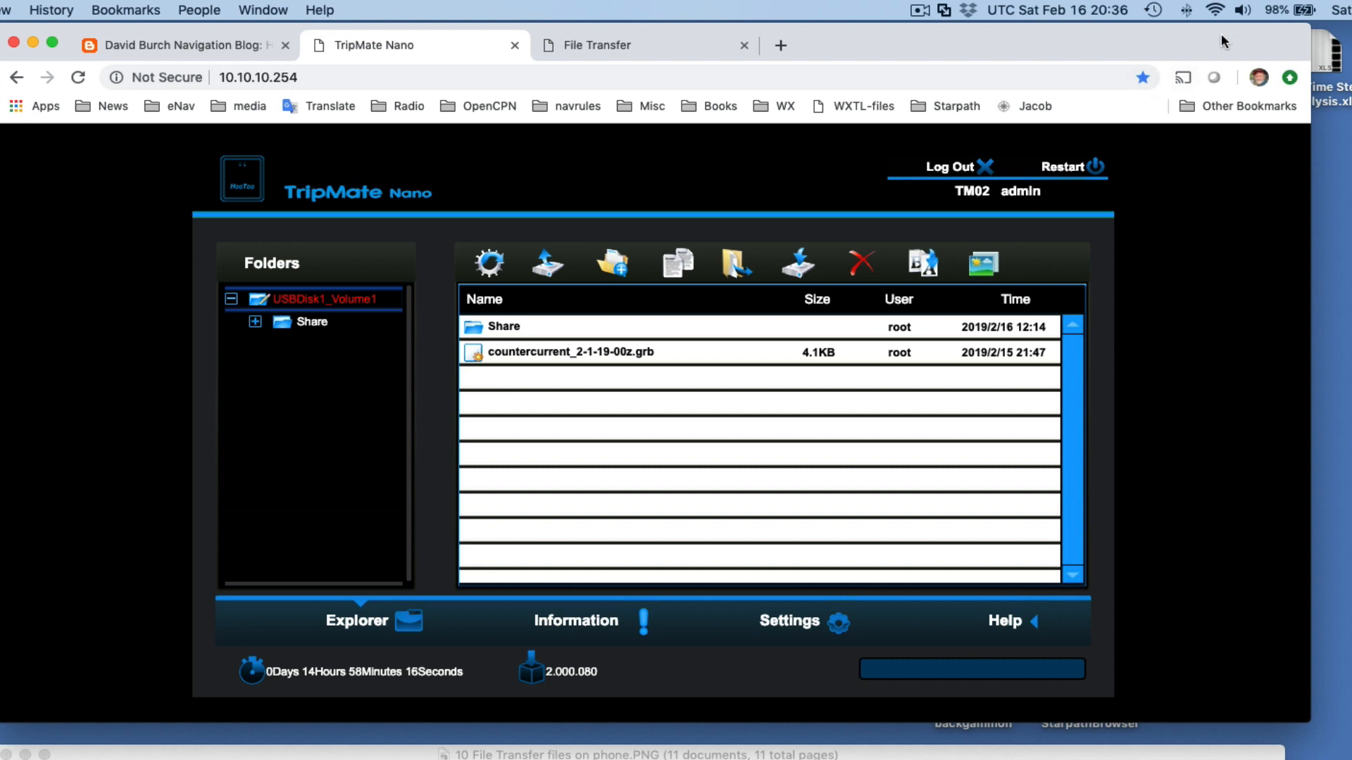
left_click(1216, 7)
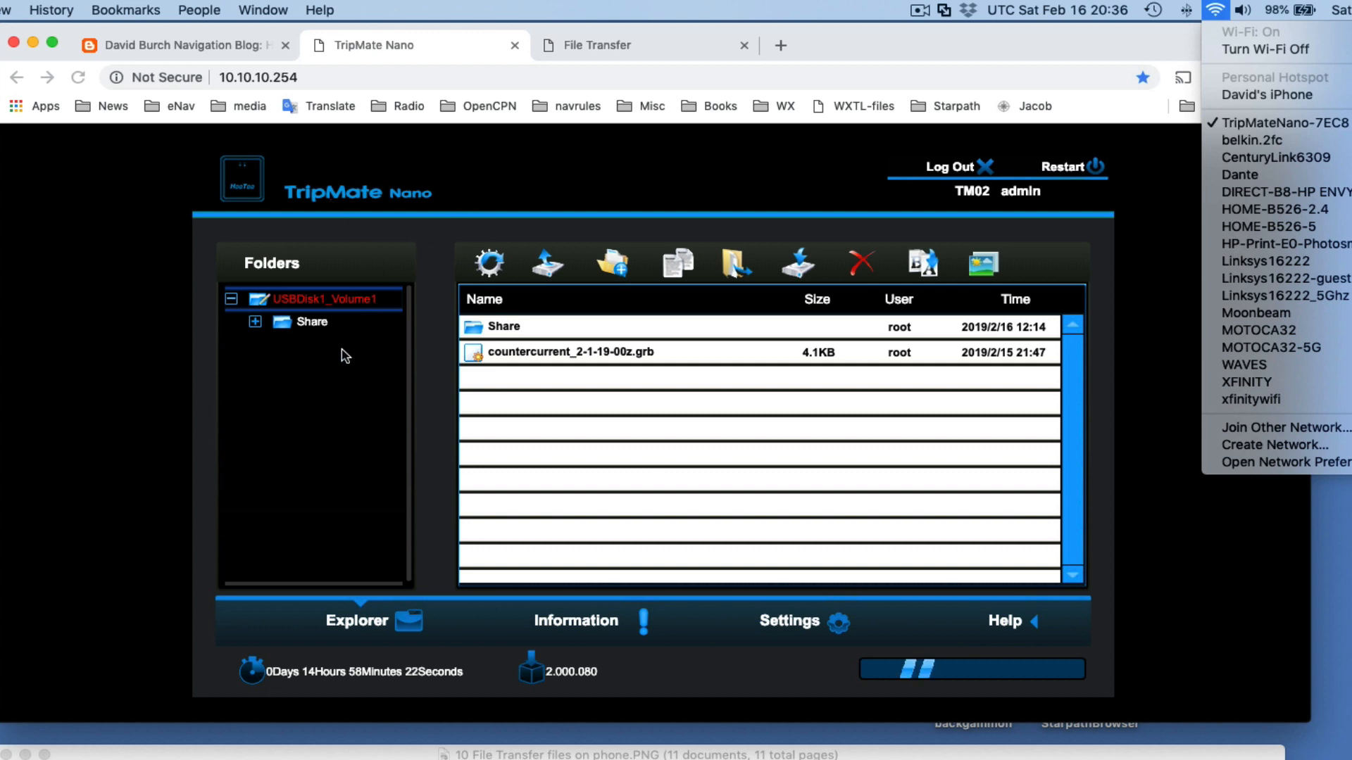
left_click(1216, 7)
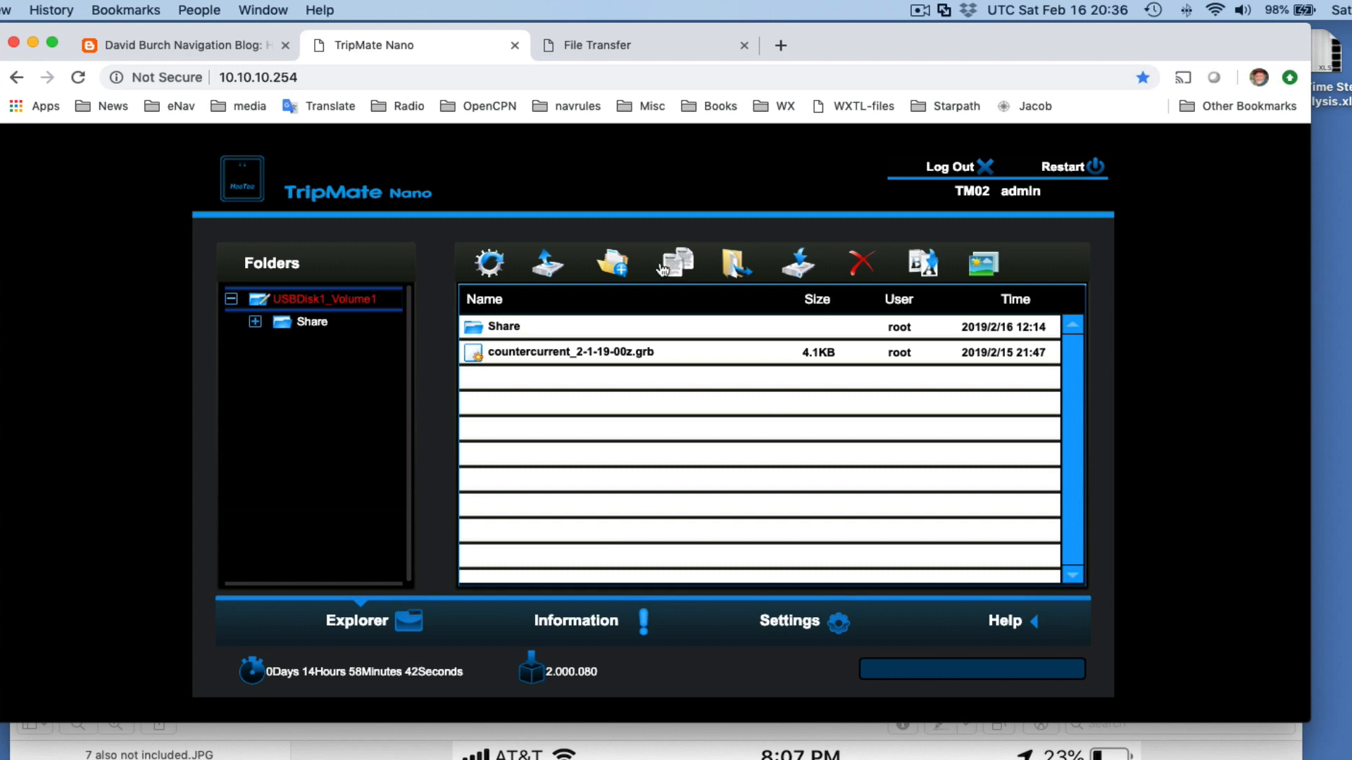
Try creating an unnamed folder on the USB drive and dismiss the Create Folder dialog.
left_click(611, 262)
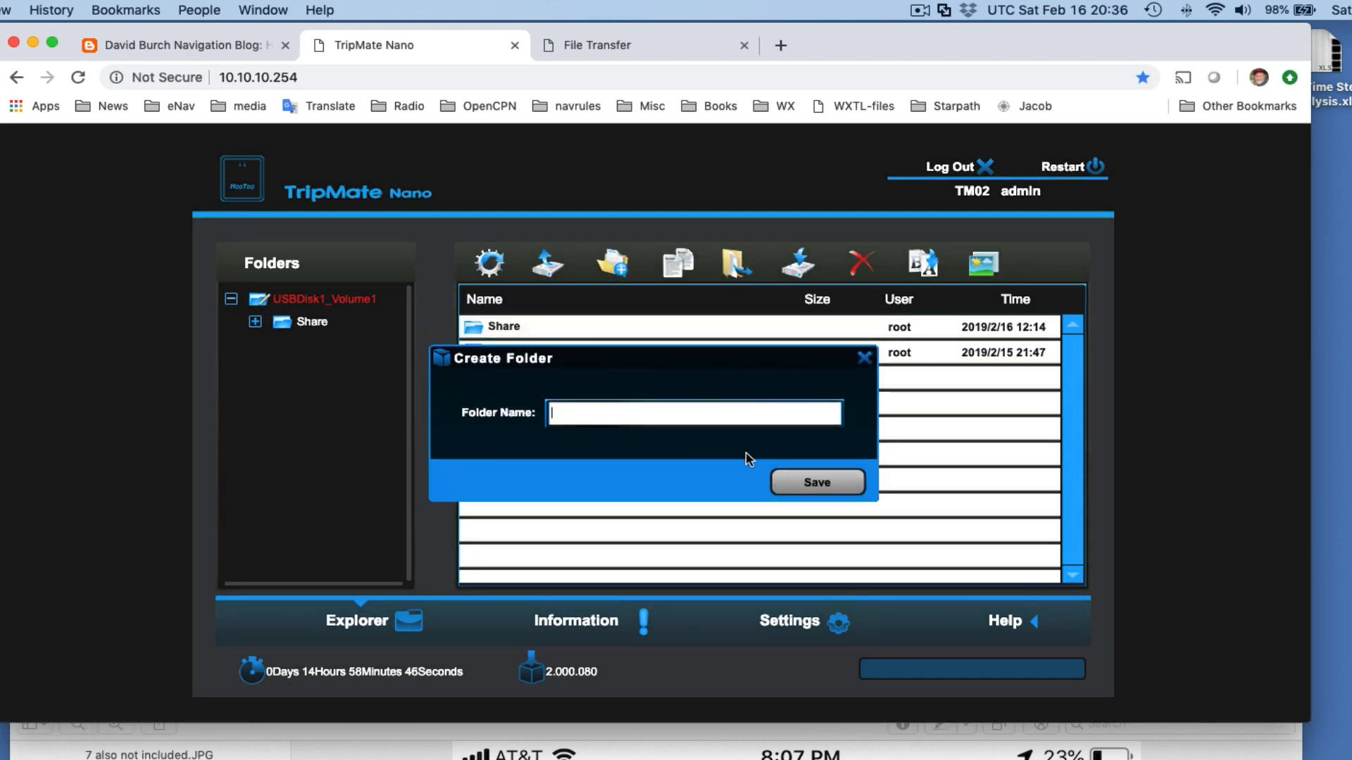
left_click(817, 481)
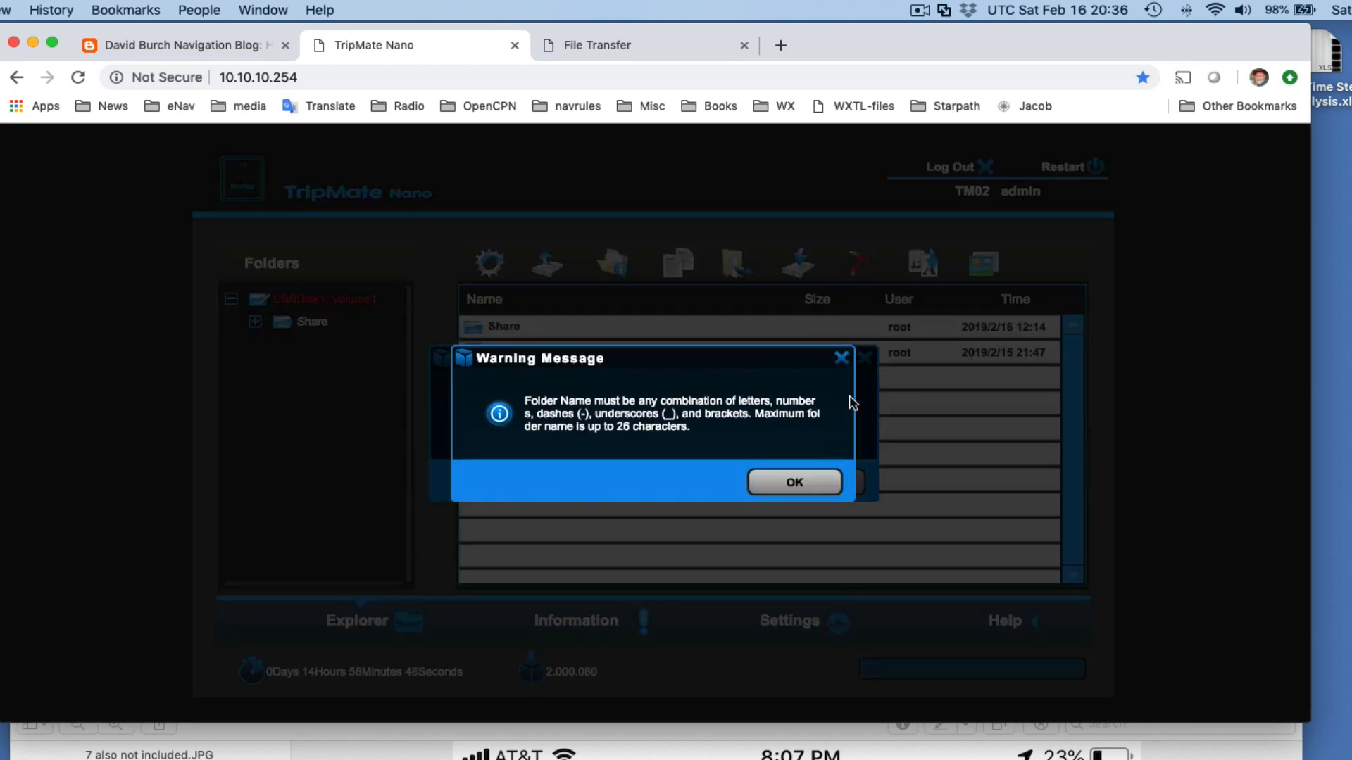
left_click(795, 482)
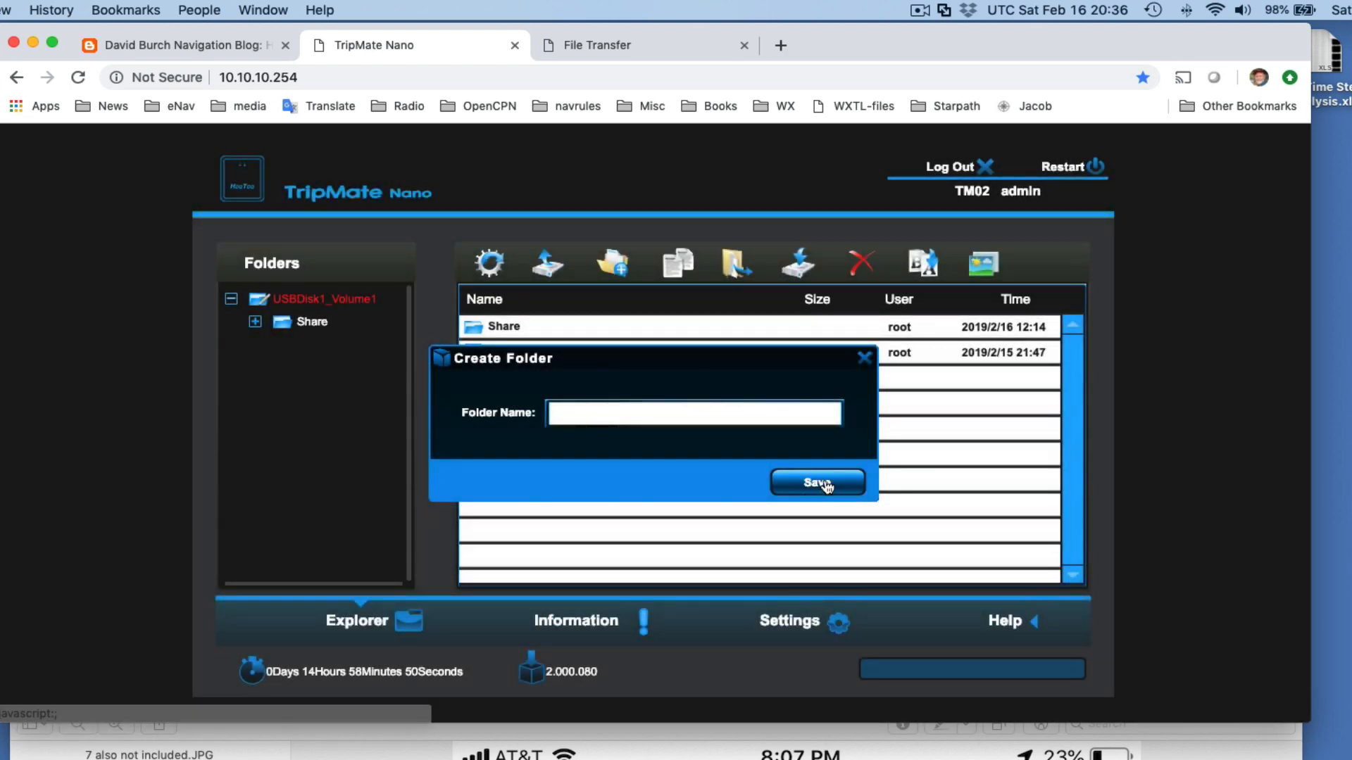
left_click(817, 482)
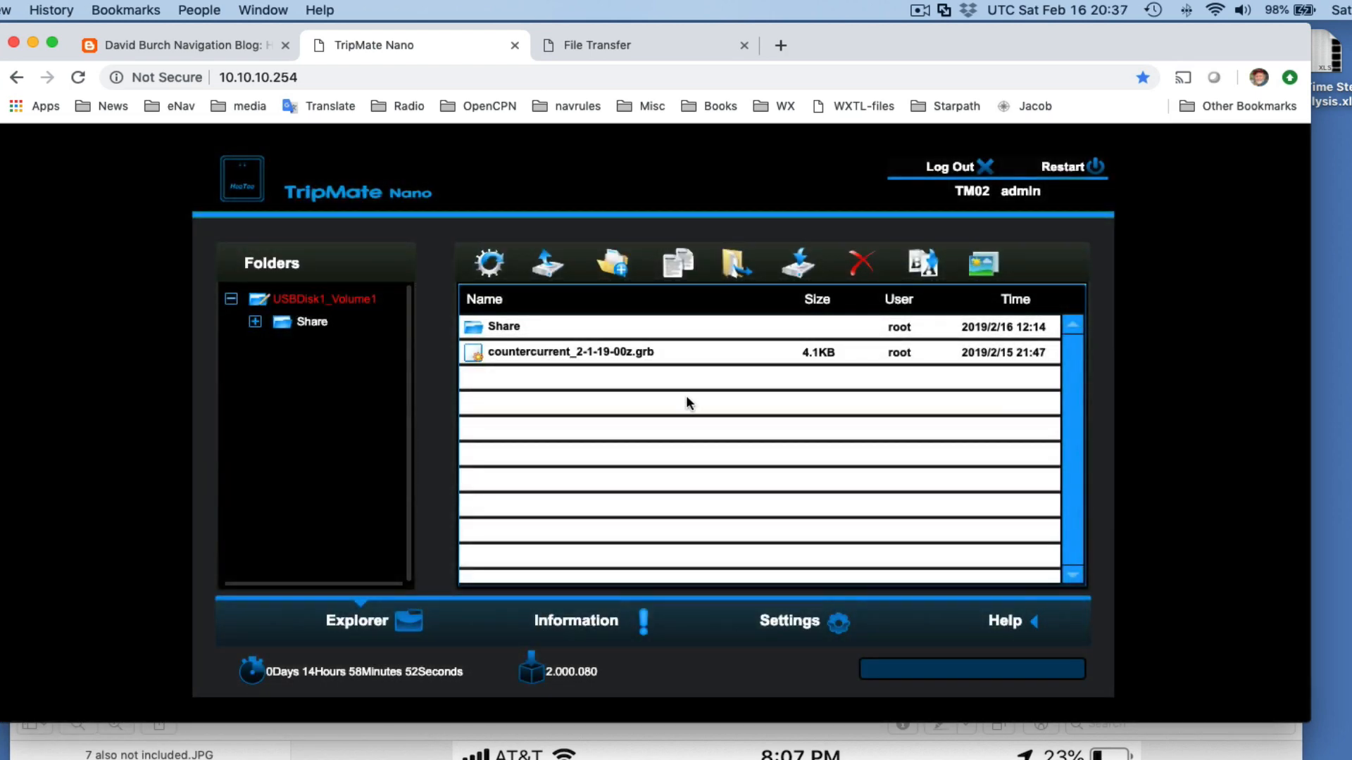
mouse_move(581, 335)
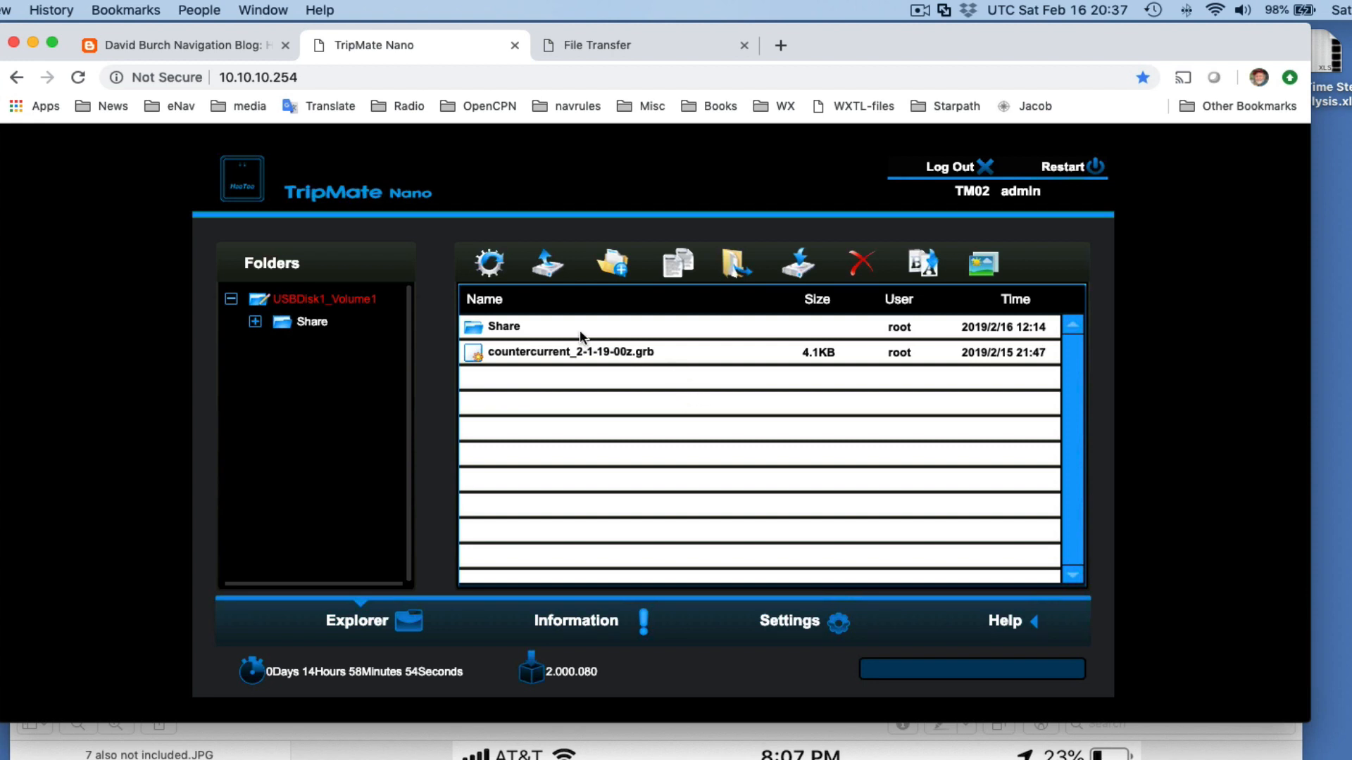
mouse_move(321, 352)
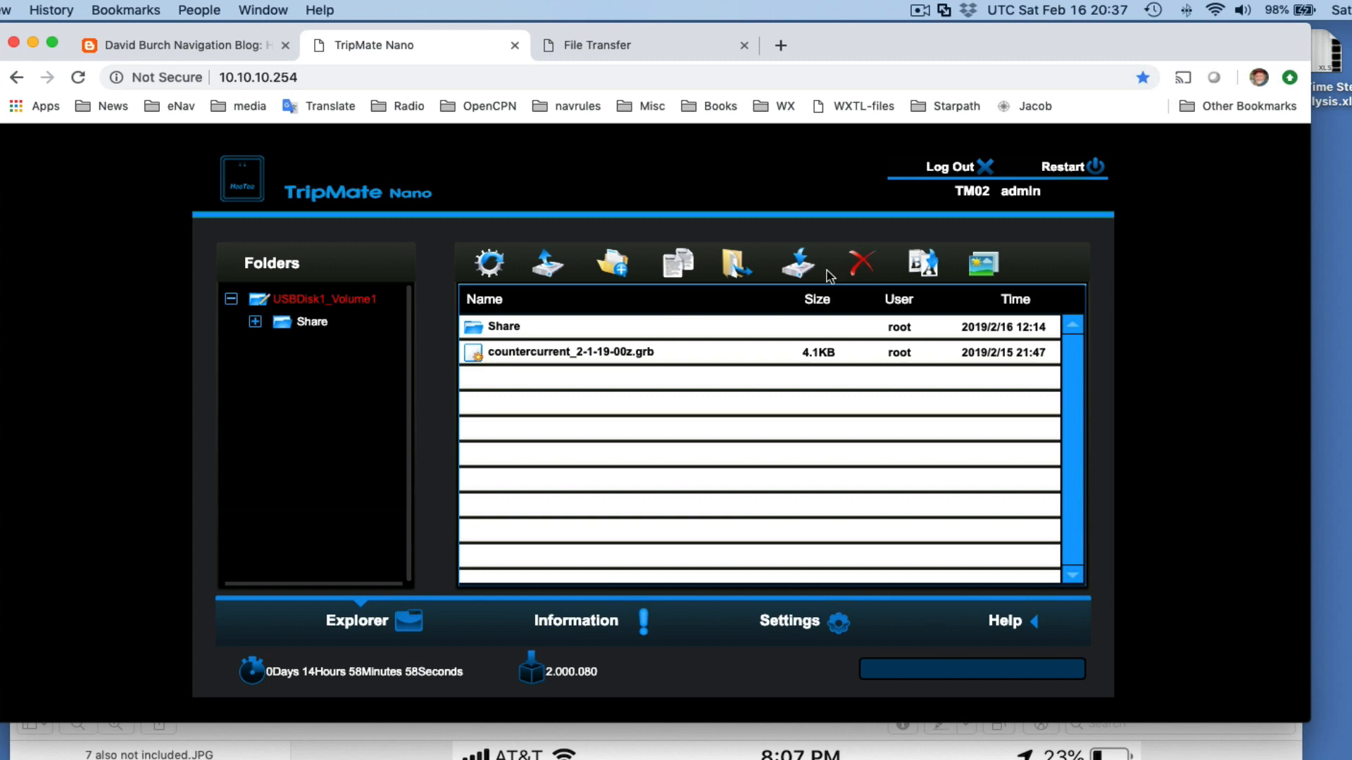
Try a file toolbar action with nothing selected and dismiss the select-a-file warning.
left_click(795, 263)
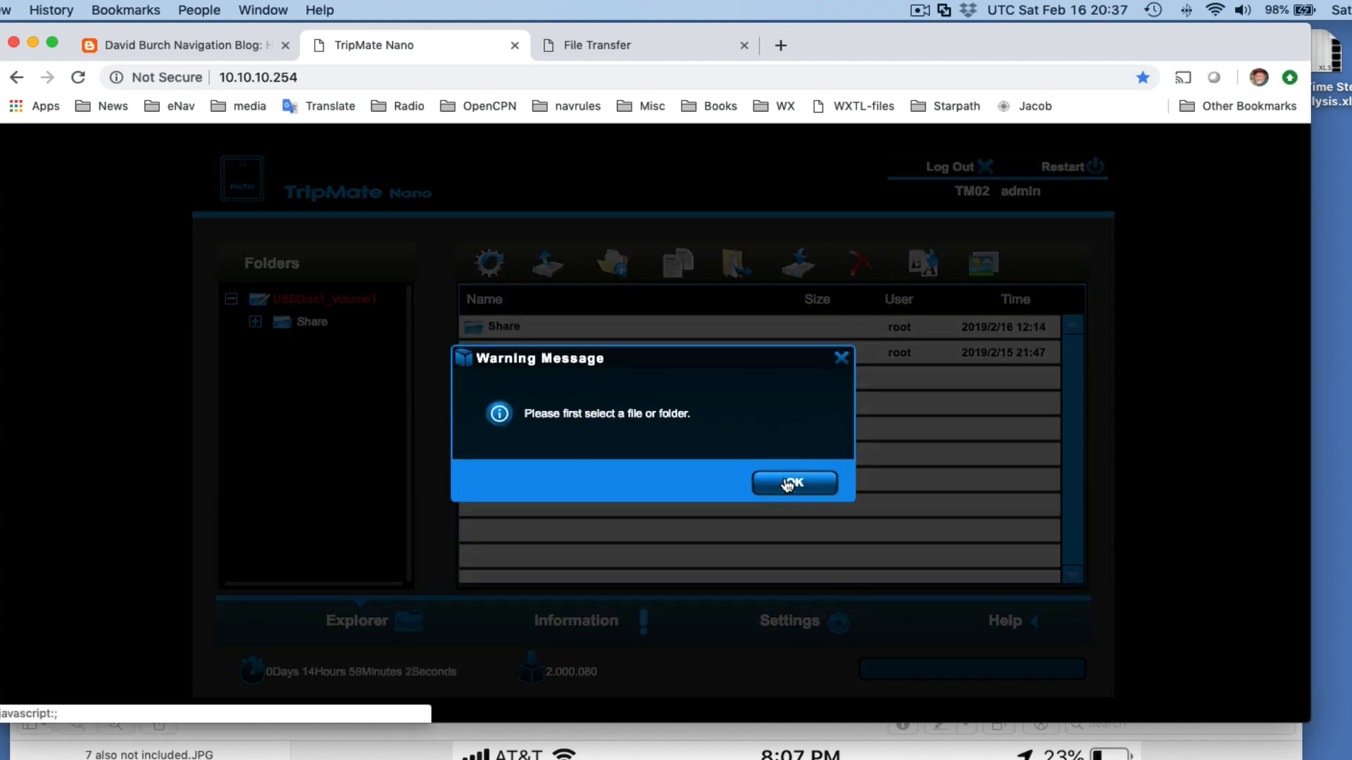
left_click(794, 483)
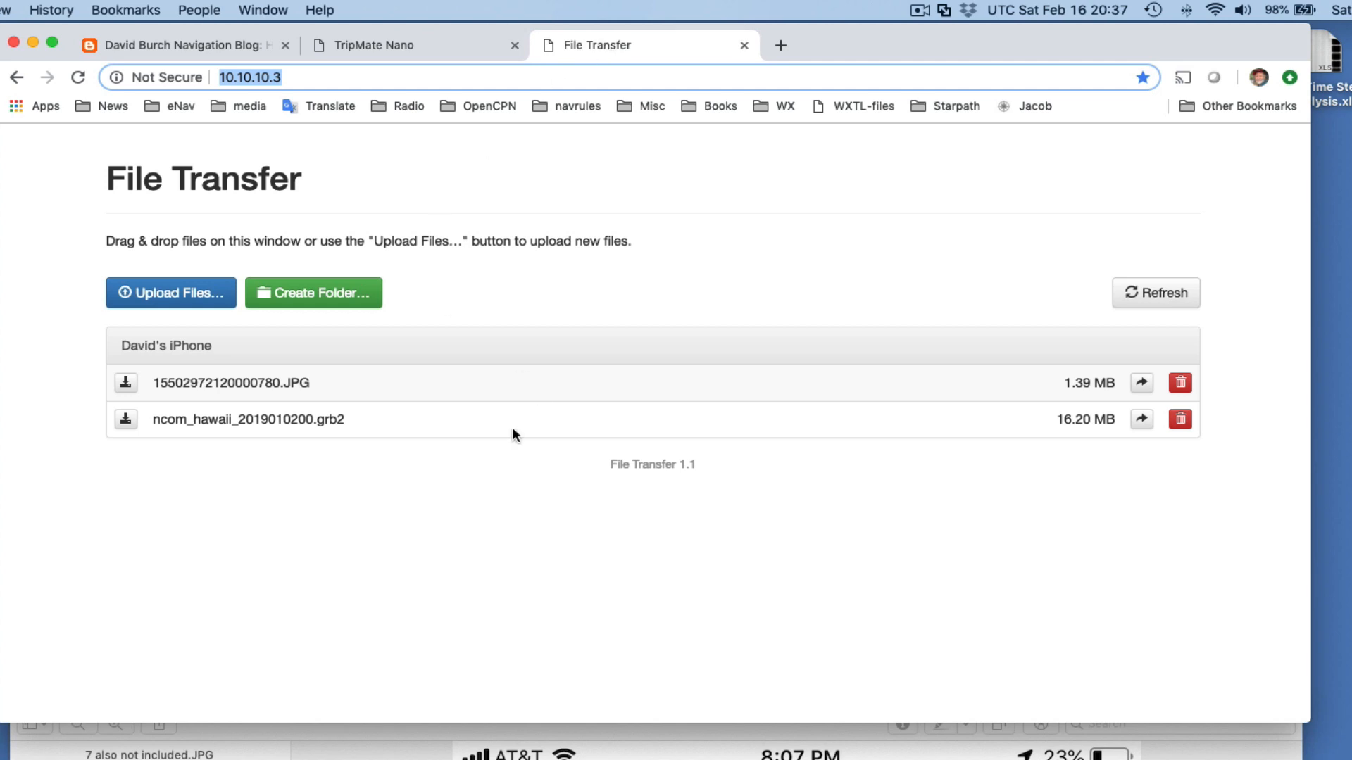
mouse_move(238, 269)
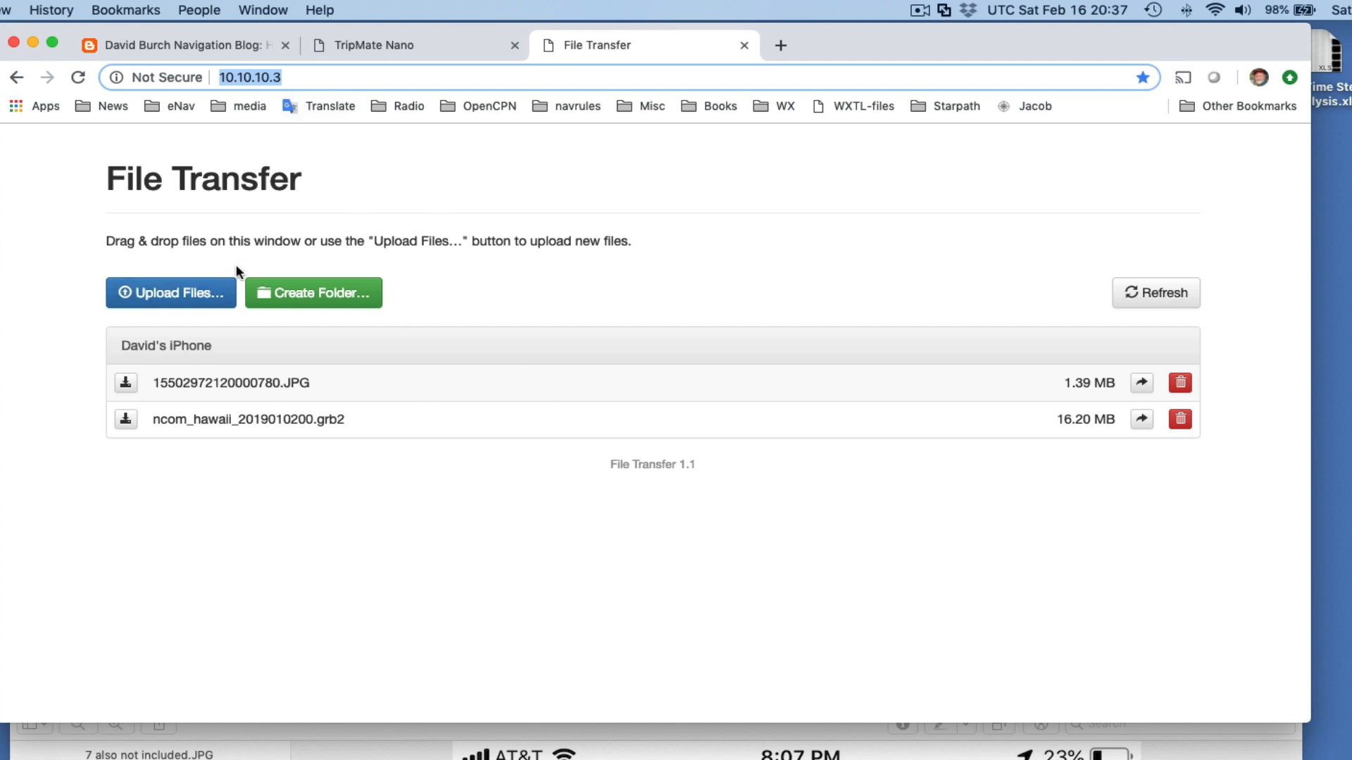
mouse_move(280, 524)
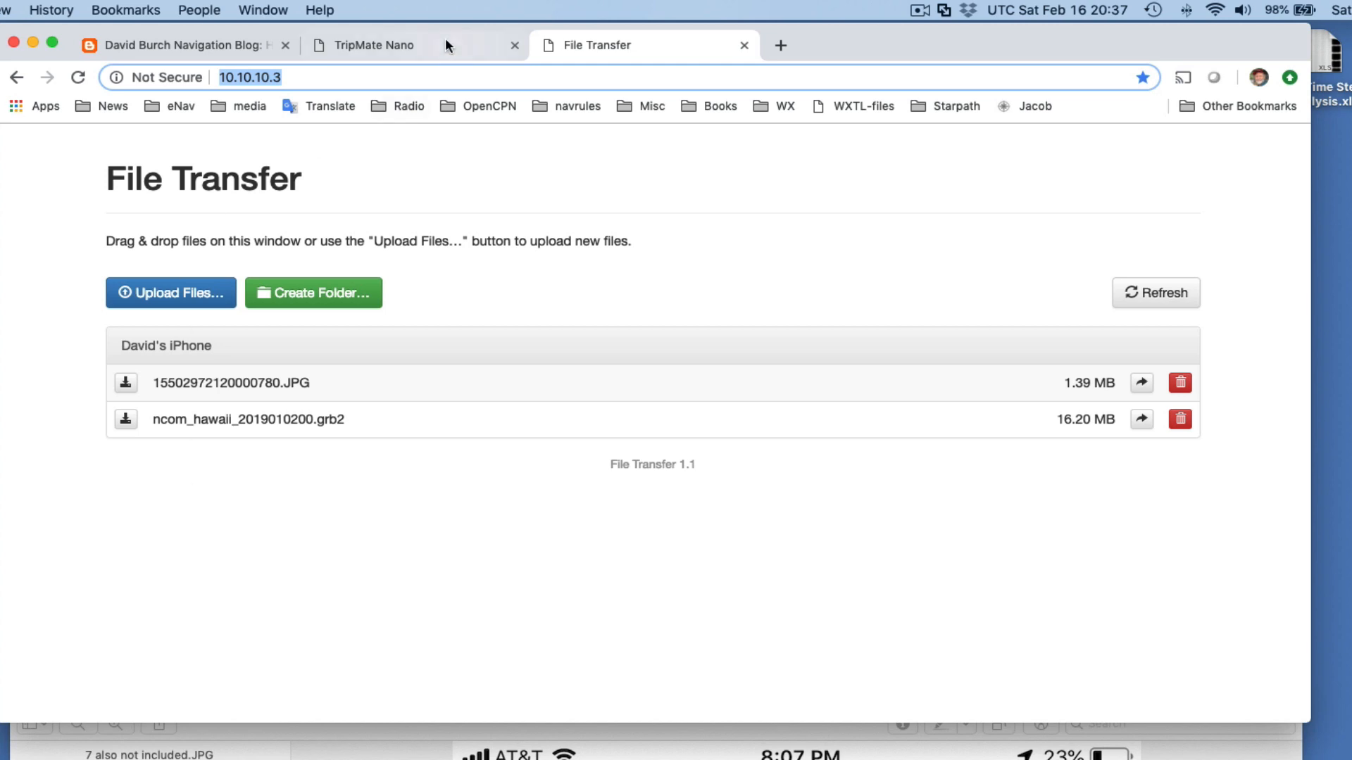
Bring Preview back in front of Chrome, showing the 8 hootoo app.PNG App Store screenshot.
left_click(380, 45)
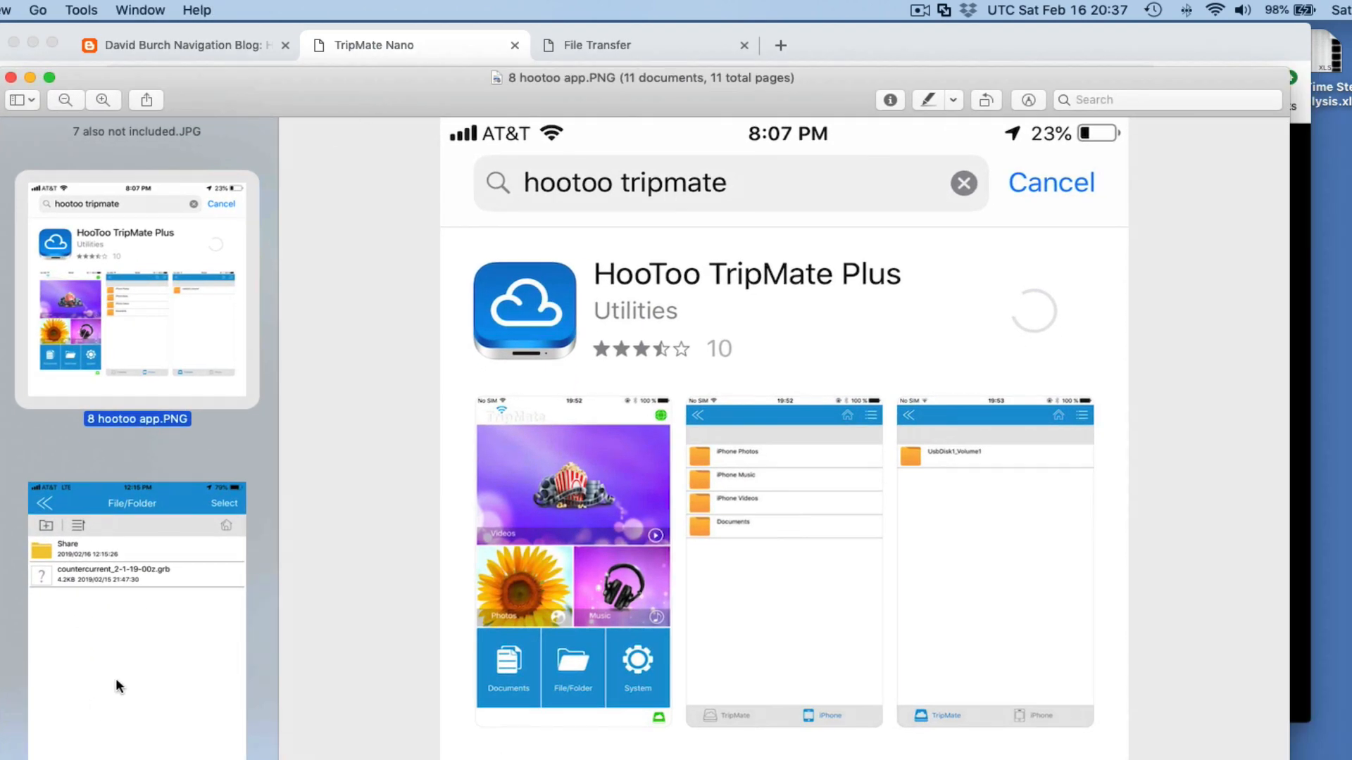
Show the last screenshot, 11 sneaker net.png, with the HooToo HT-IM001 flash drive page.
scroll("down", 3)
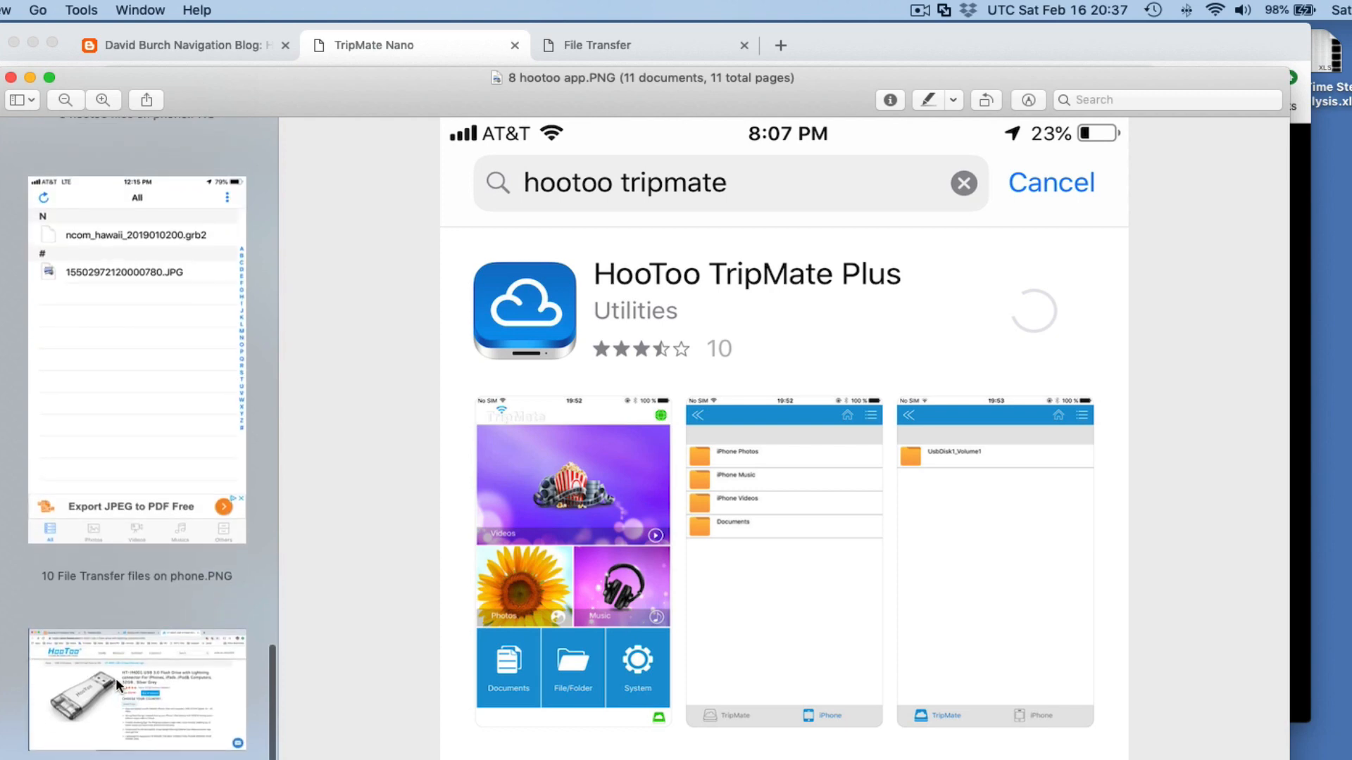
left_click(118, 690)
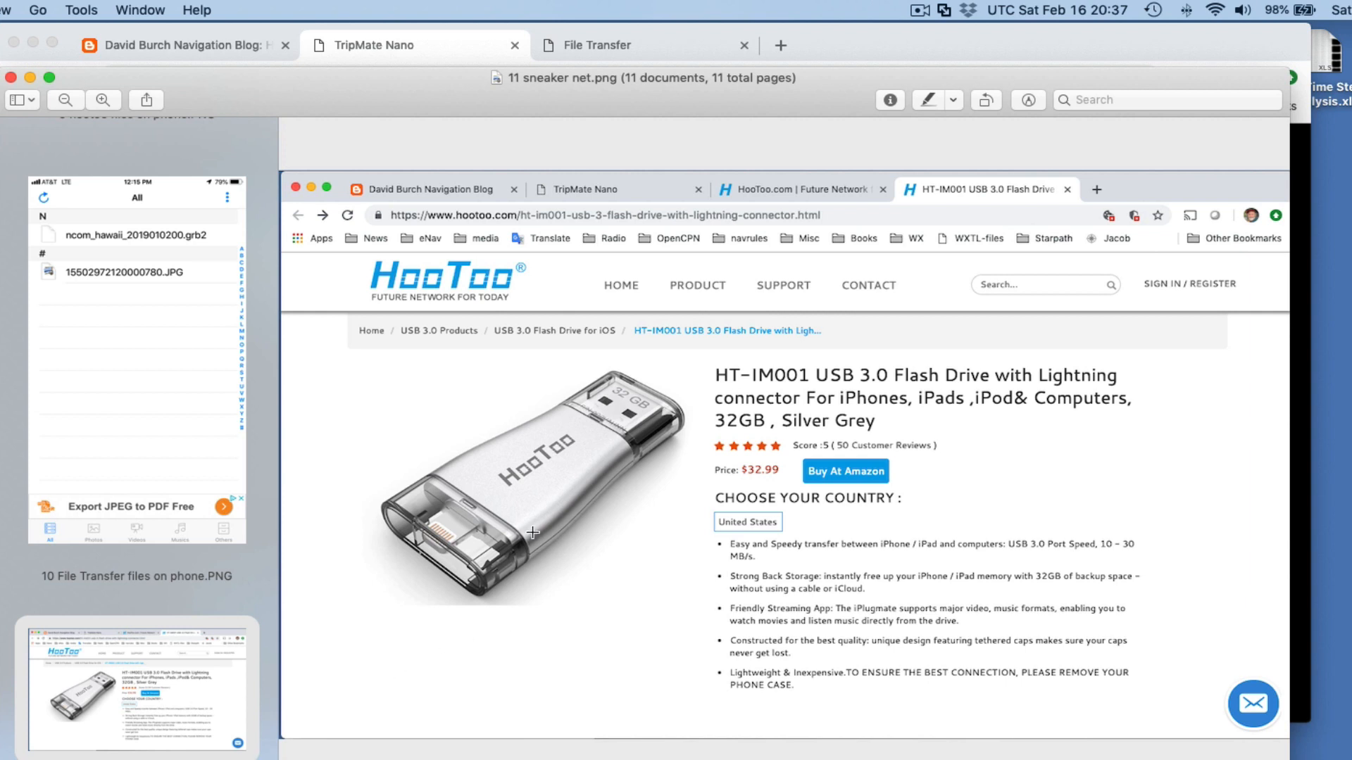
mouse_move(509, 604)
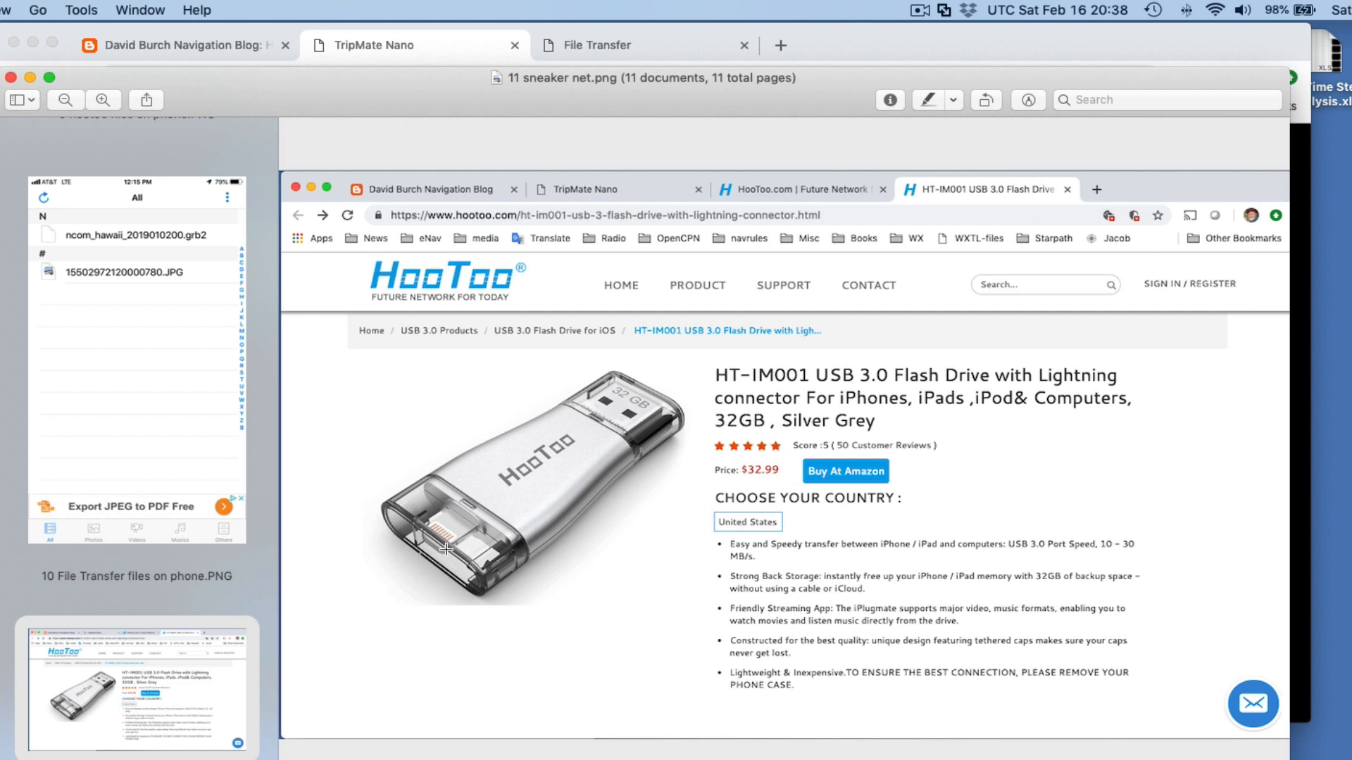
mouse_move(445, 519)
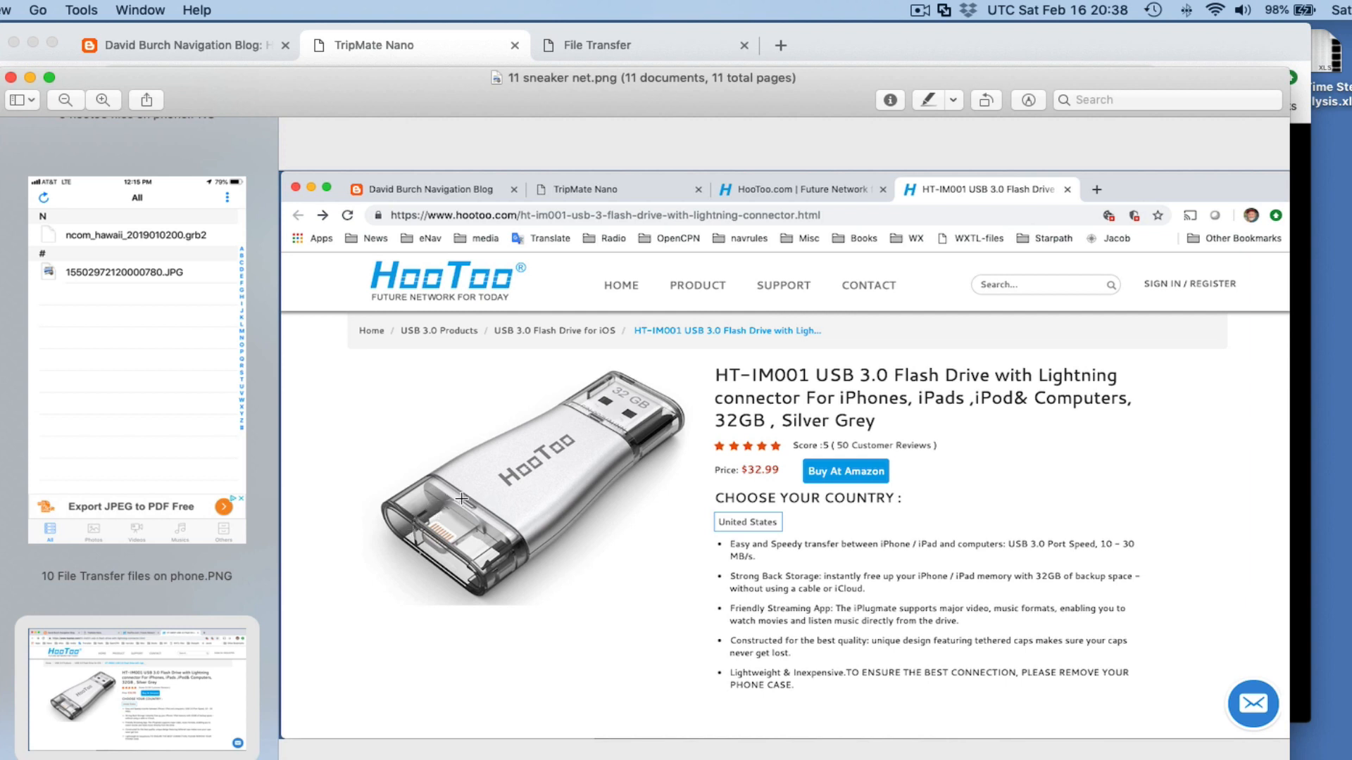
mouse_move(431, 537)
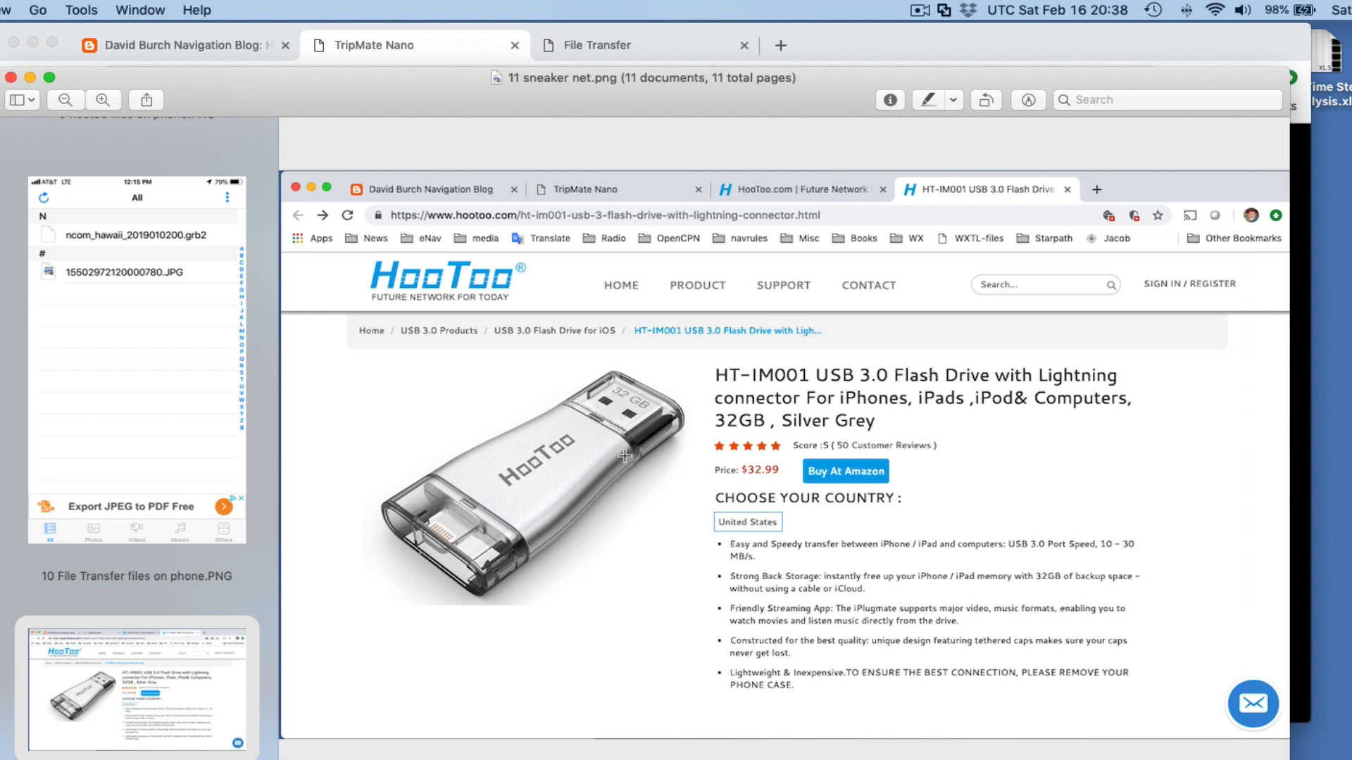
mouse_move(558, 473)
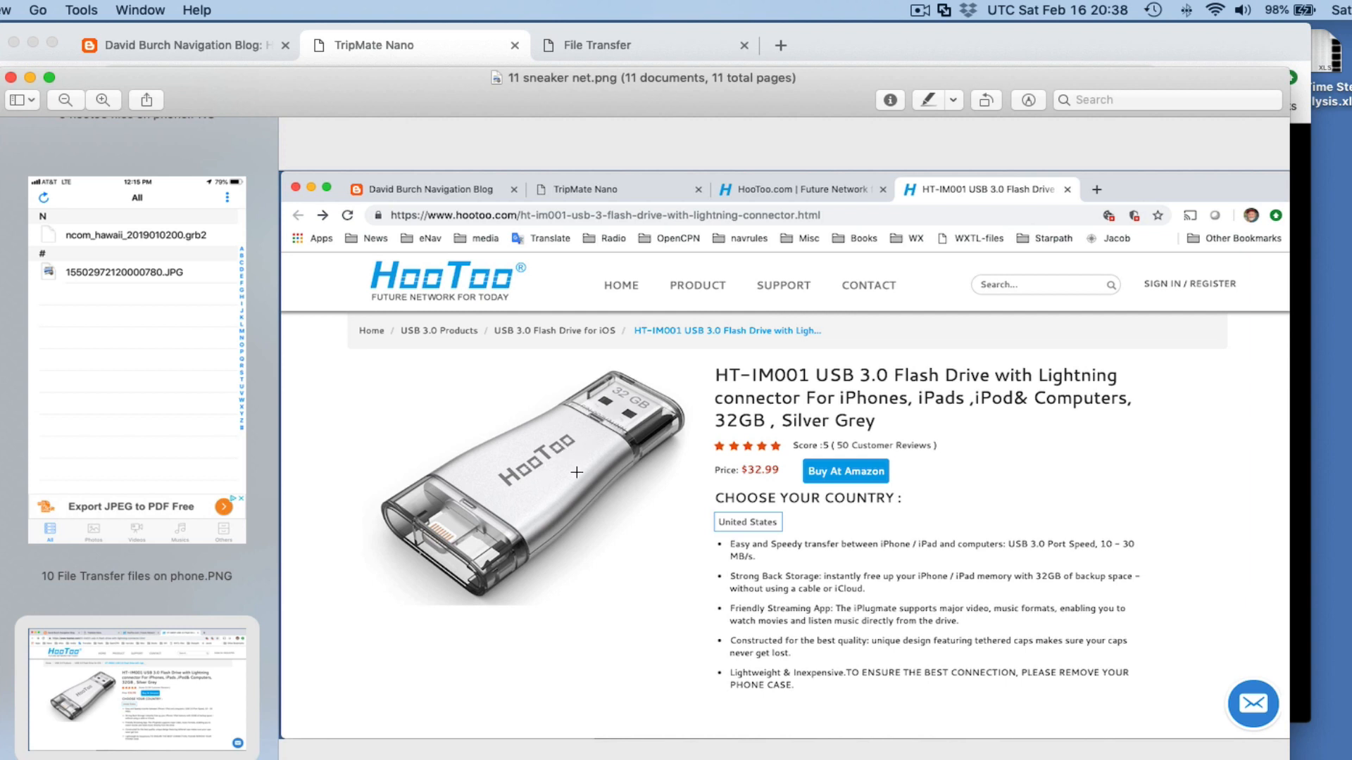
mouse_move(574, 465)
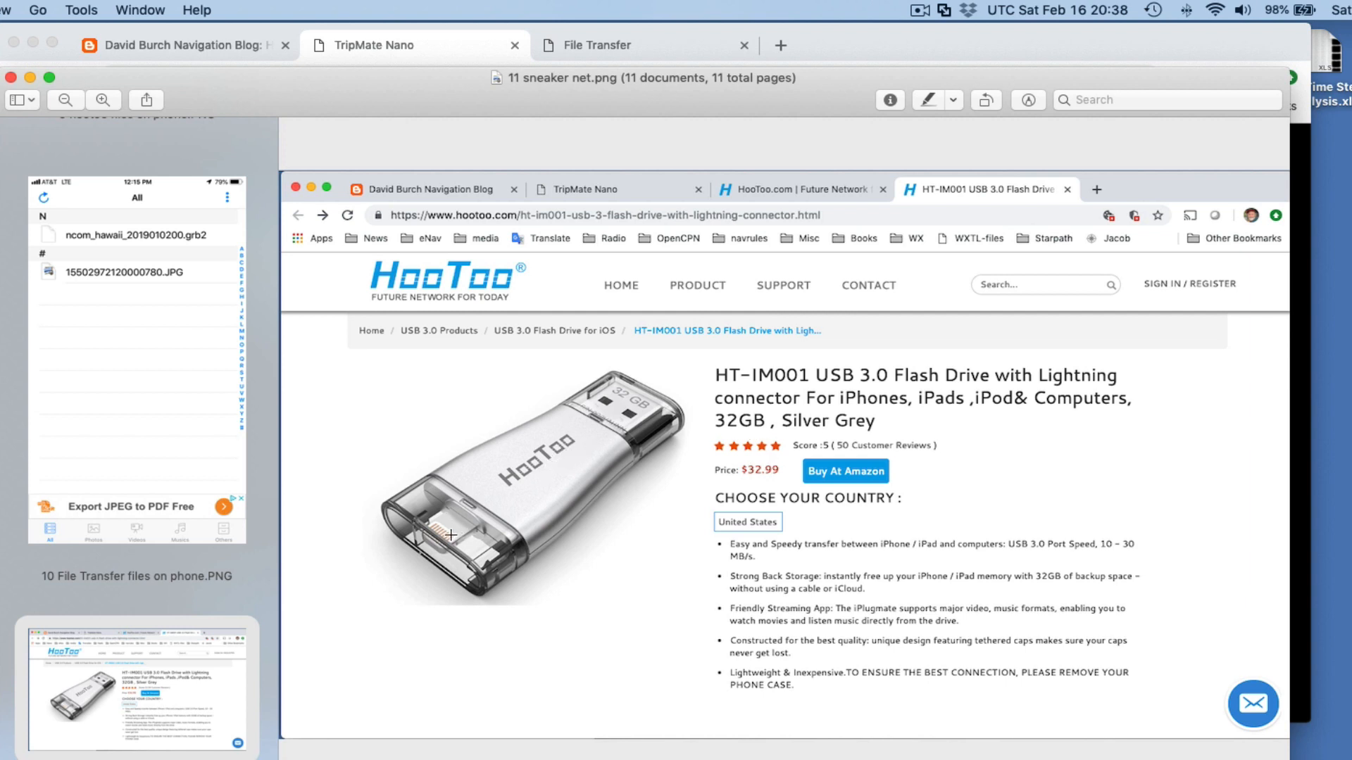
mouse_move(232, 349)
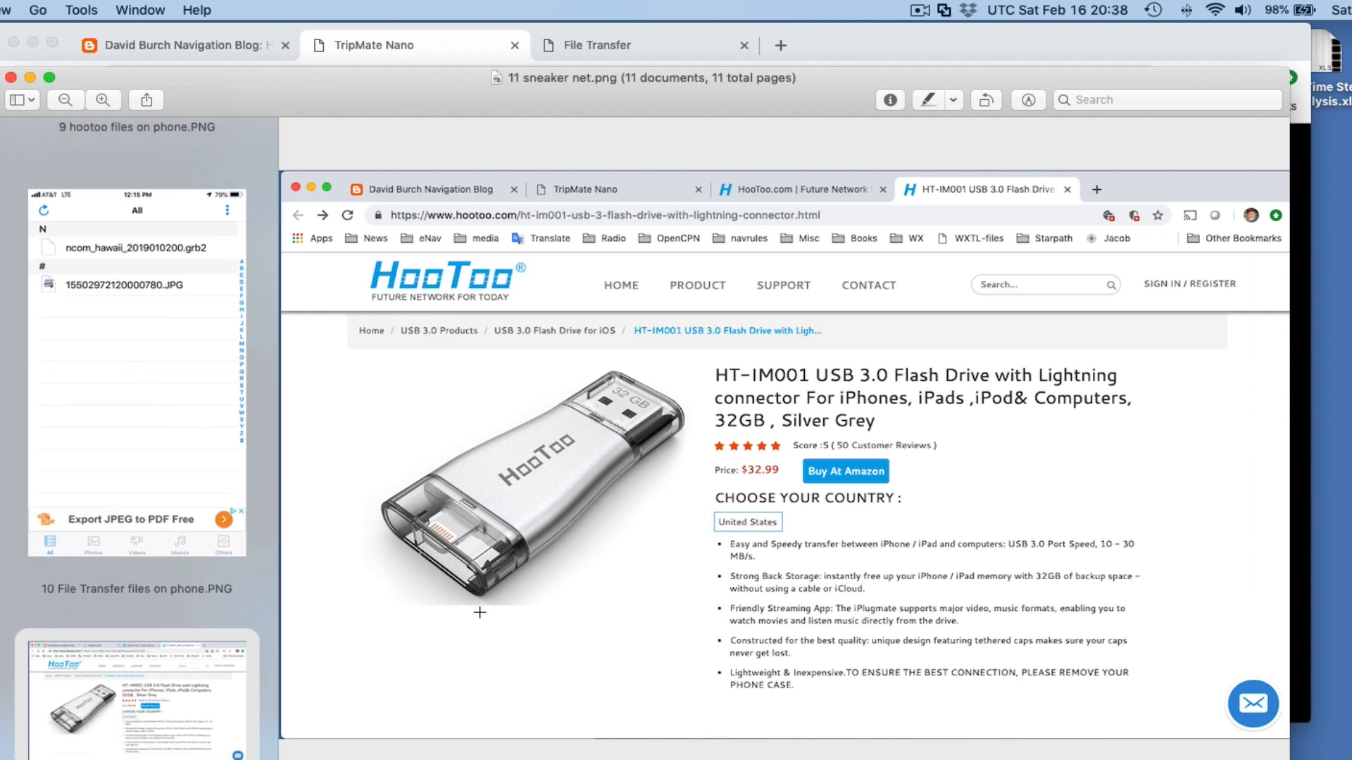
mouse_move(575, 567)
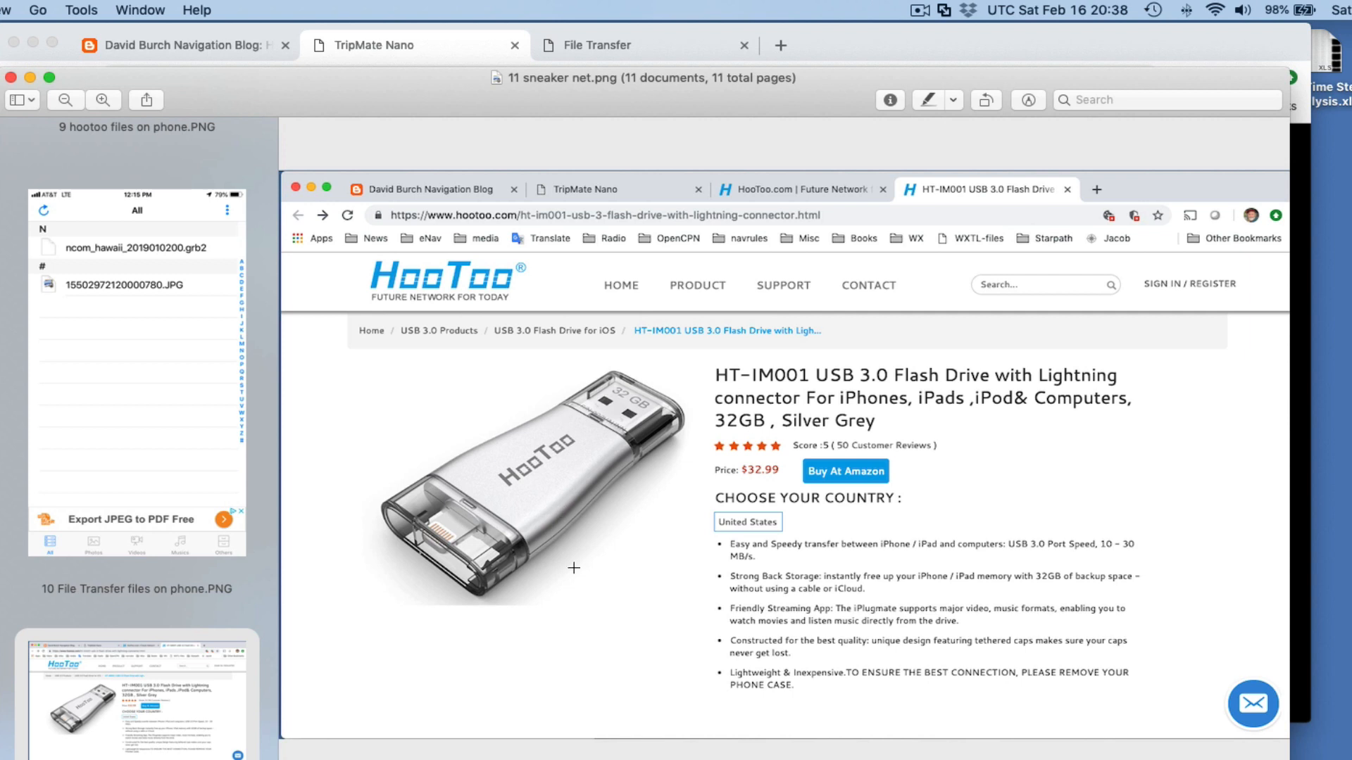
mouse_move(574, 576)
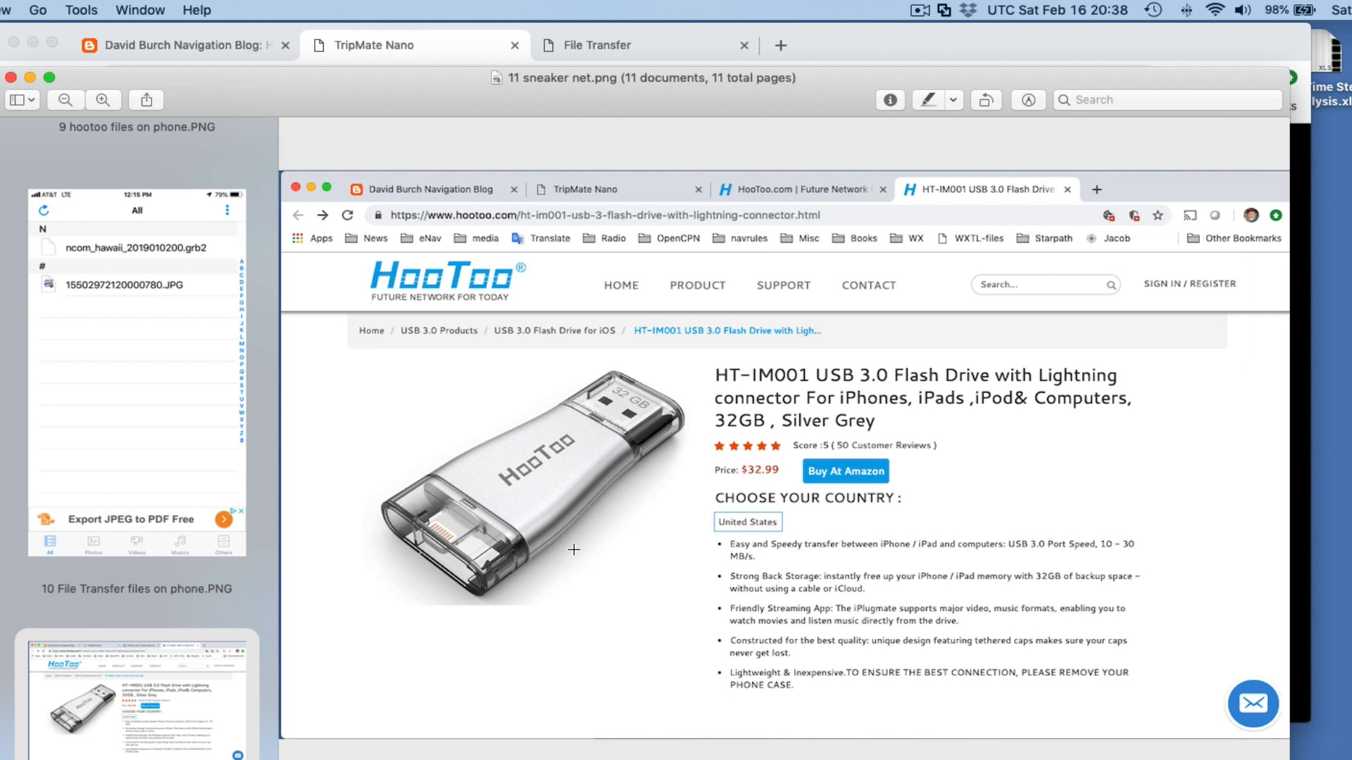
mouse_move(404, 387)
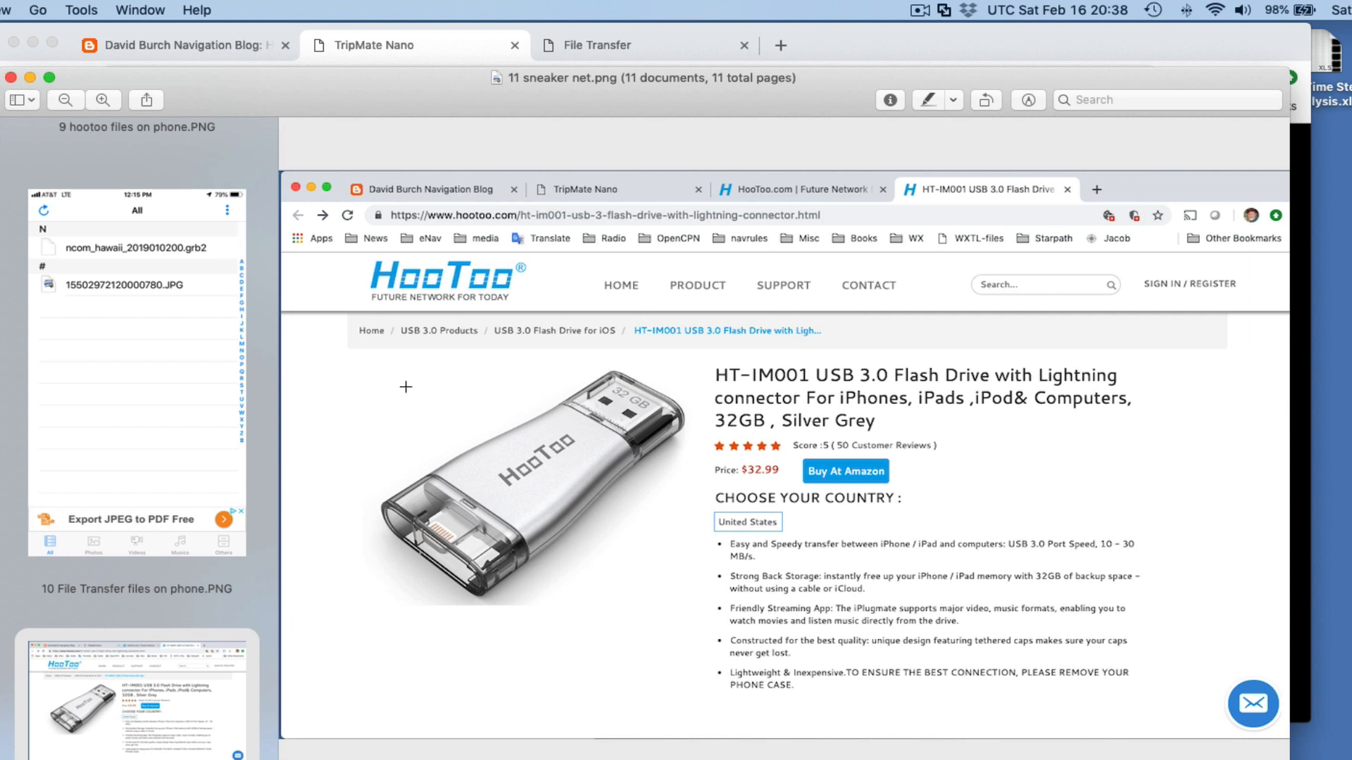
mouse_move(930, 407)
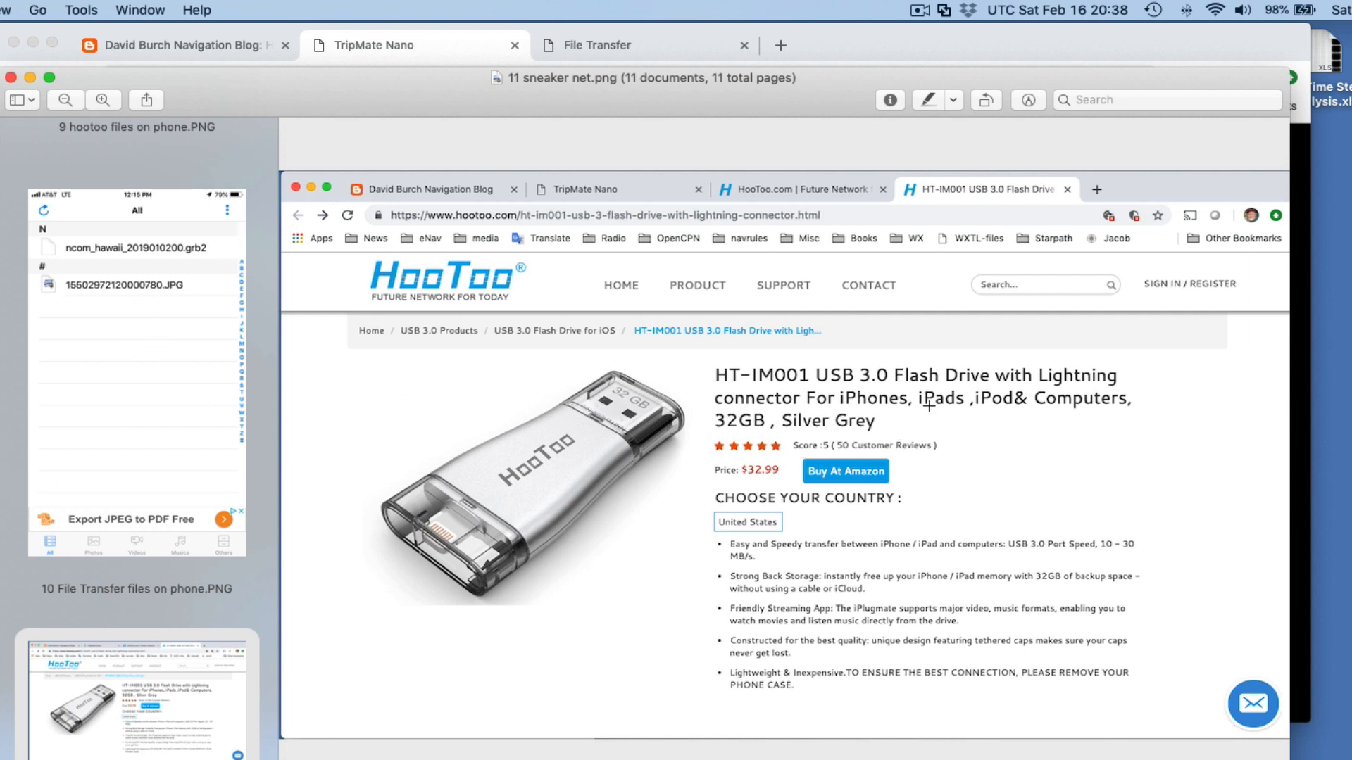
mouse_move(471, 306)
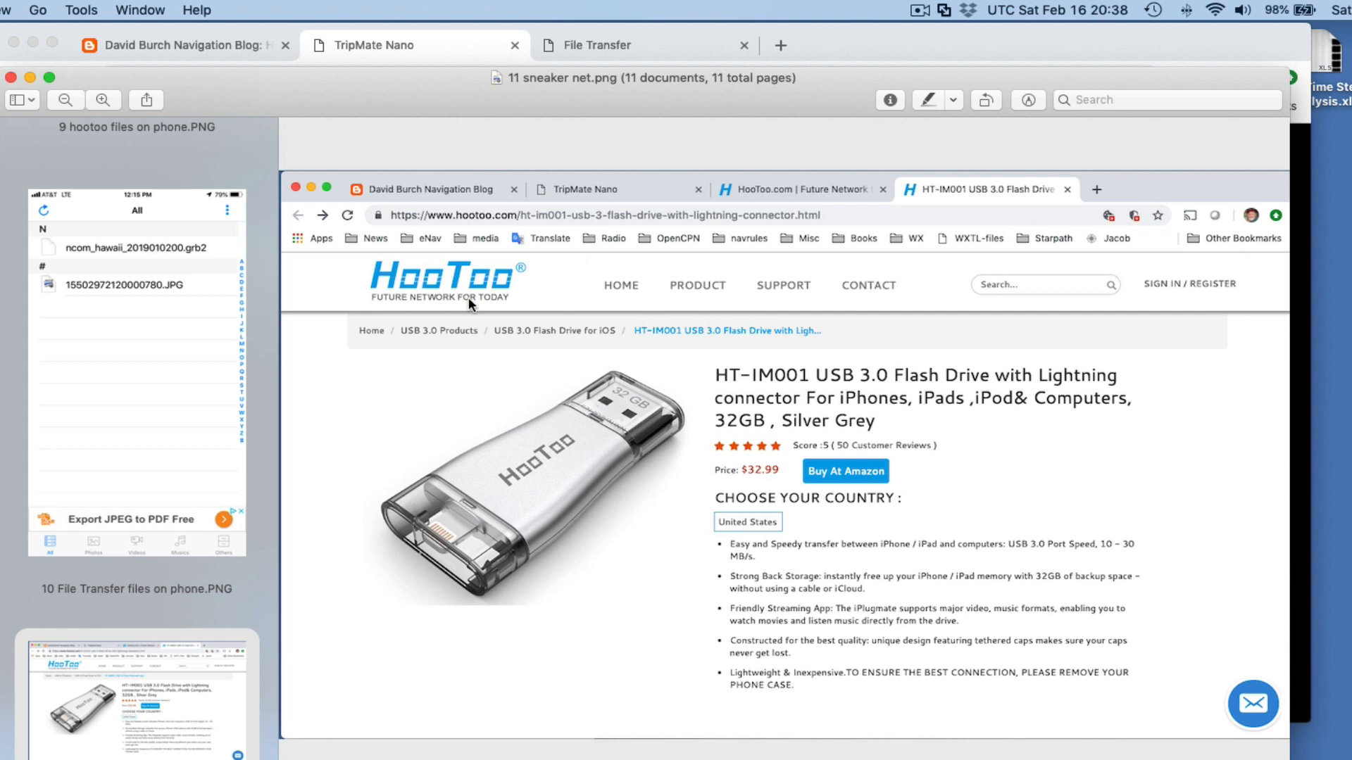
mouse_move(502, 389)
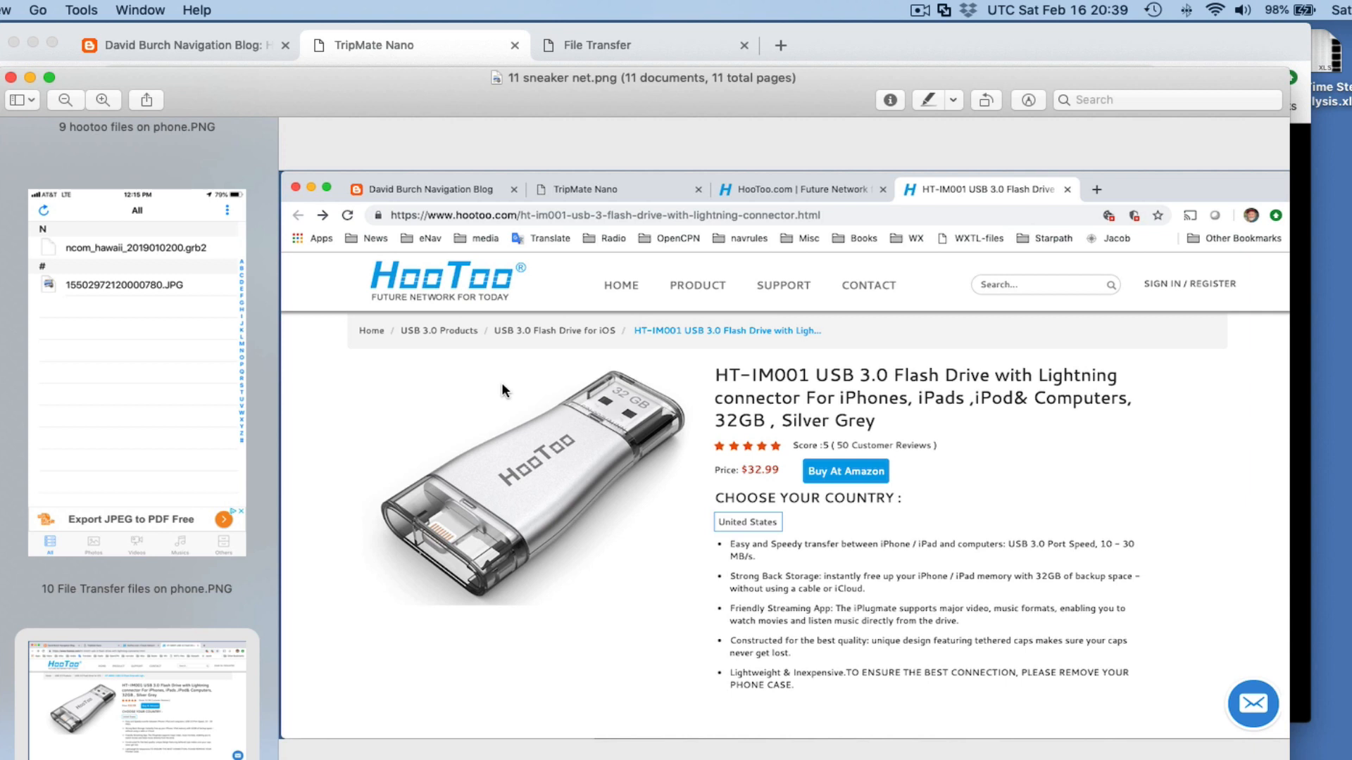
mouse_move(579, 375)
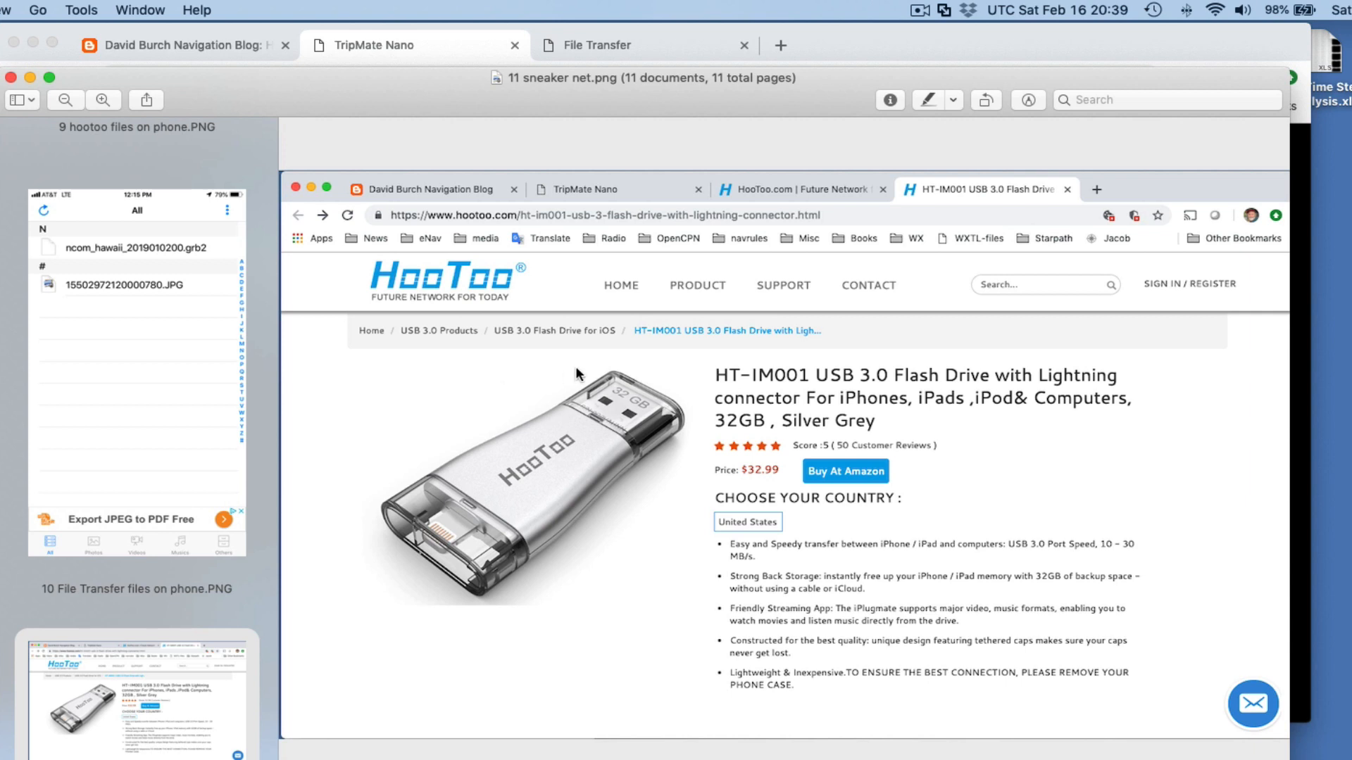